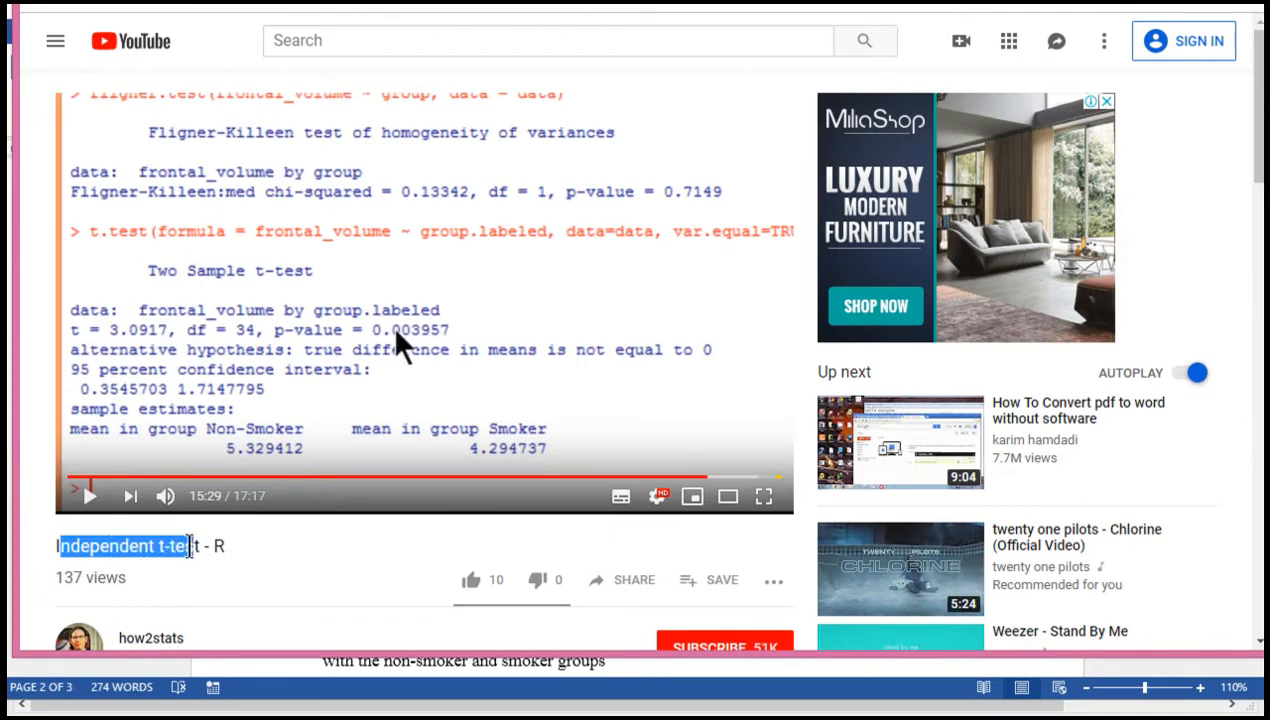
Switch from the YouTube t-test video to the Word results document.
click(248, 562)
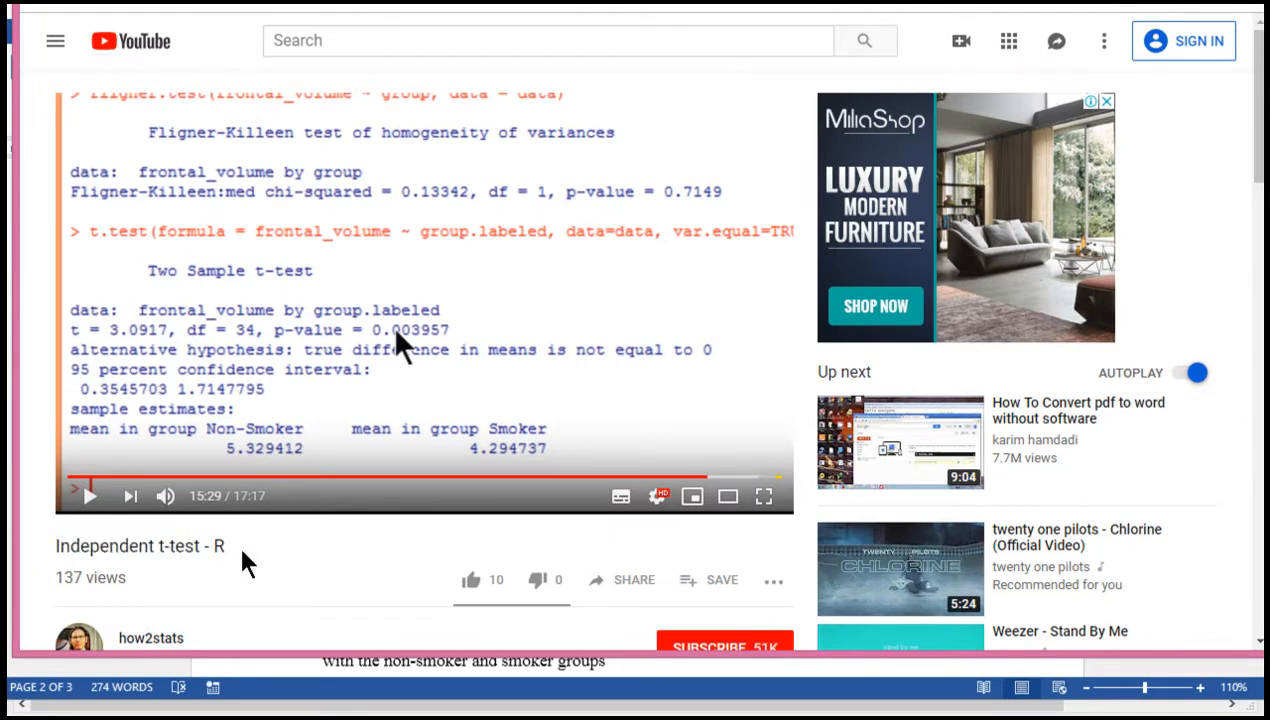
mouse_move(264, 464)
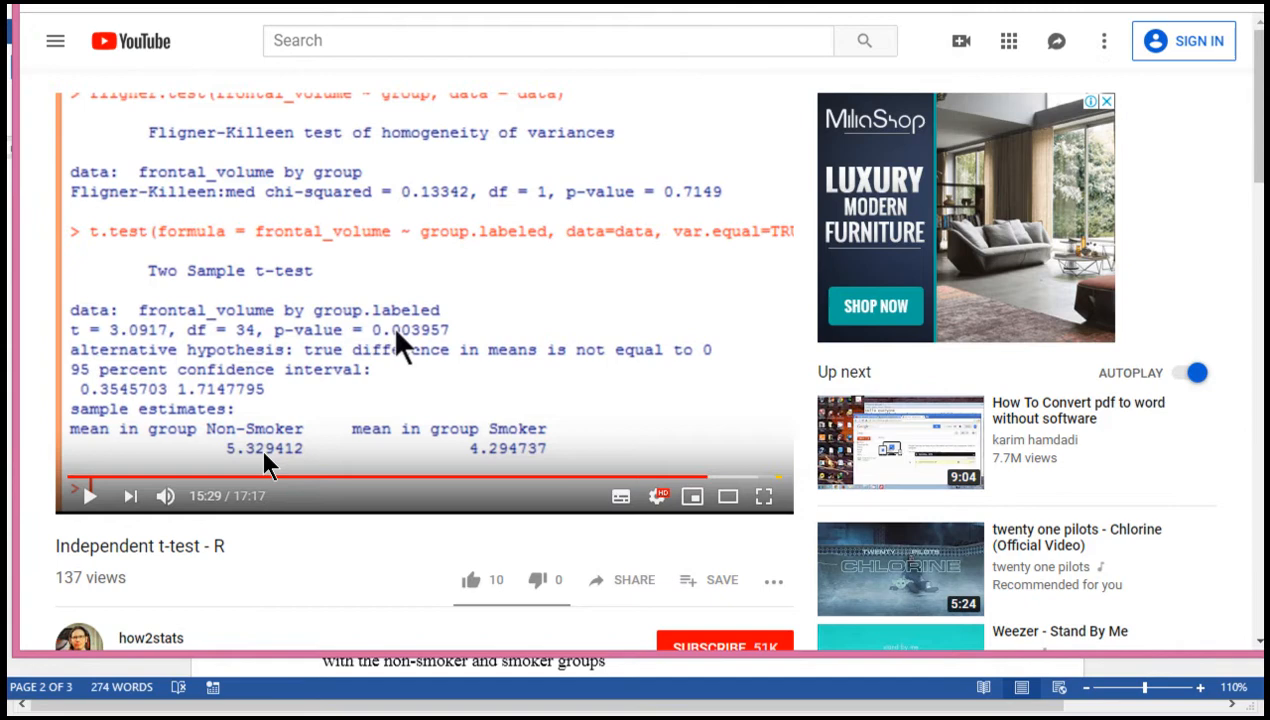
mouse_move(436, 444)
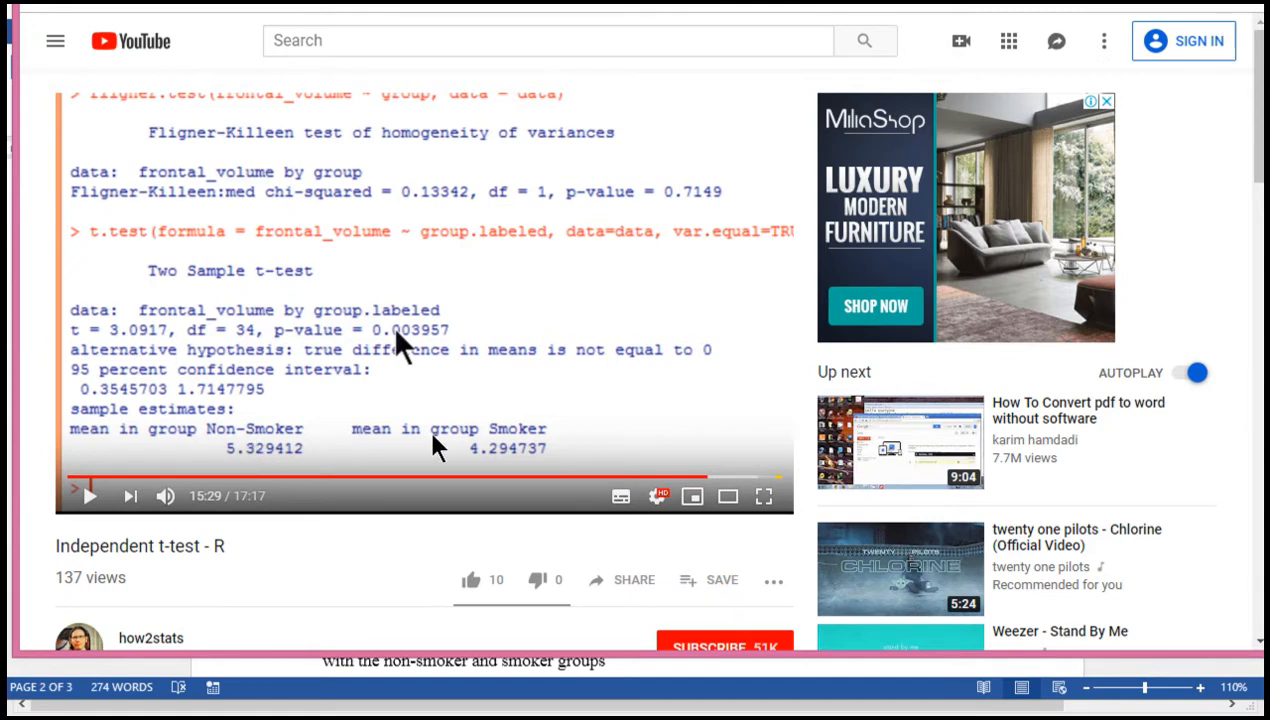
mouse_move(350, 582)
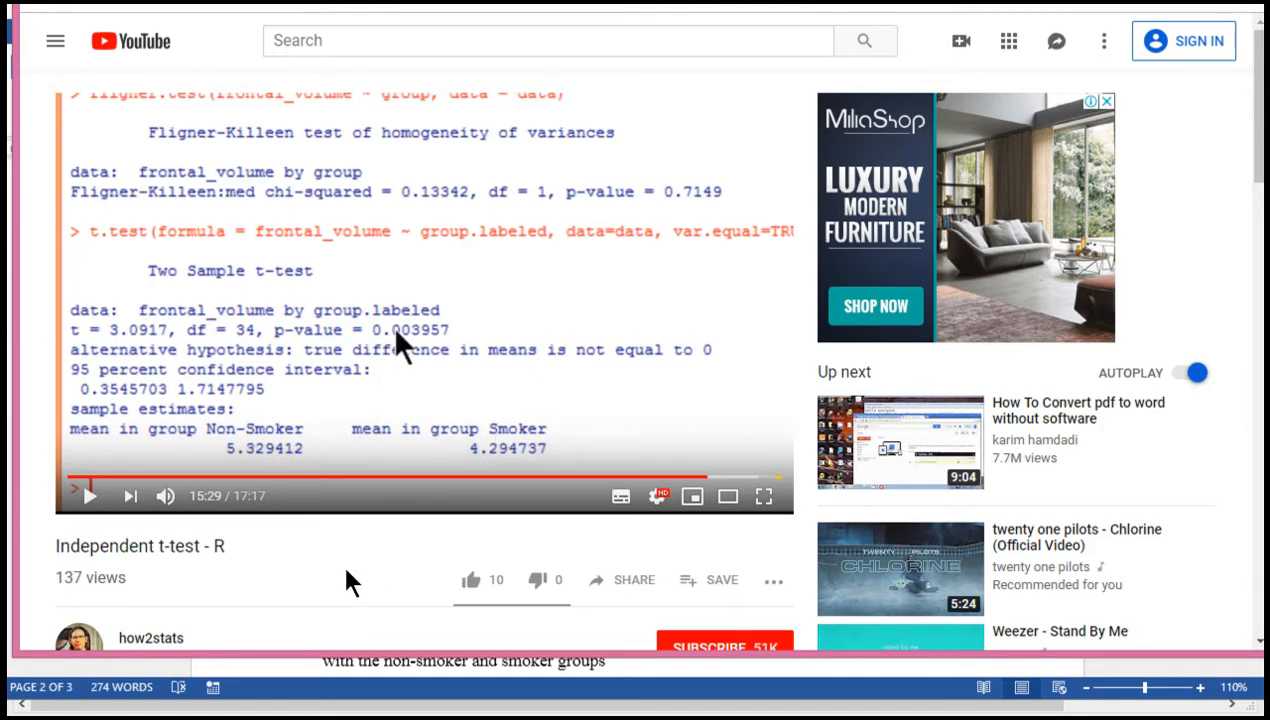
mouse_move(360, 576)
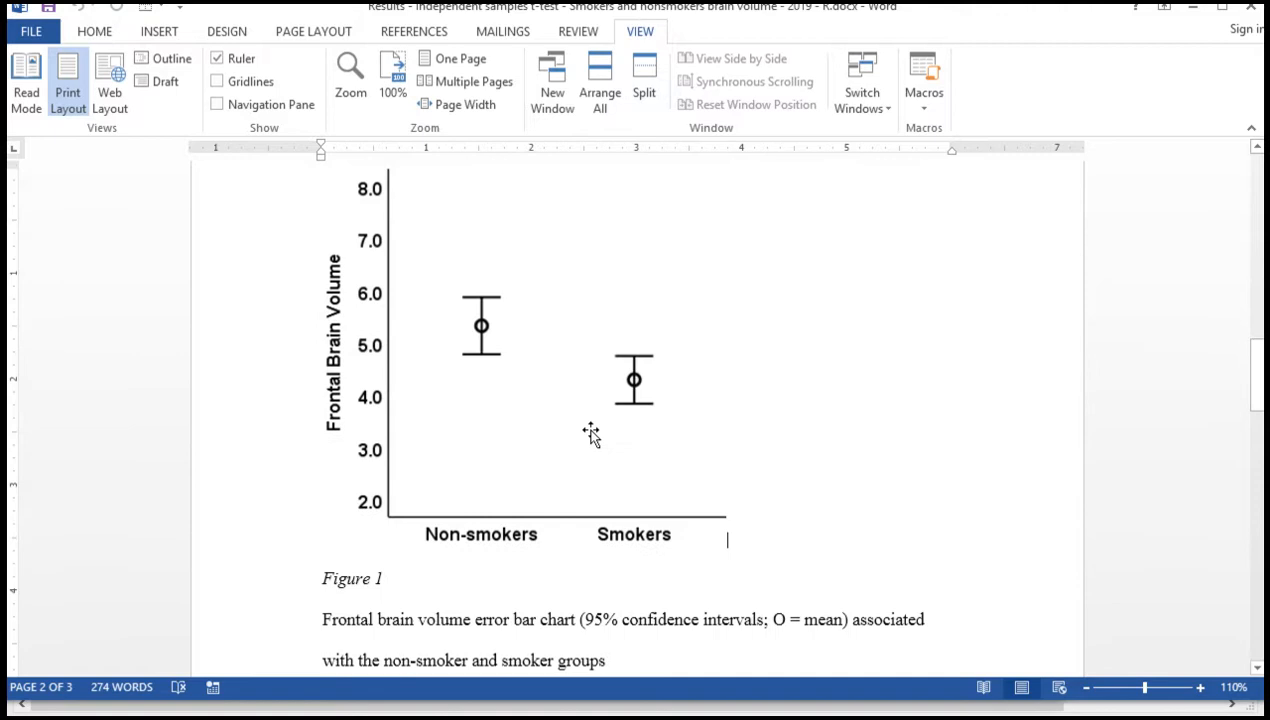
Review Figure 1 in Word, then bring up the R console and the Notepad chart script.
click(590, 430)
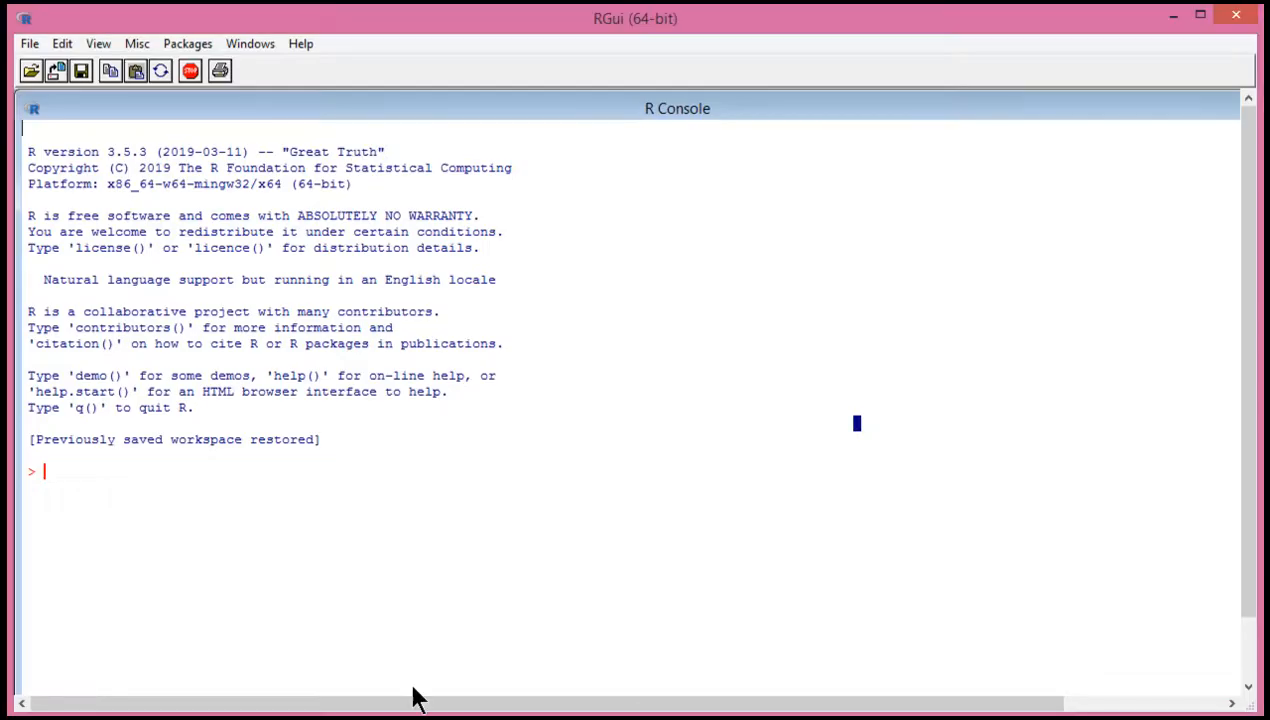
mouse_move(558, 540)
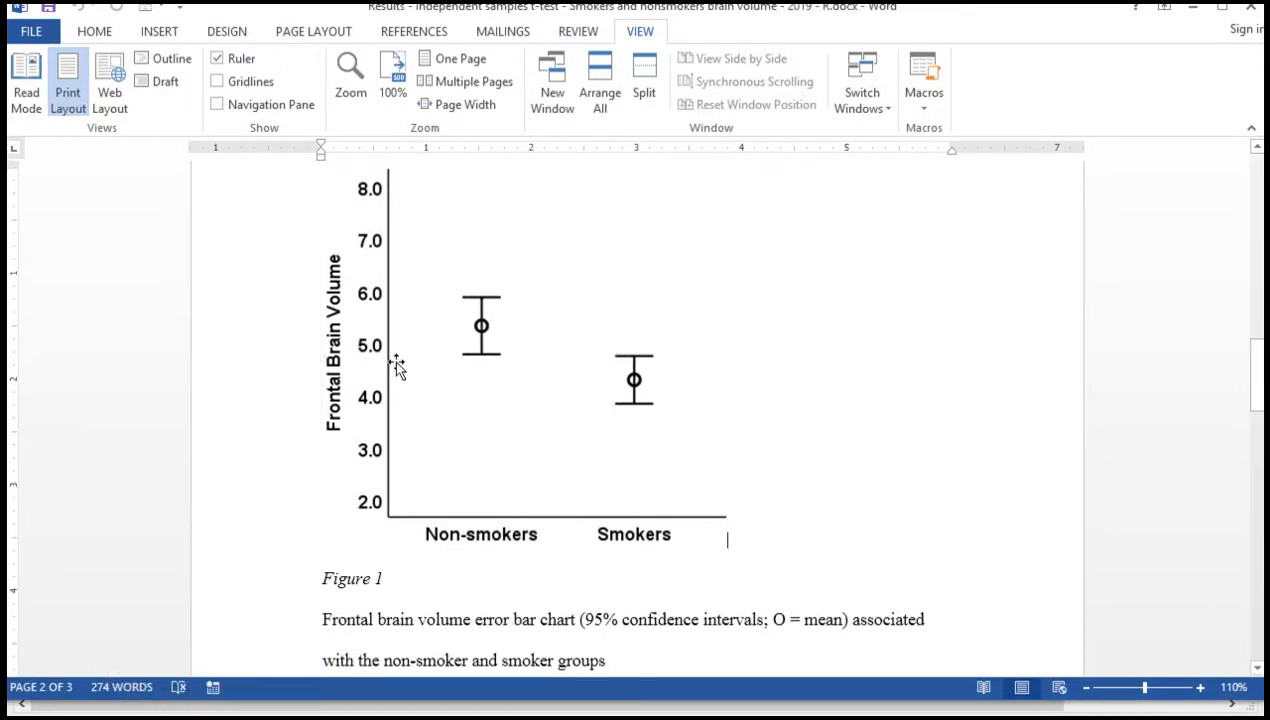
mouse_move(524, 376)
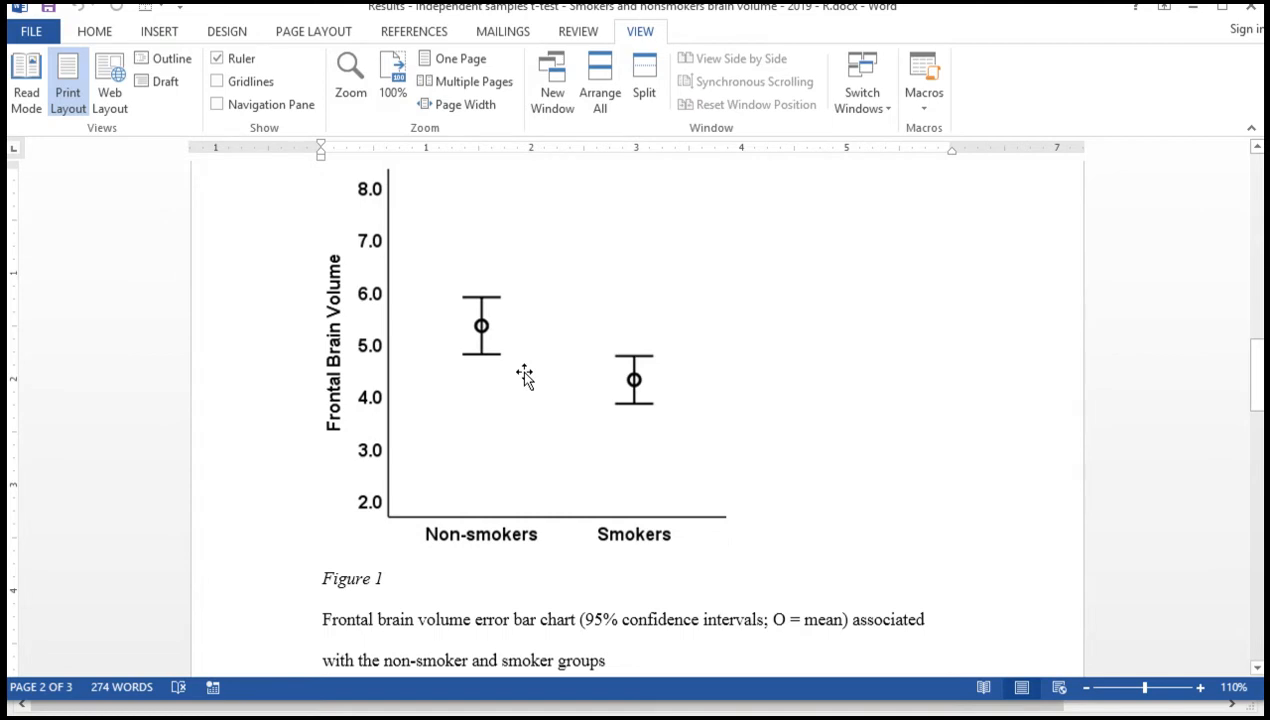
click(728, 538)
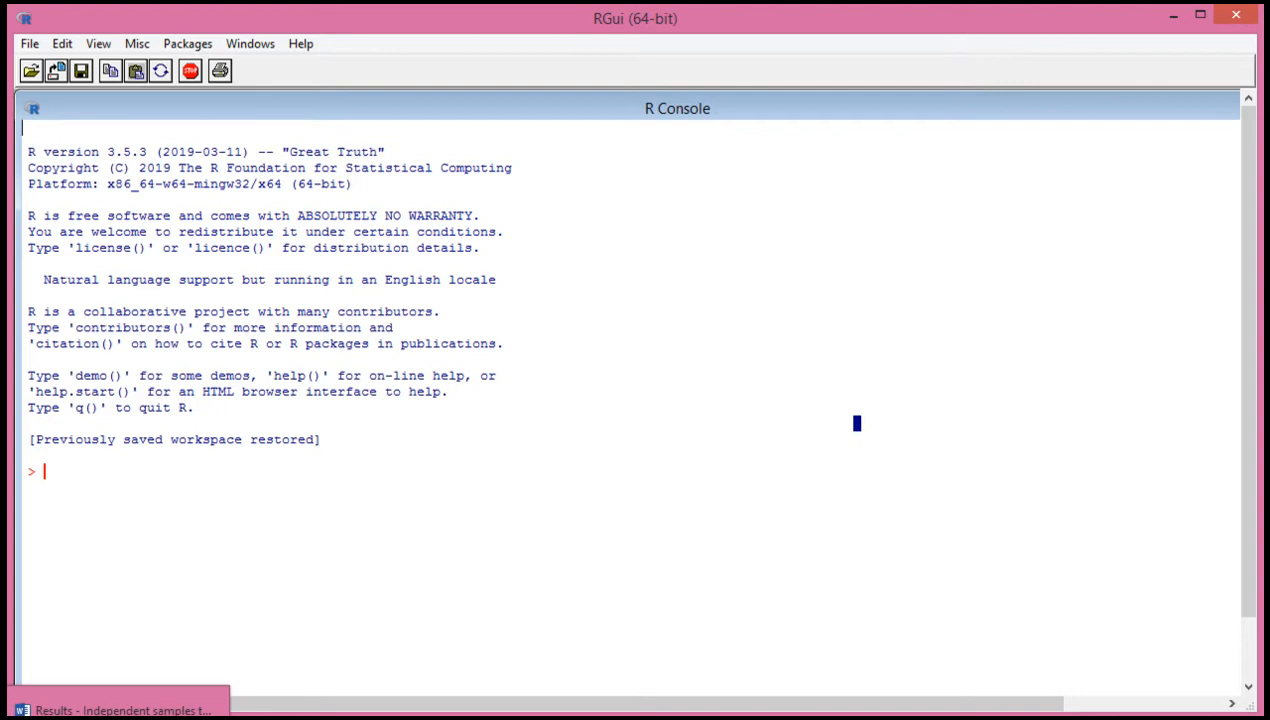
click(120, 710)
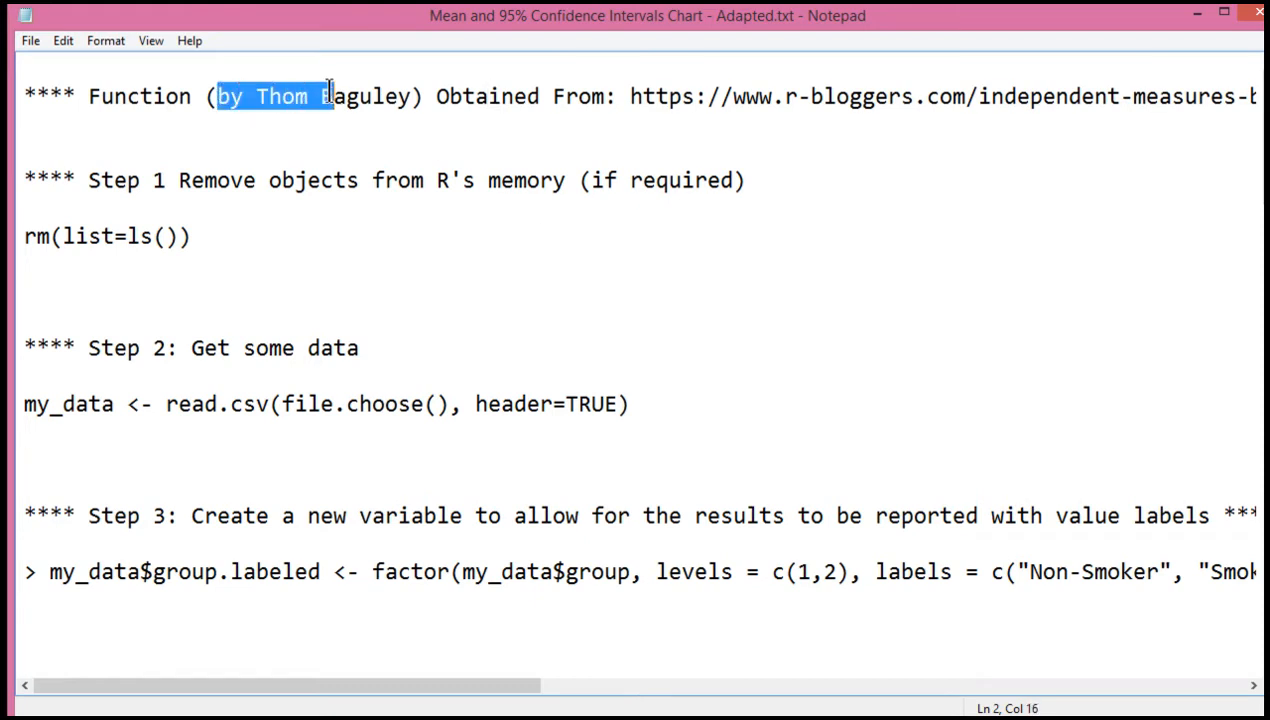
Scroll through the numbered steps of the 95% confidence intervals chart script.
click(436, 96)
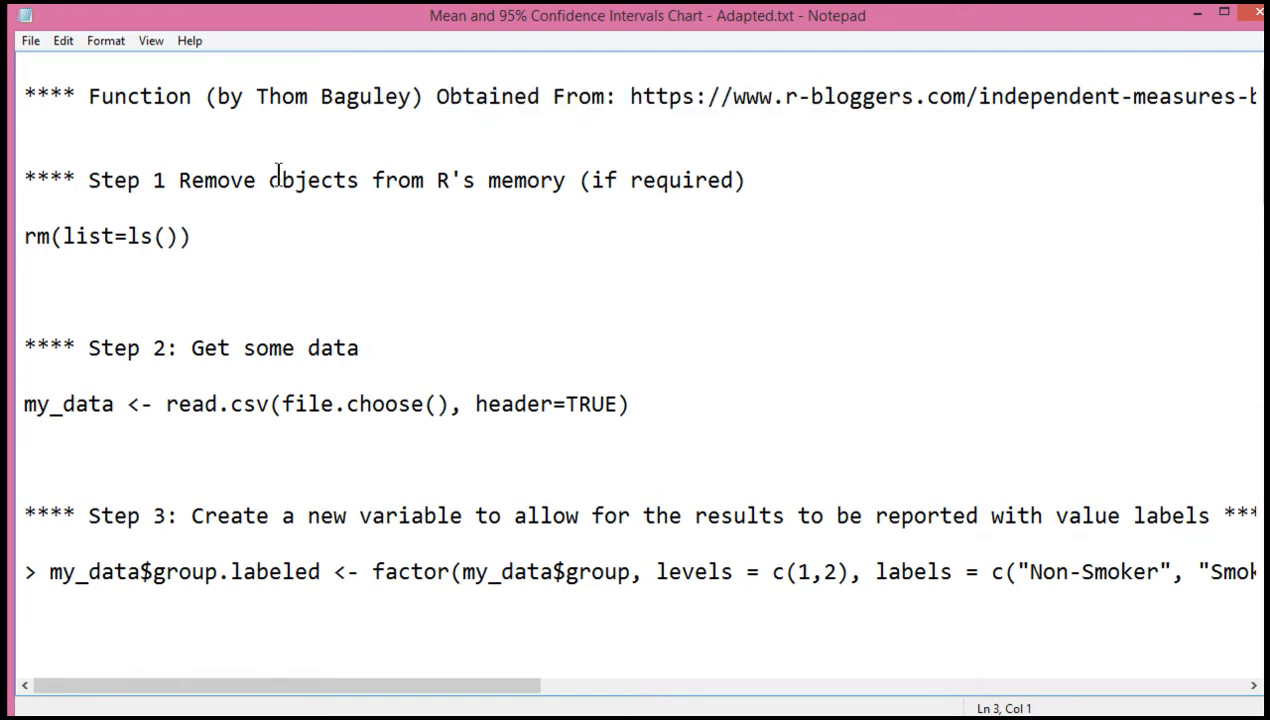
scroll(down, 3)
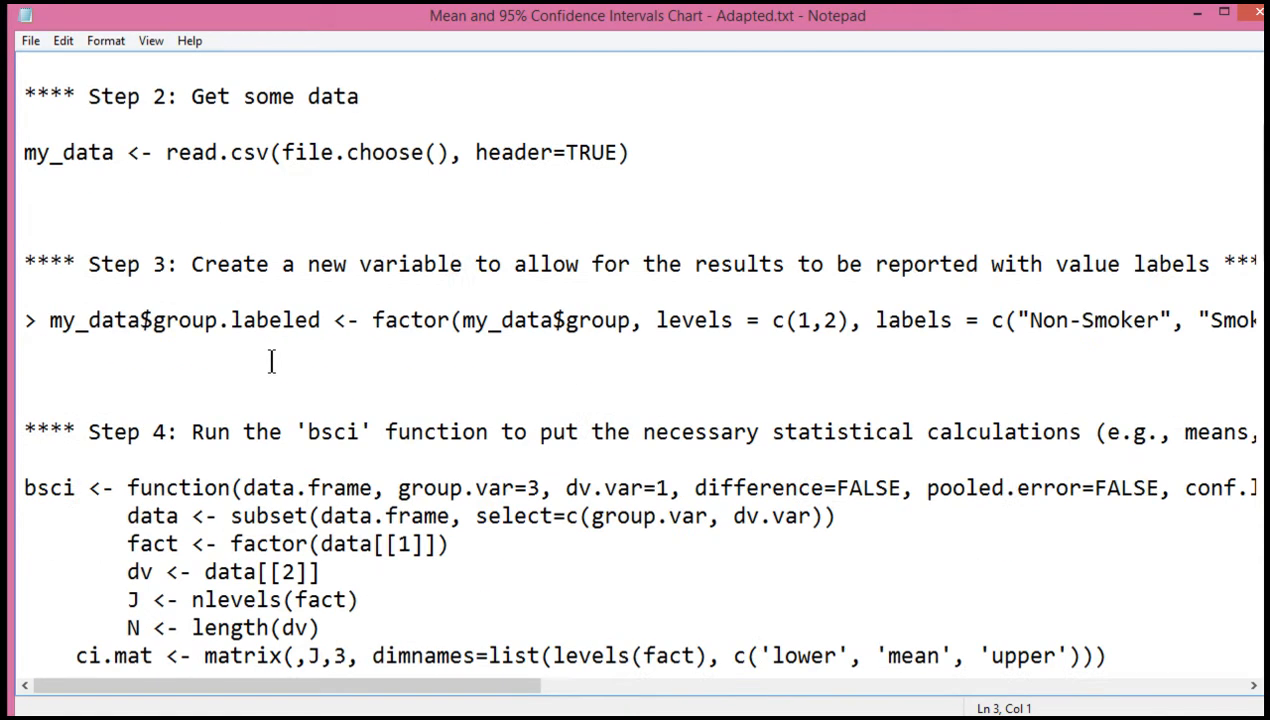
scroll(down, 3)
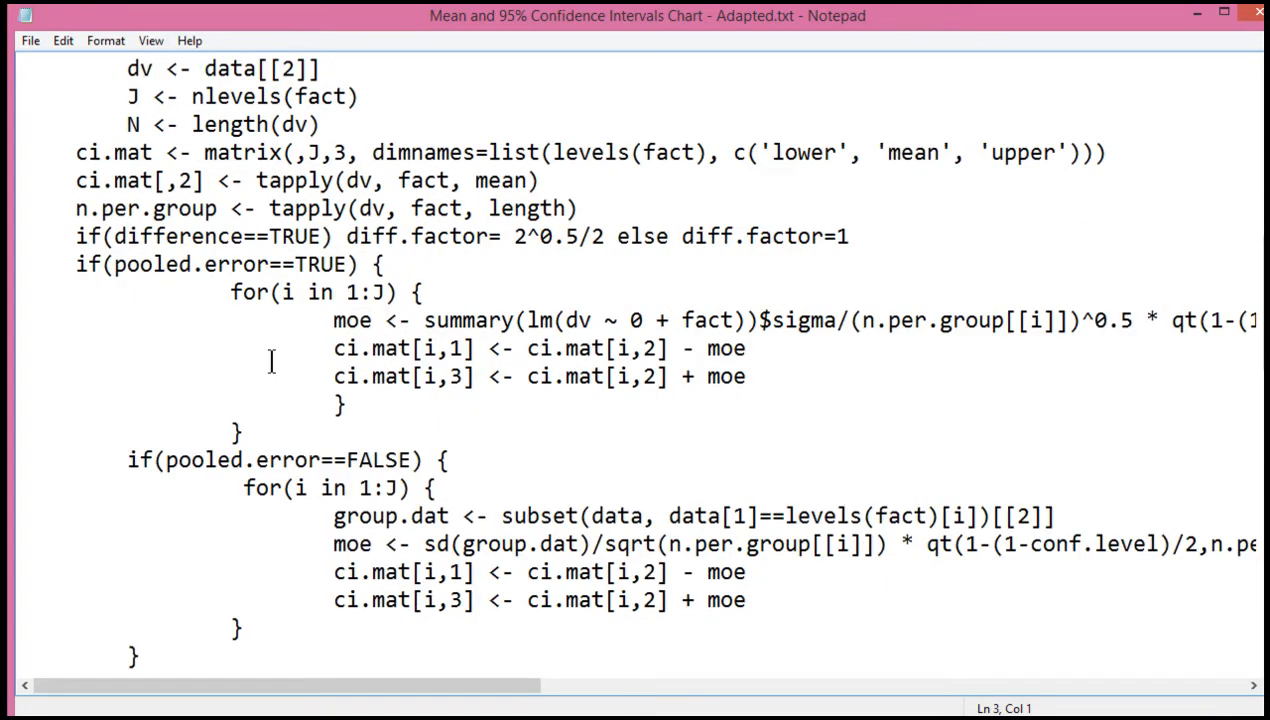
scroll(up, 3)
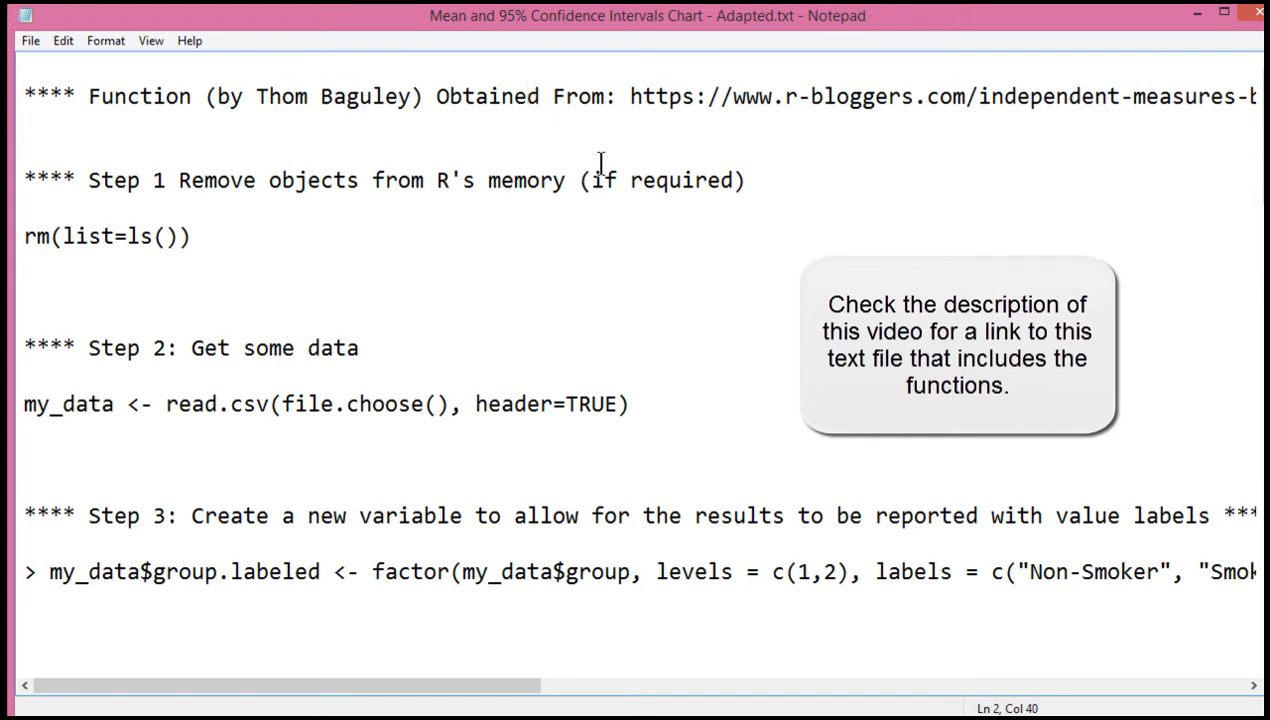
Select the rm(list=ls()) and read.csv lines at the top of the script for copying.
drag(36, 236, 190, 236)
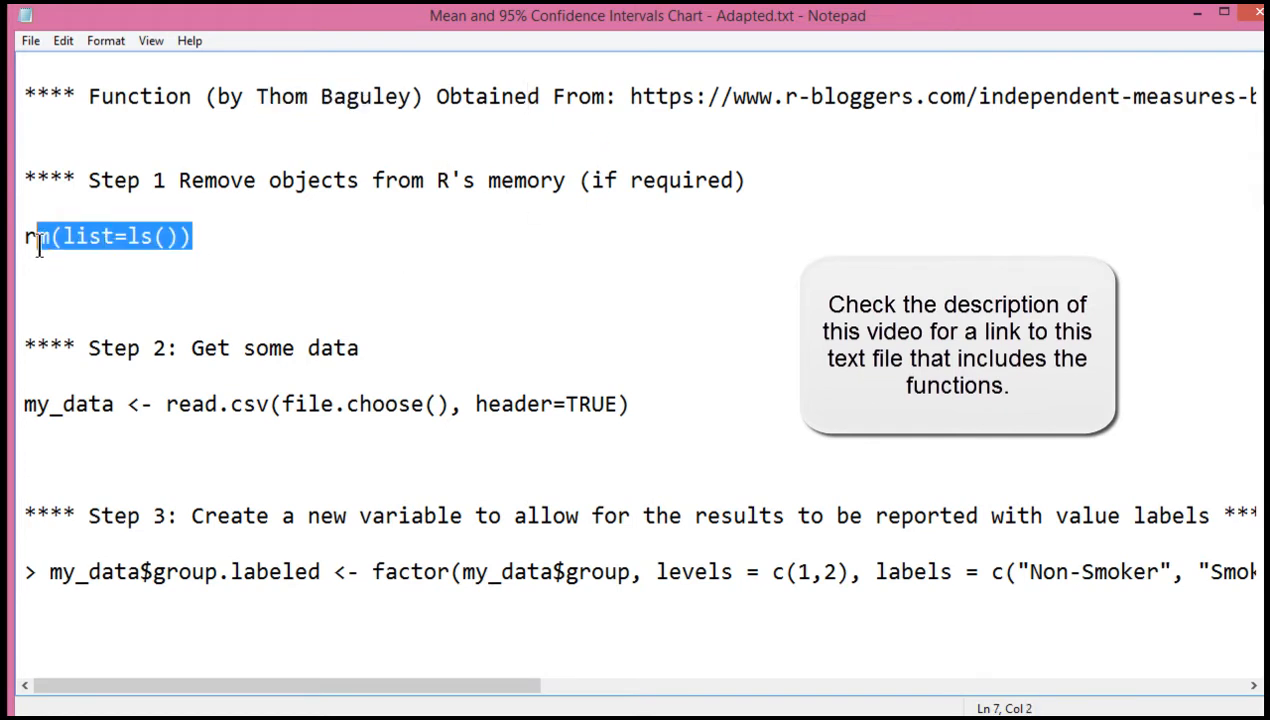
click(290, 236)
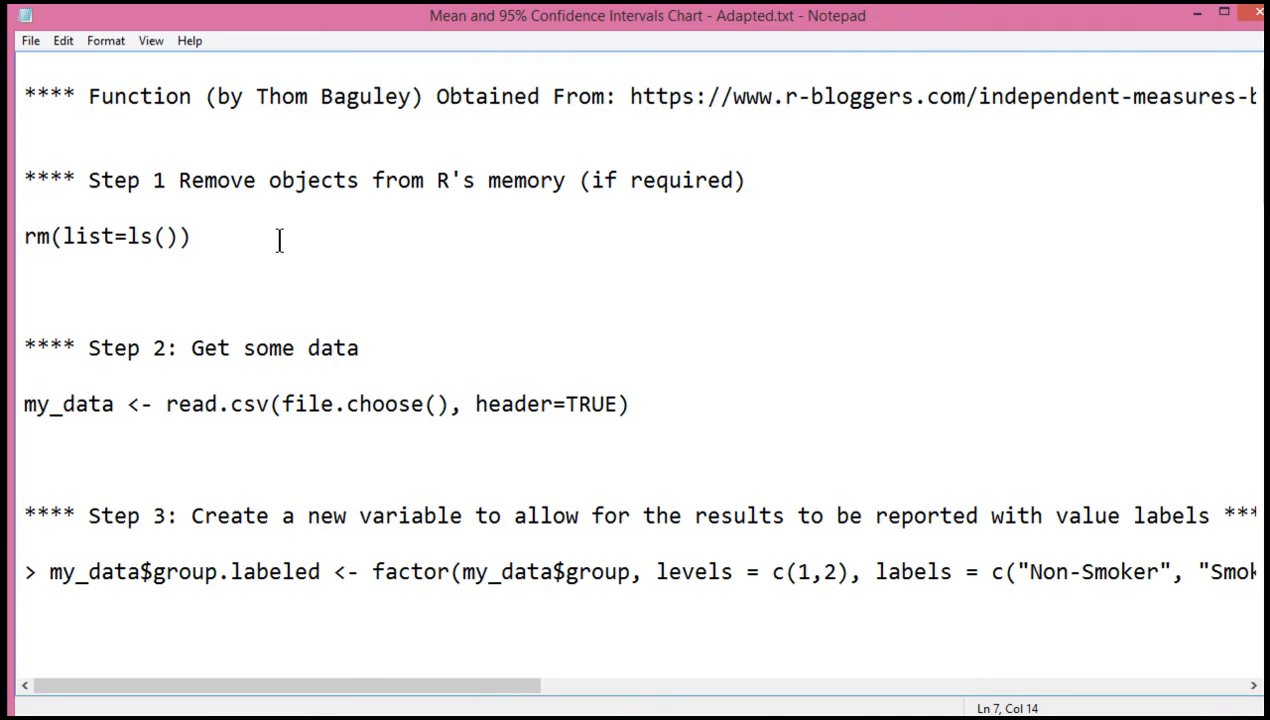
scroll(down, 3)
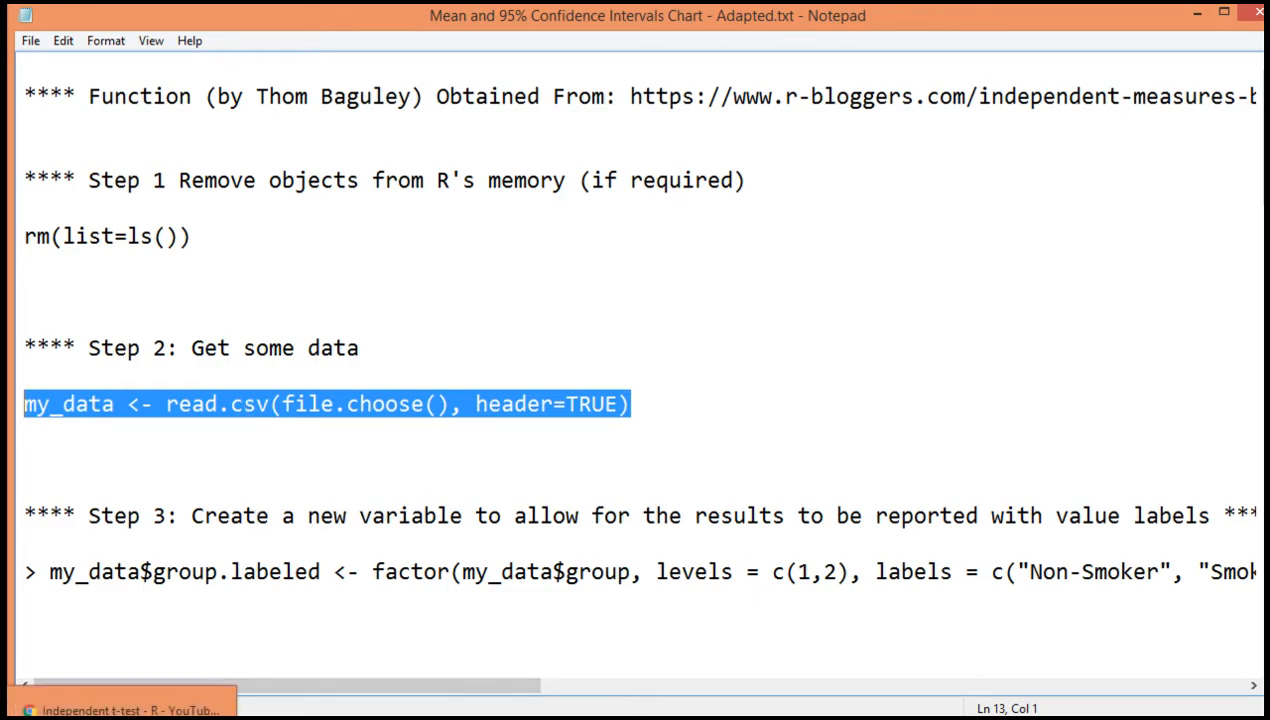
Run rm and read.csv in R, load the smokers brain-volume CSV and print my_data.
click(124, 710)
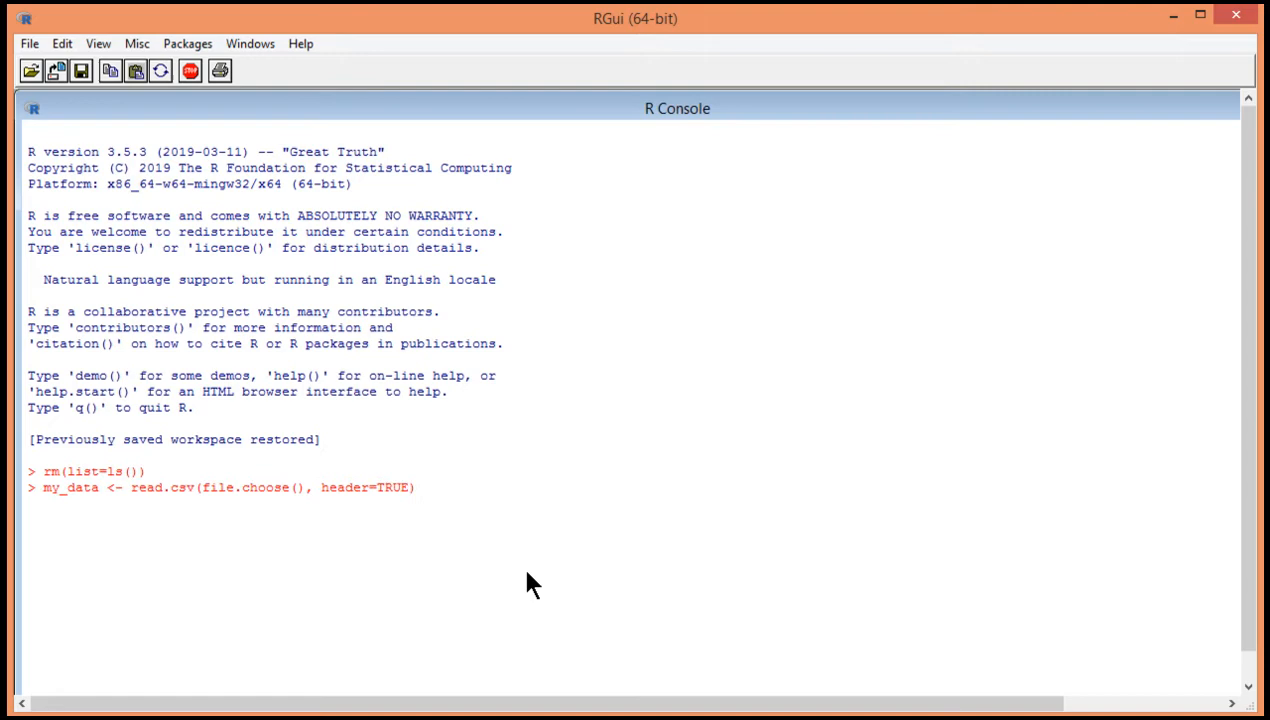
key(Return)
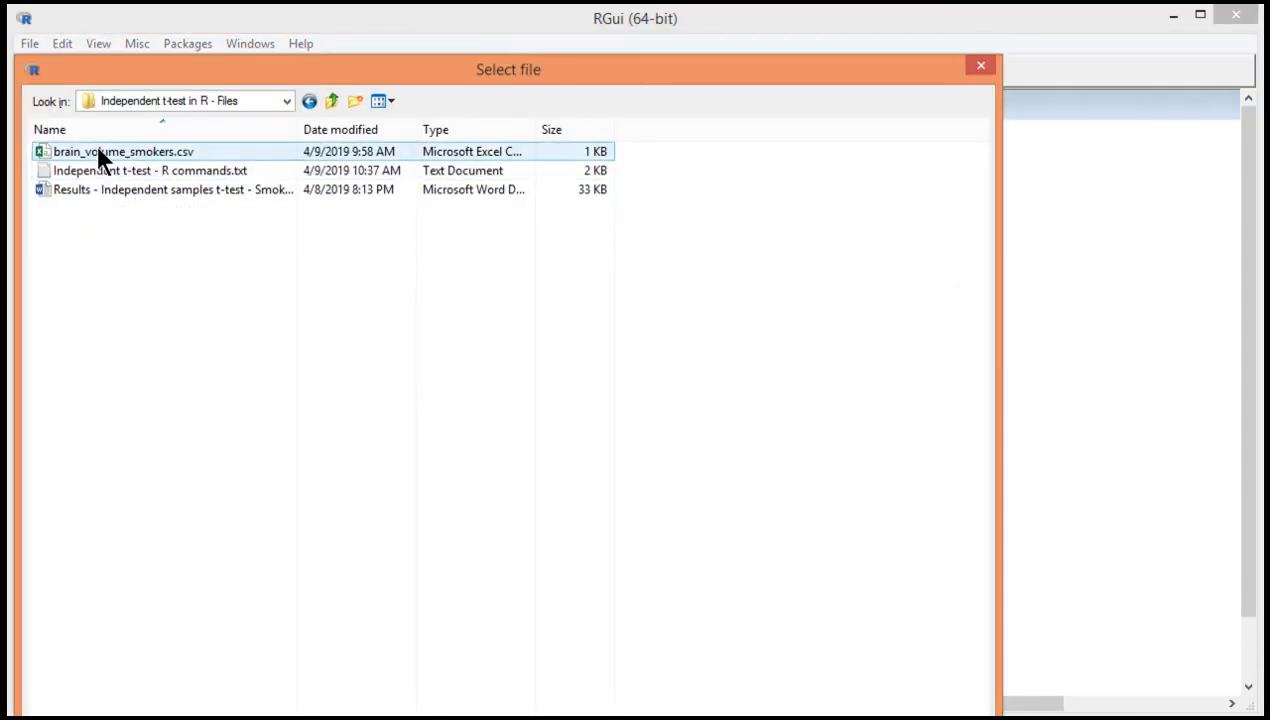
double_click(124, 152)
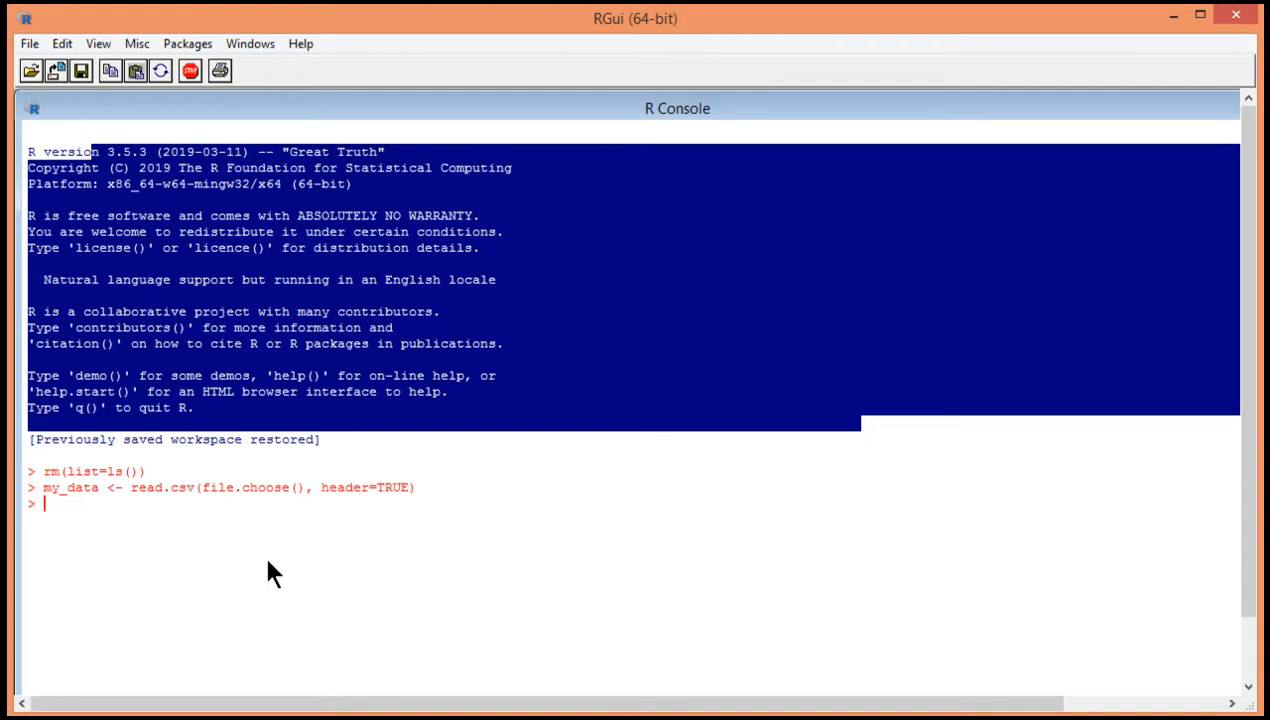
text(my_data)
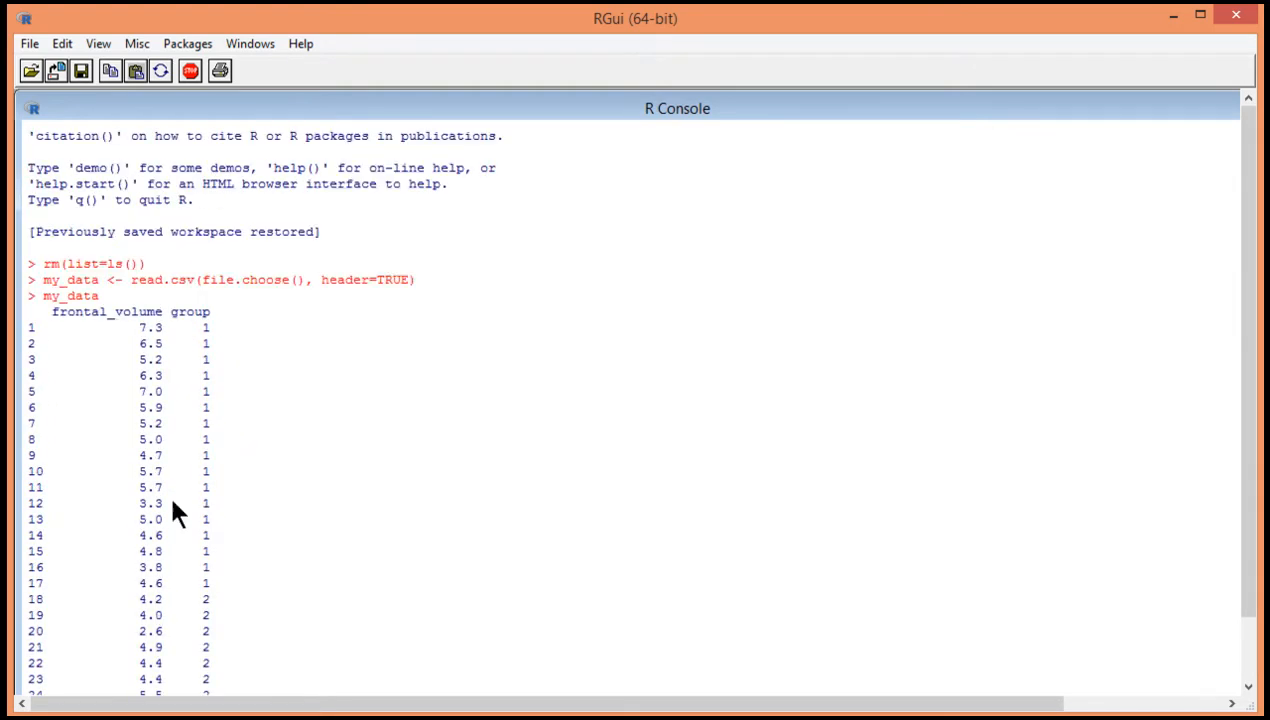
scroll(down, 3)
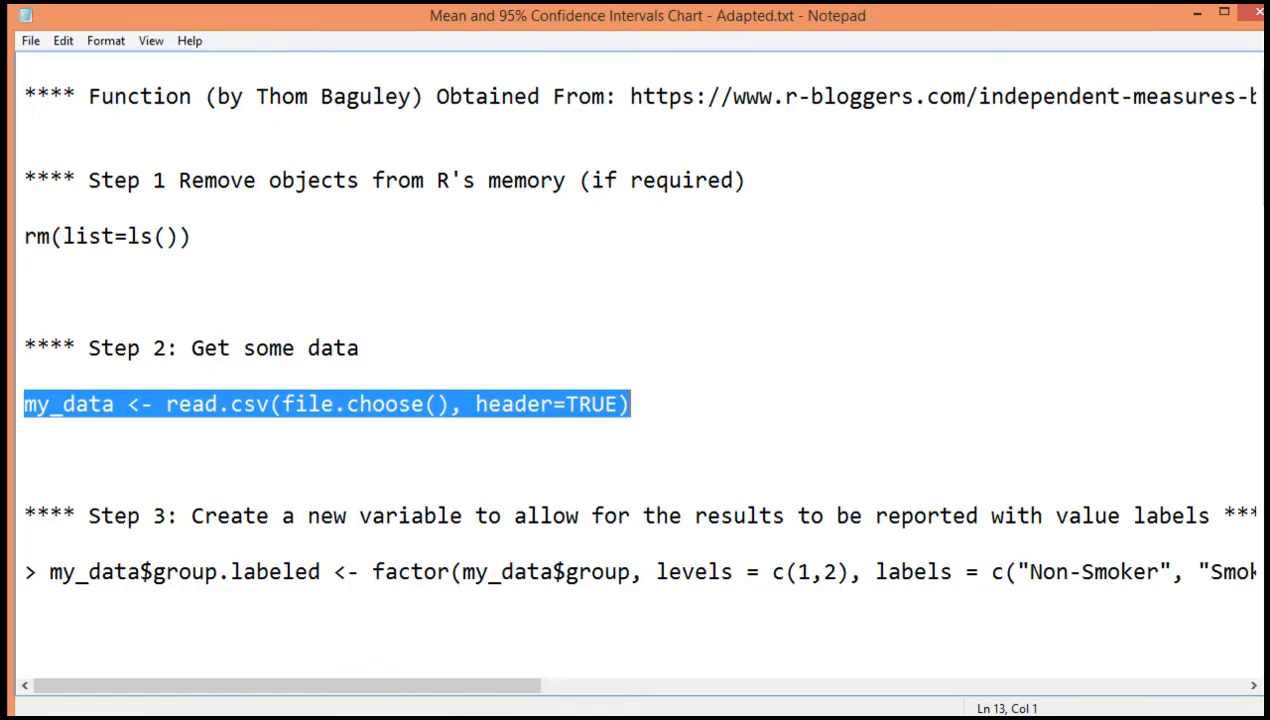
Create my_data$group.labeled as a factor with Non-Smoker and Smoker labels.
scroll(down, 3)
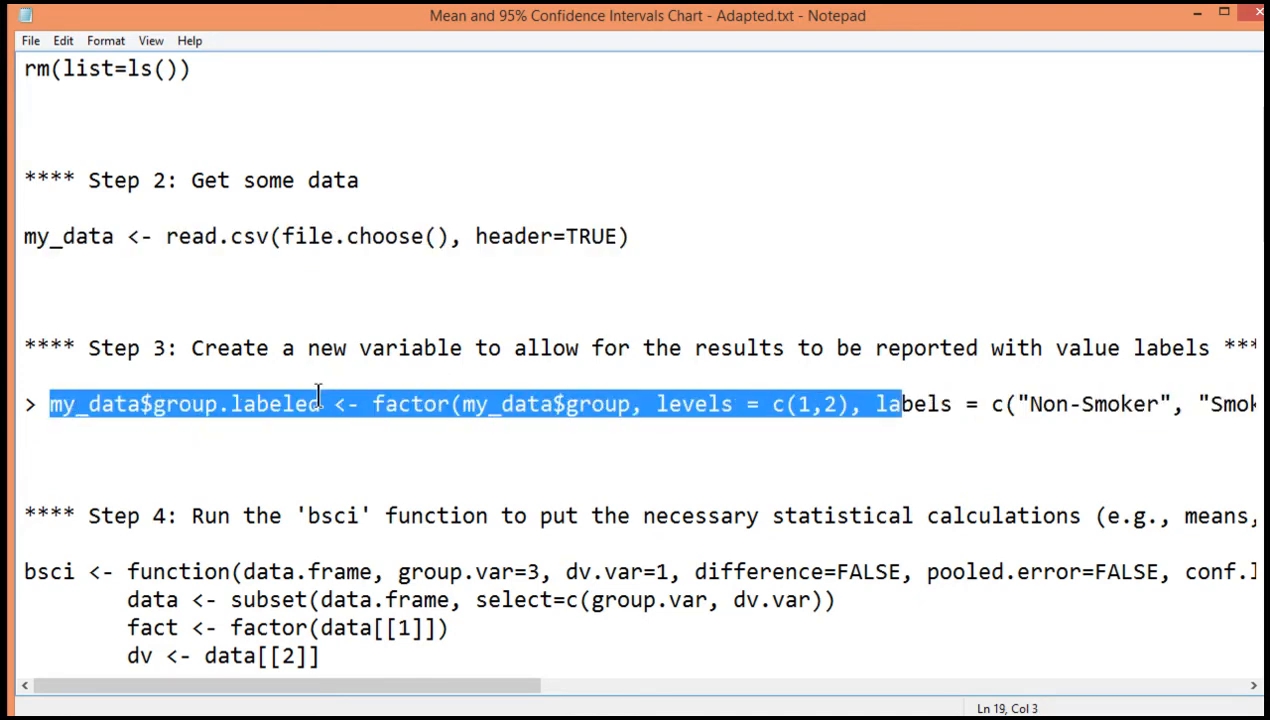
double_click(274, 404)
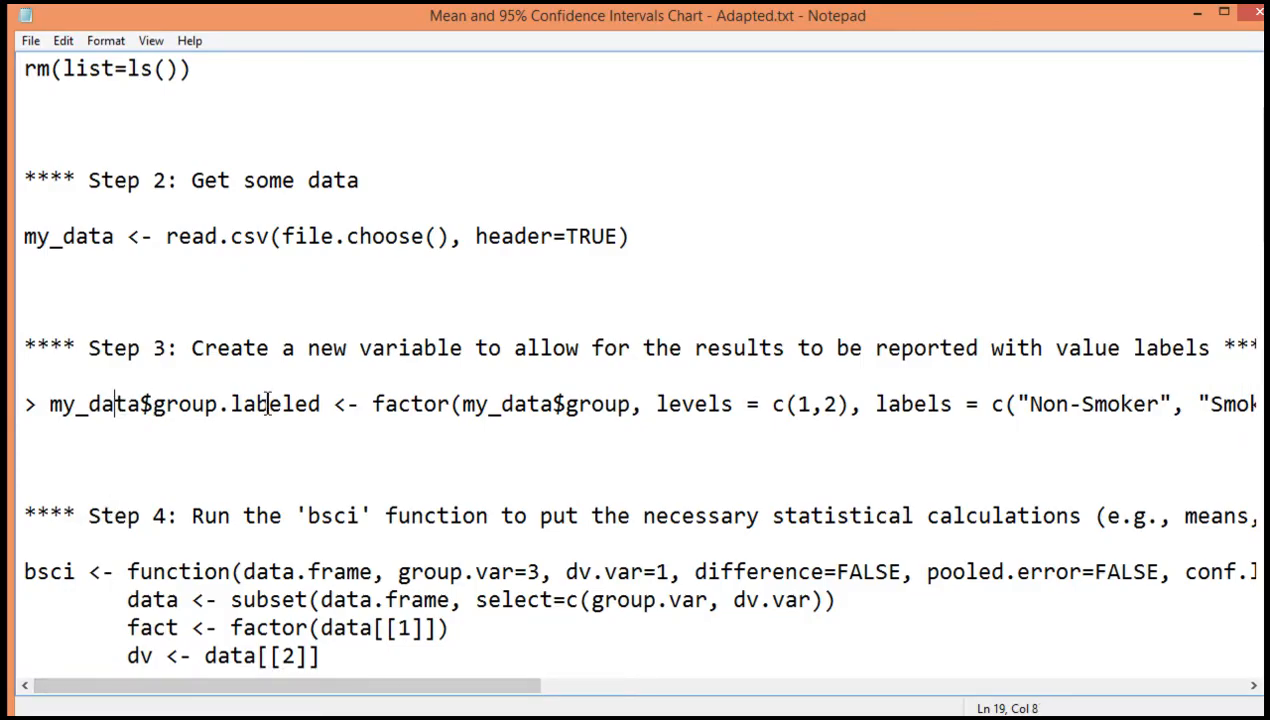
double_click(410, 404)
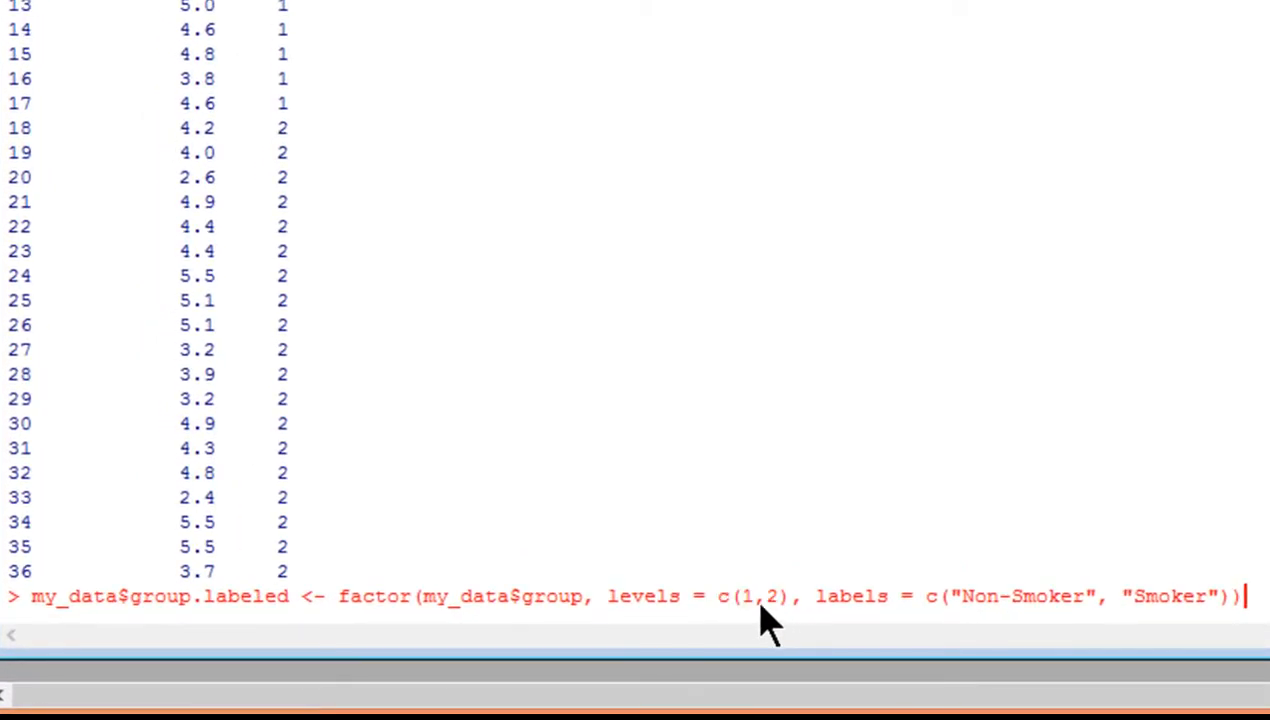
mouse_move(738, 590)
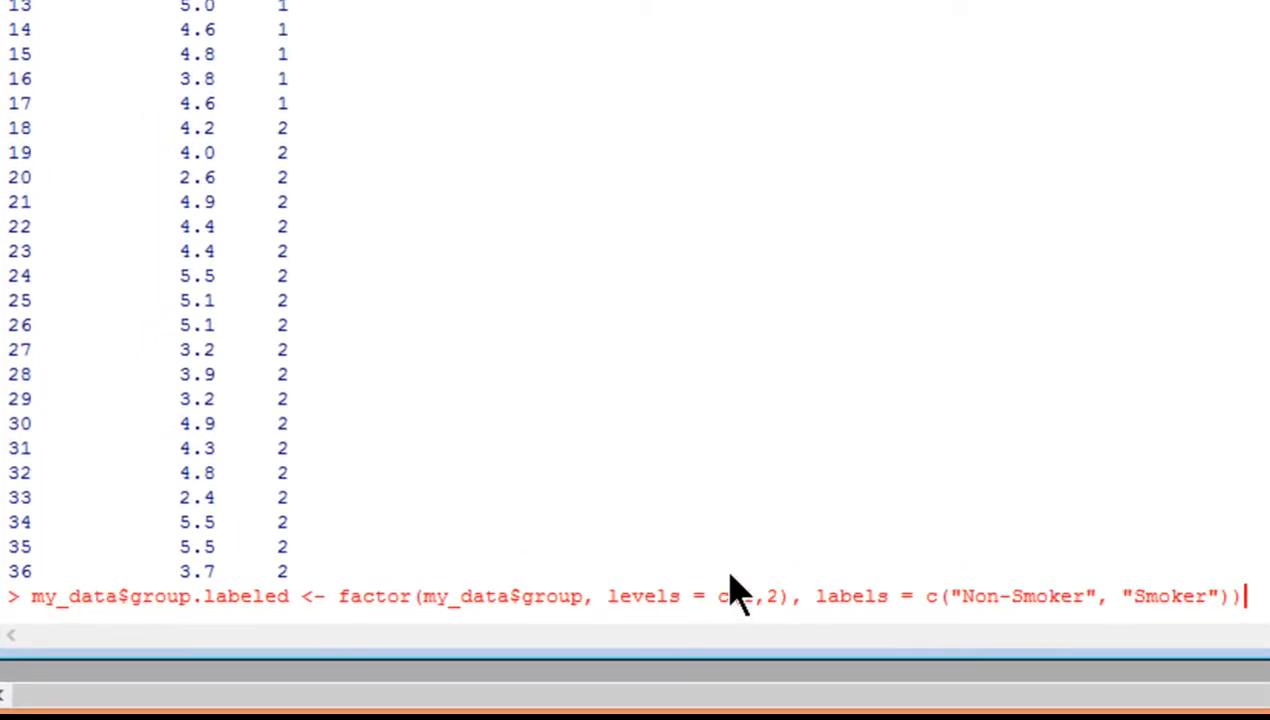
scroll(down, 3)
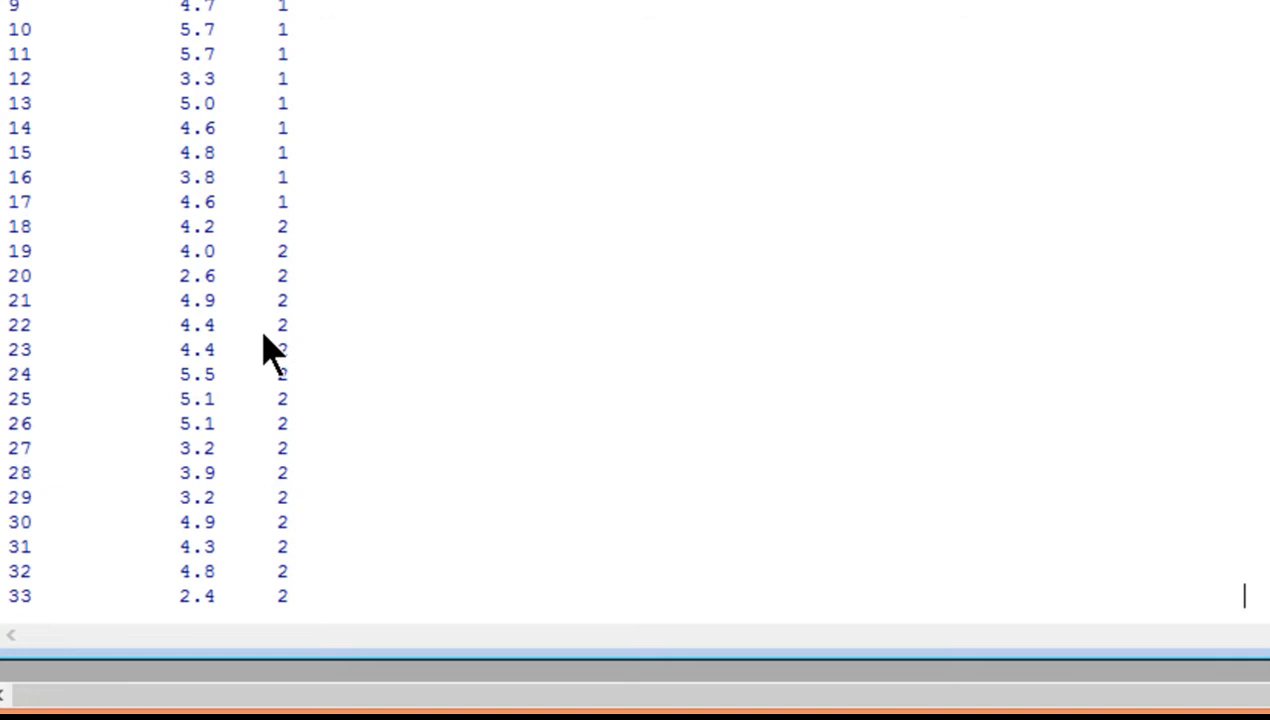
text(my_data$group.labeled <- factor(my_data$group, levels = c(1,2), labels = c("Non-Smoker", "Smoker")))
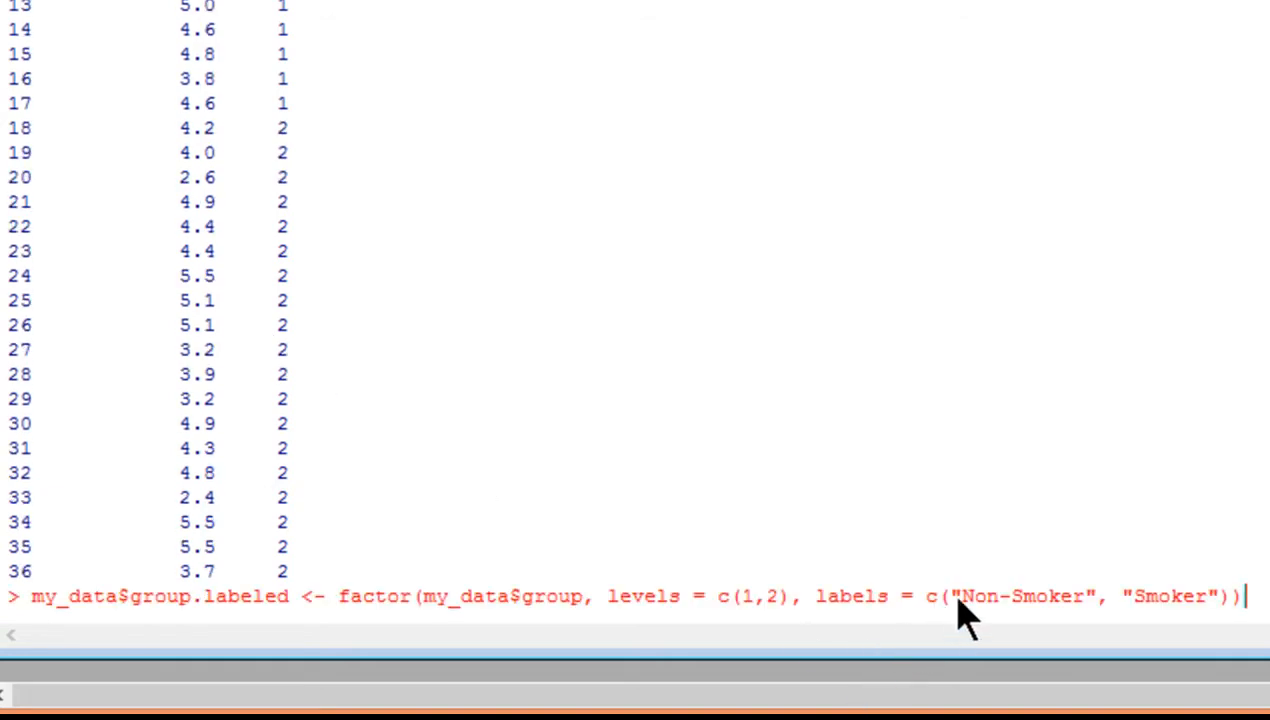
Print my_data to check the new group.labeled column.
double_click(1000, 596)
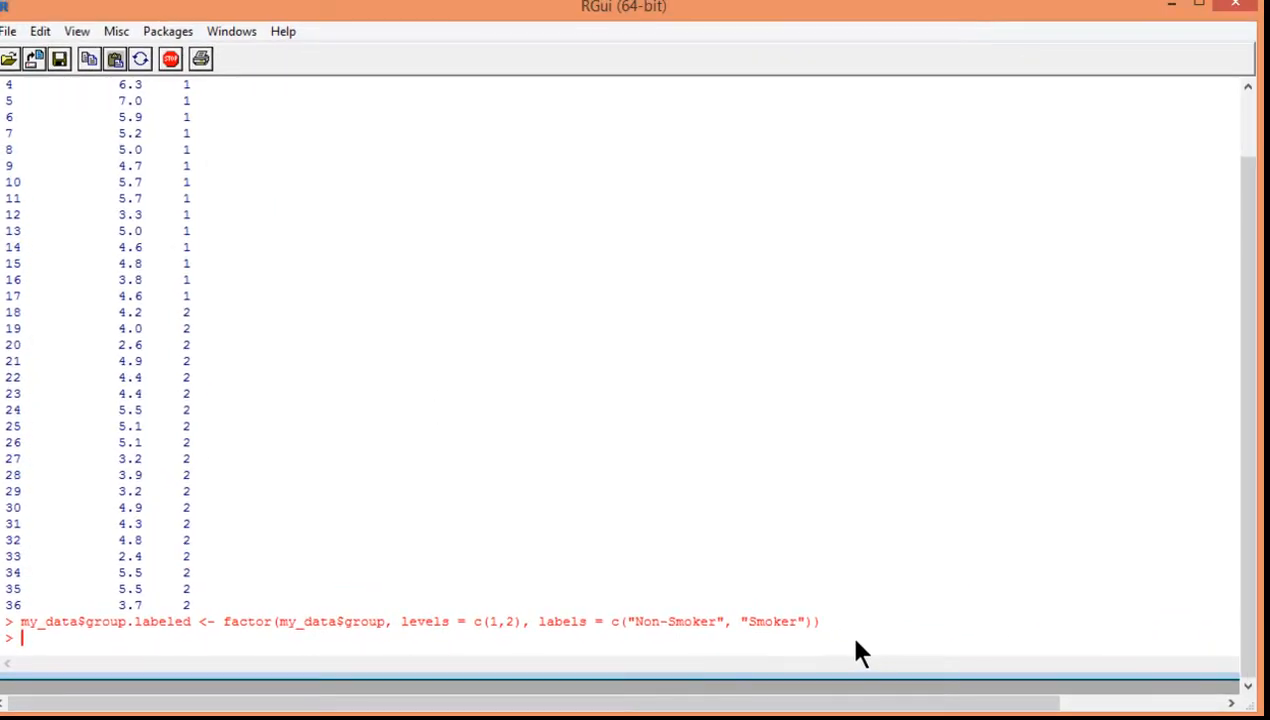
text(my_data)
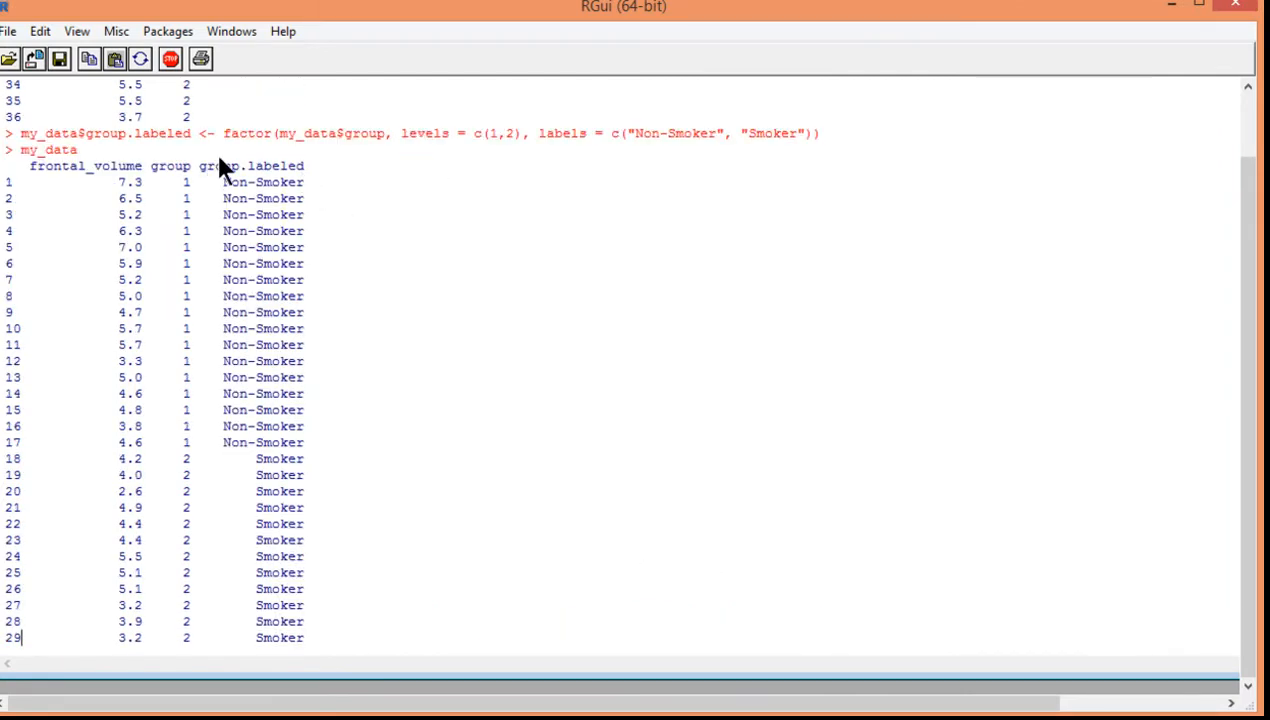
scroll(down, 3)
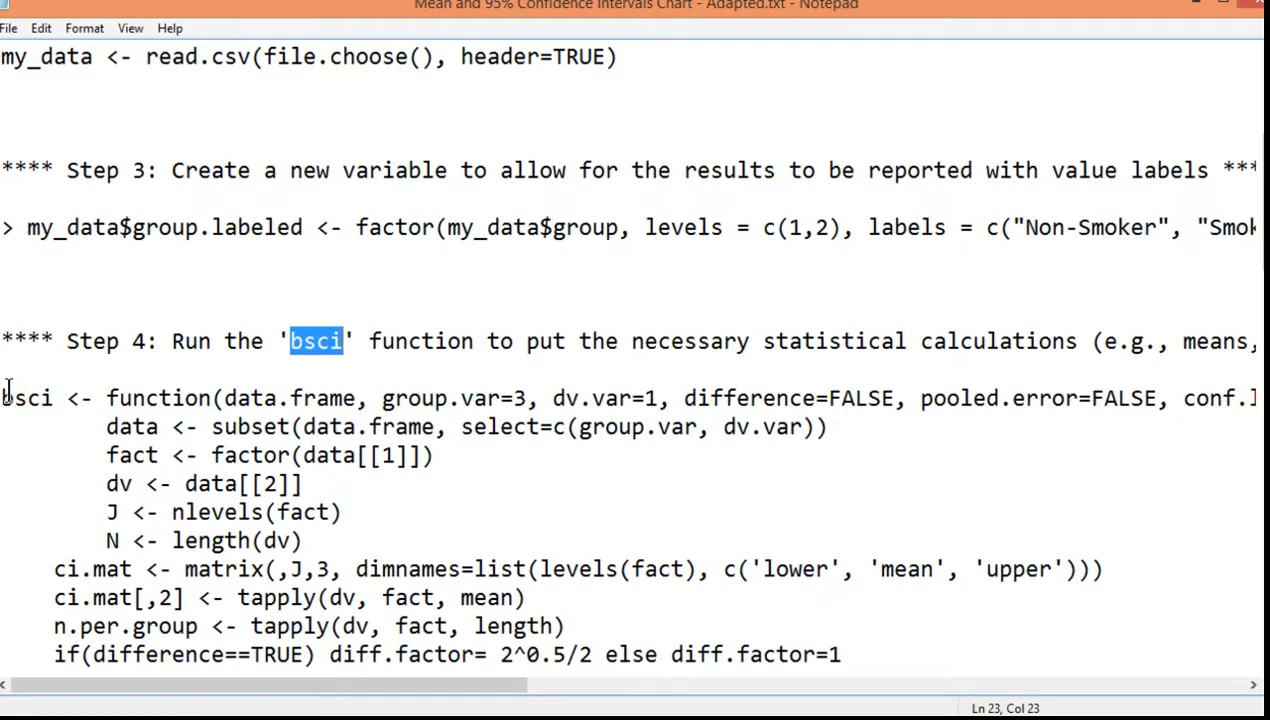
Select the full bsci function definition under Step 4 and copy it.
drag(0, 398, 290, 624)
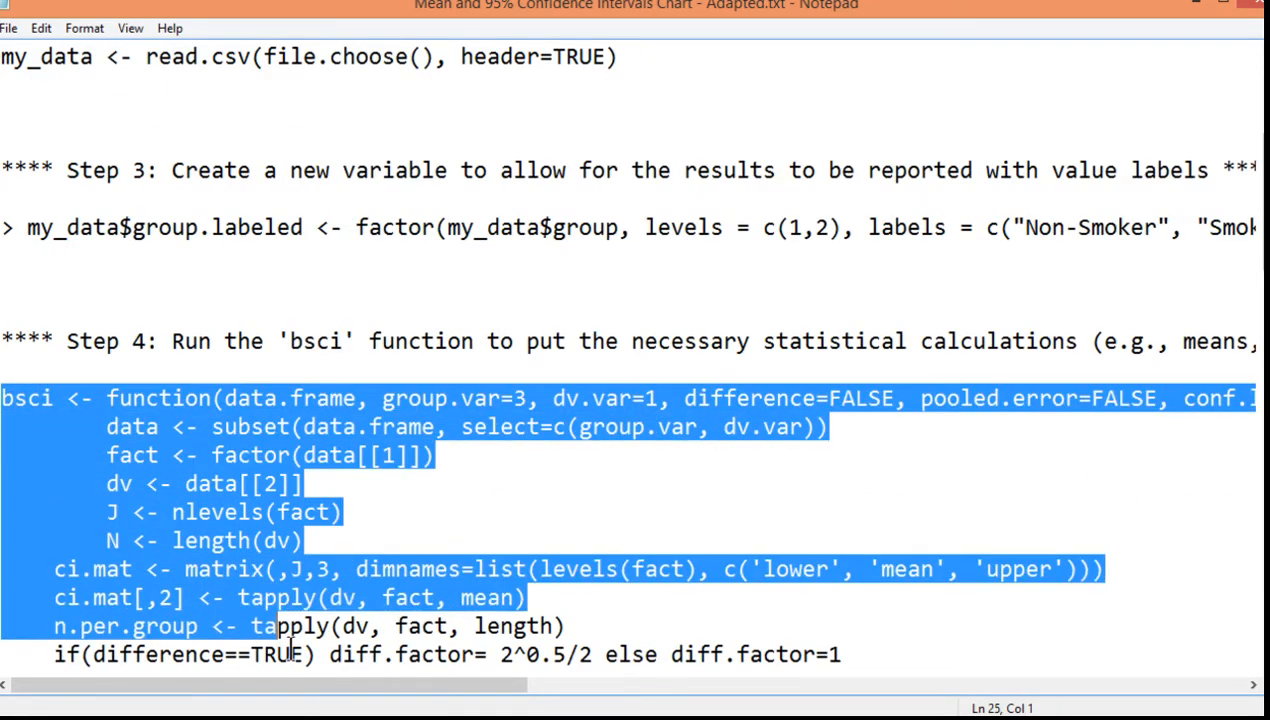
scroll(down, 3)
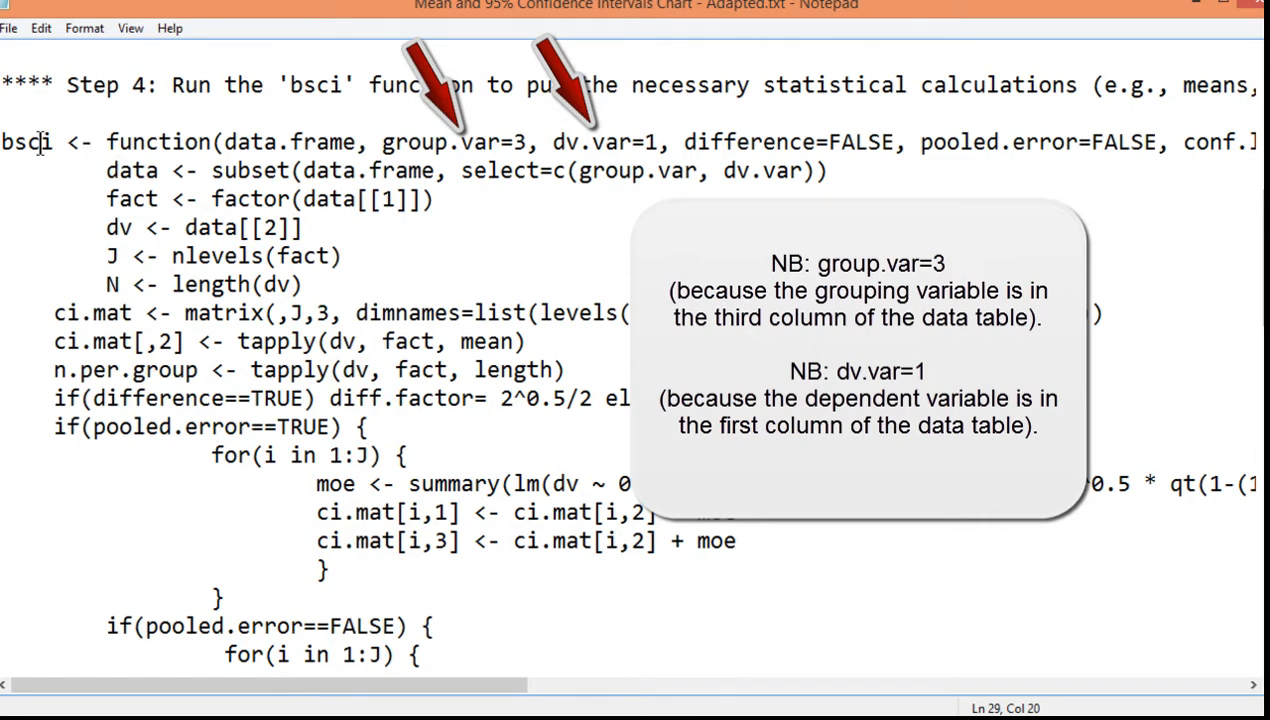
drag(10, 140, 242, 570)
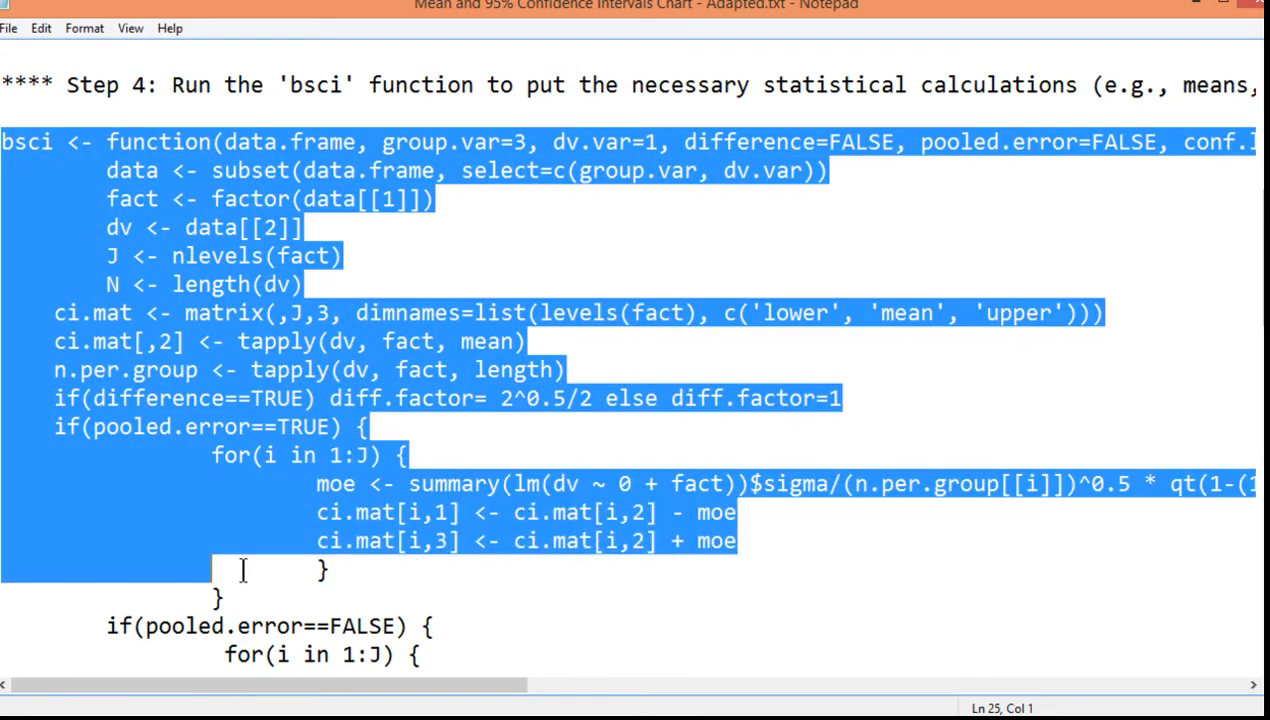
scroll(down, 3)
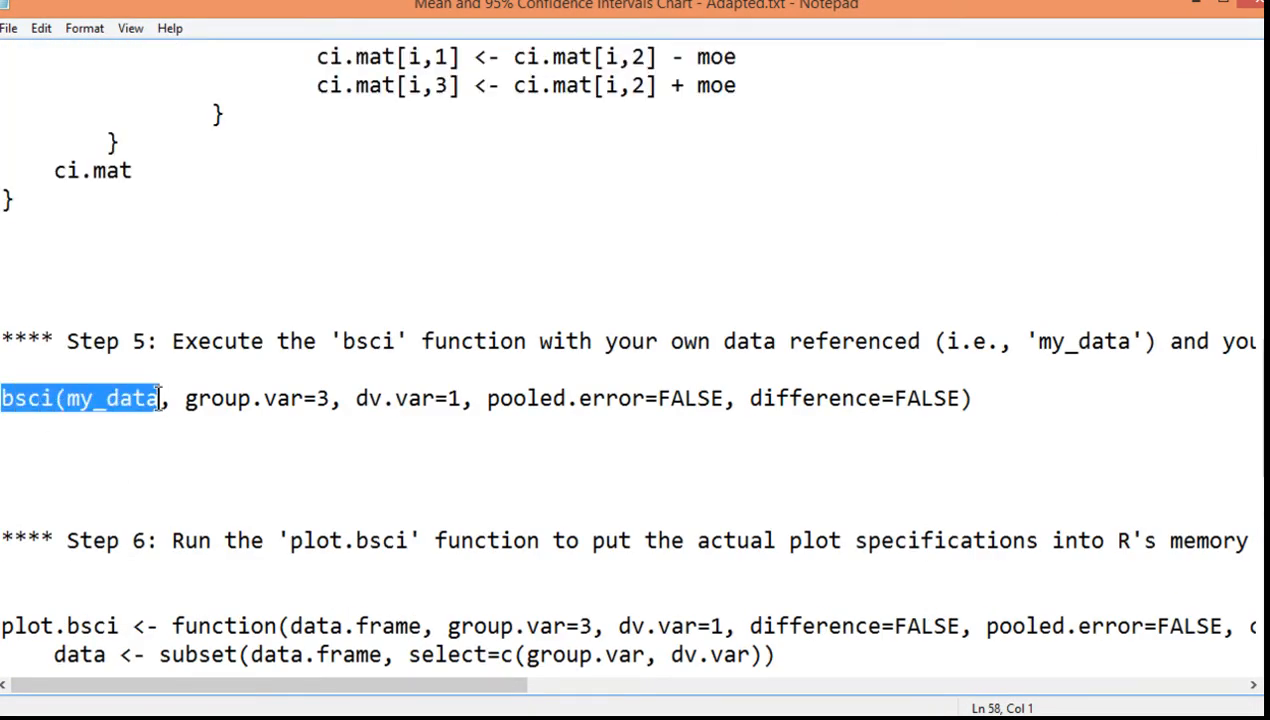
Define bsci in R and run bsci(my_data, group.var=3, dv.var=1) for group means and 95% limits.
drag(160, 398, 970, 398)
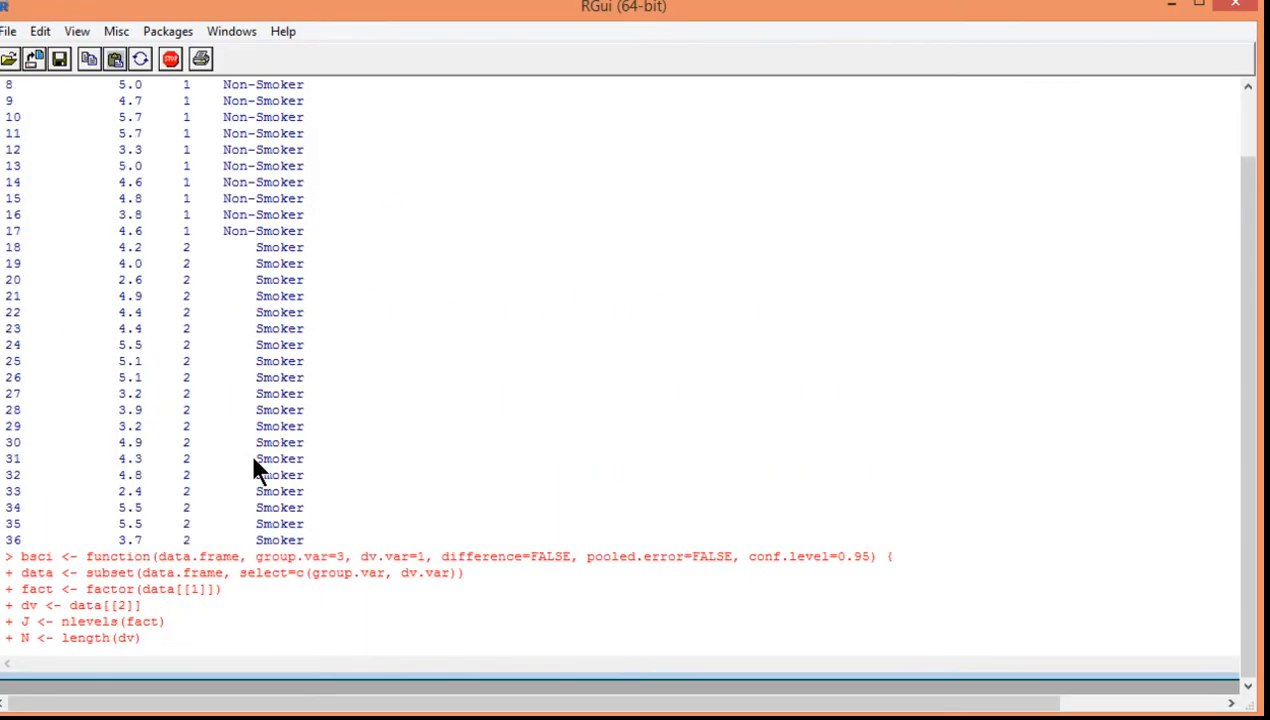
key(Return)
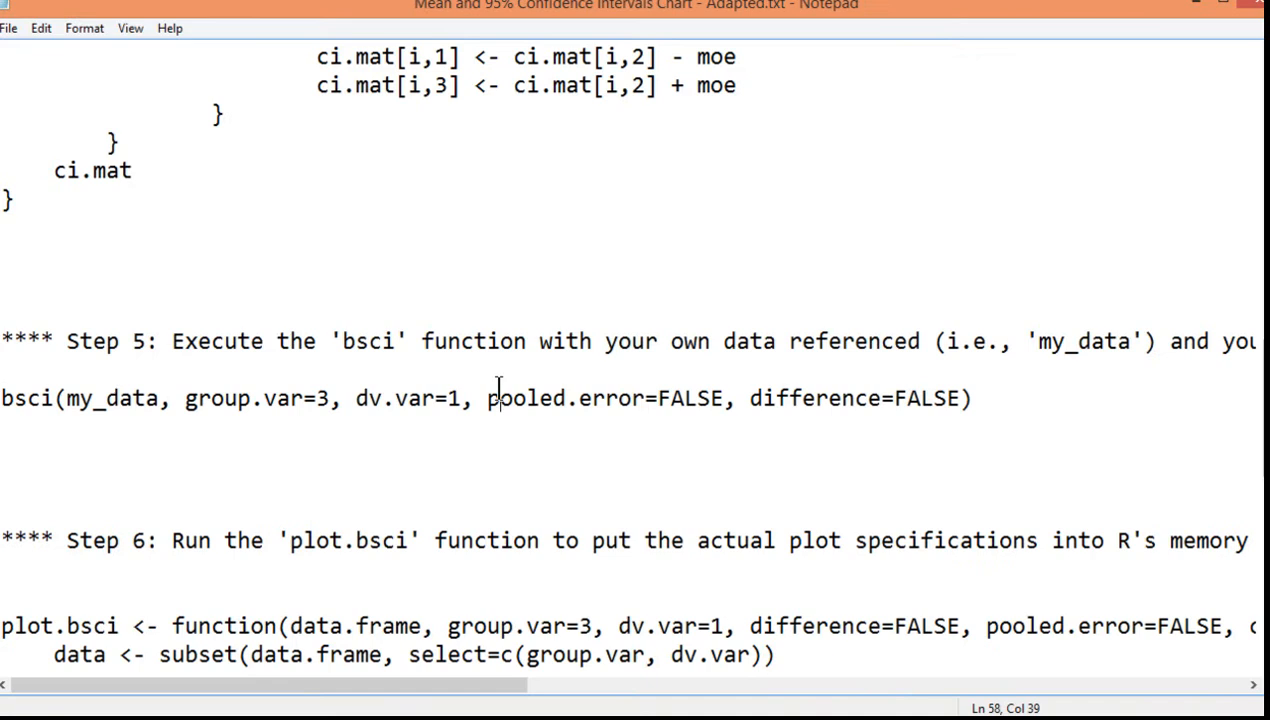
drag(486, 398, 228, 398)
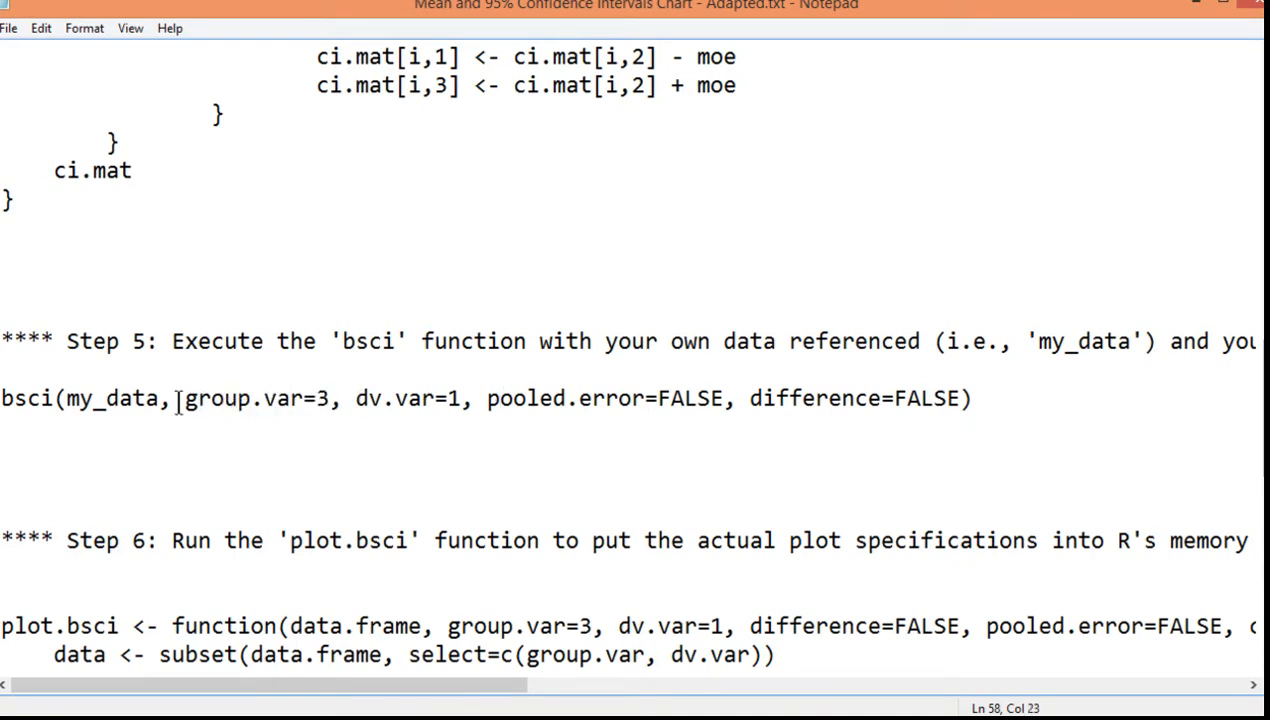
double_click(110, 398)
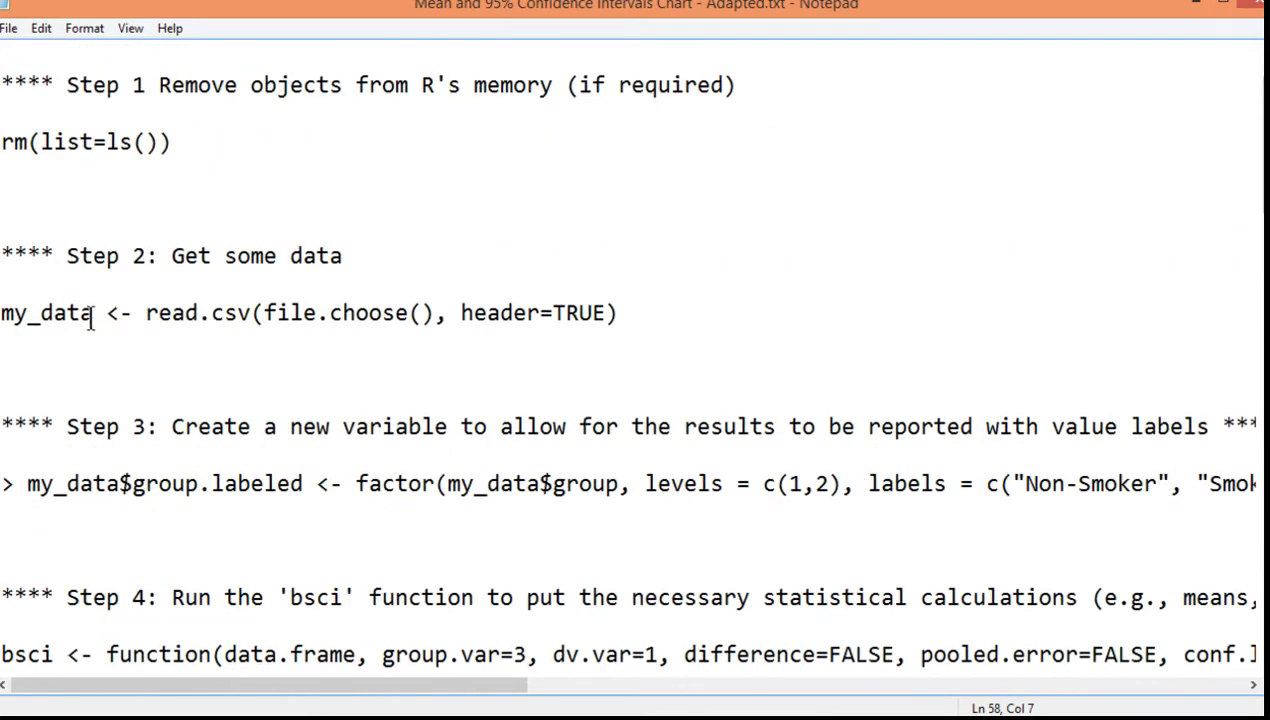
click(90, 312)
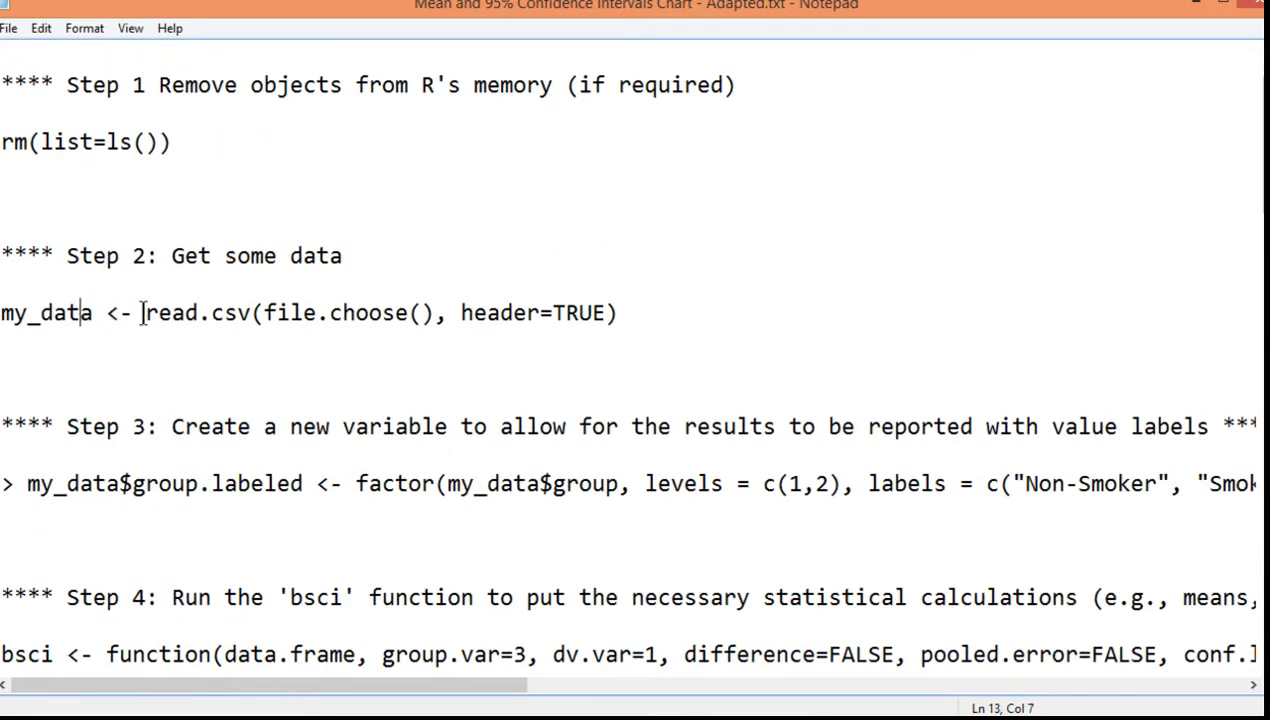
scroll(down, 3)
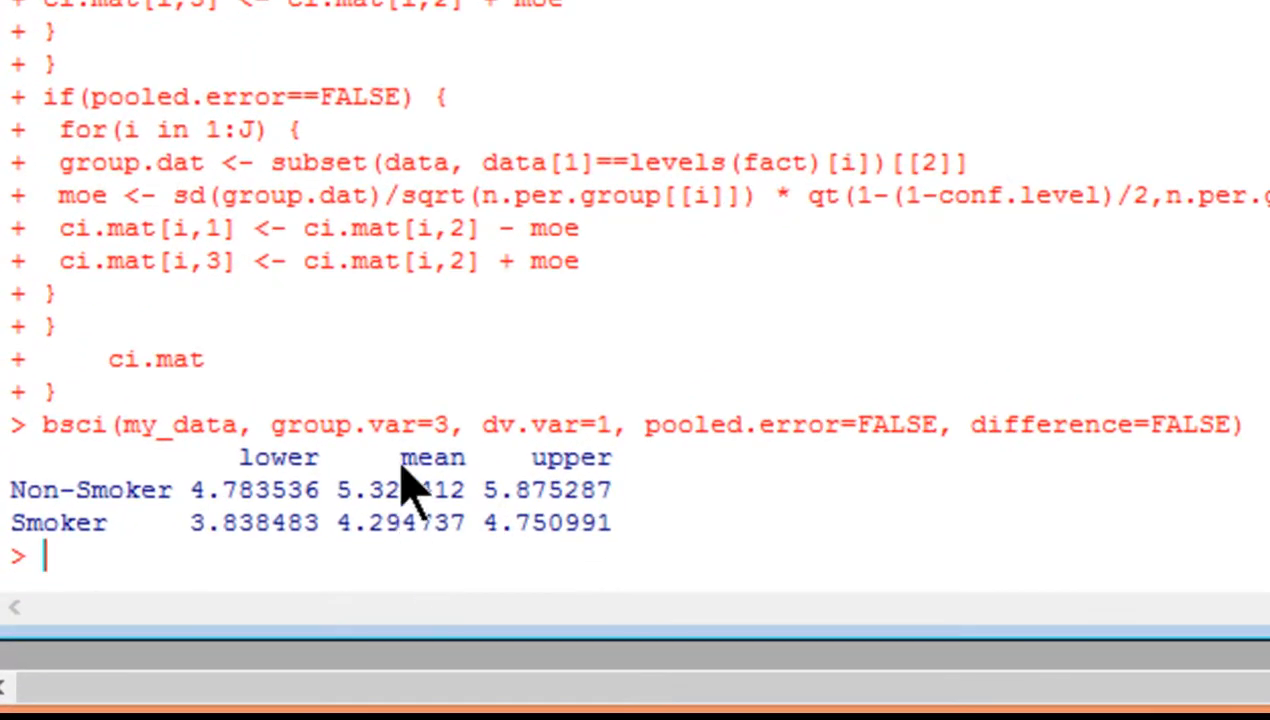
mouse_move(360, 556)
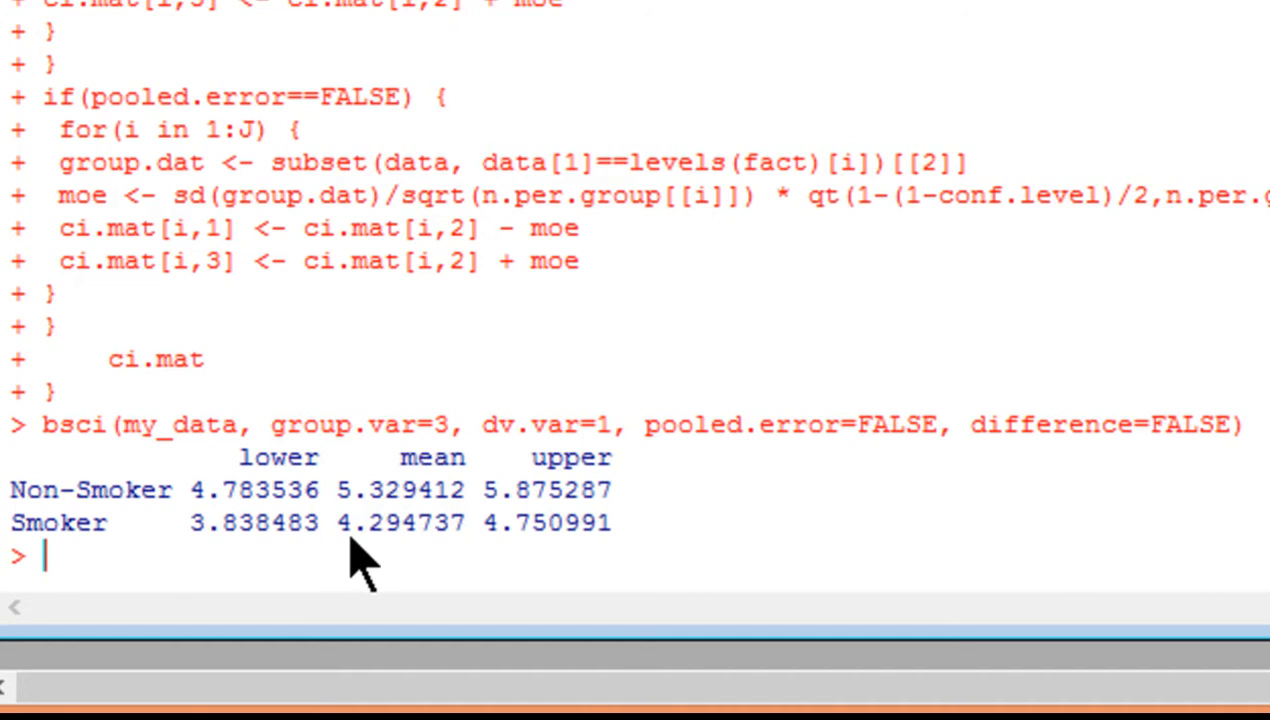
mouse_move(388, 560)
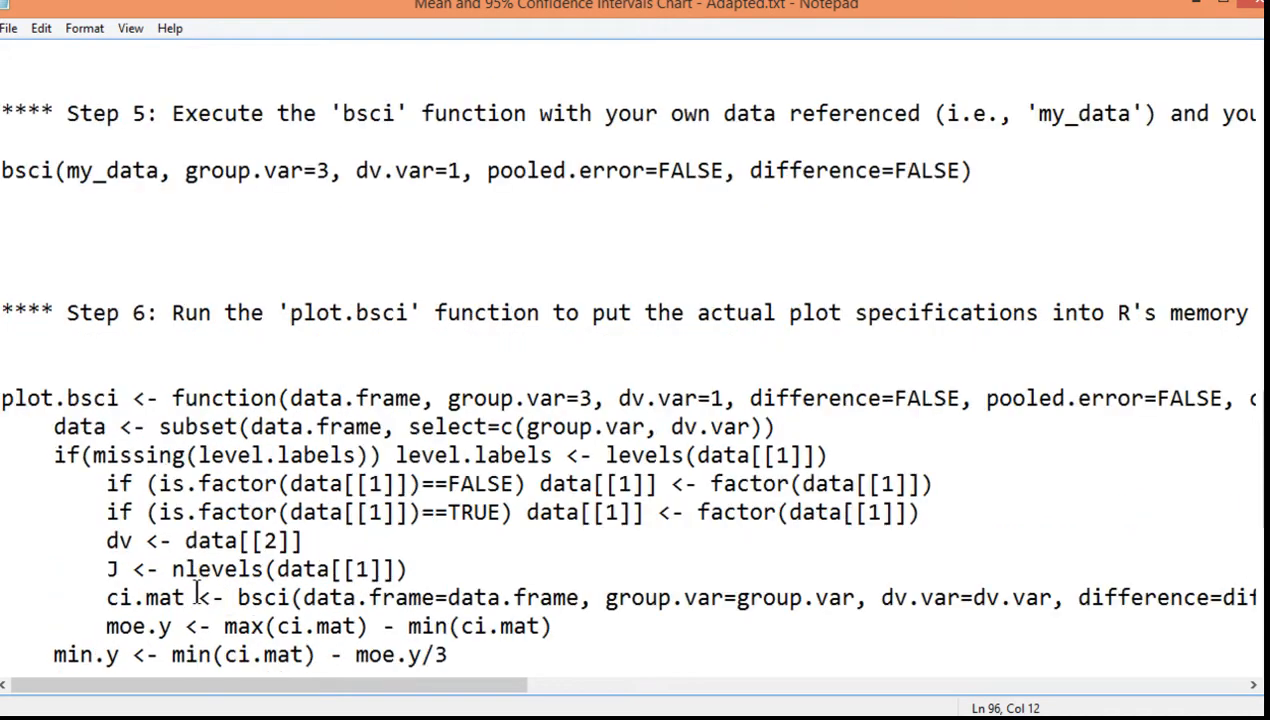
Set xlab='.' in the Step 7 plot.bsci call and select the call line to copy it.
scroll(down, 3)
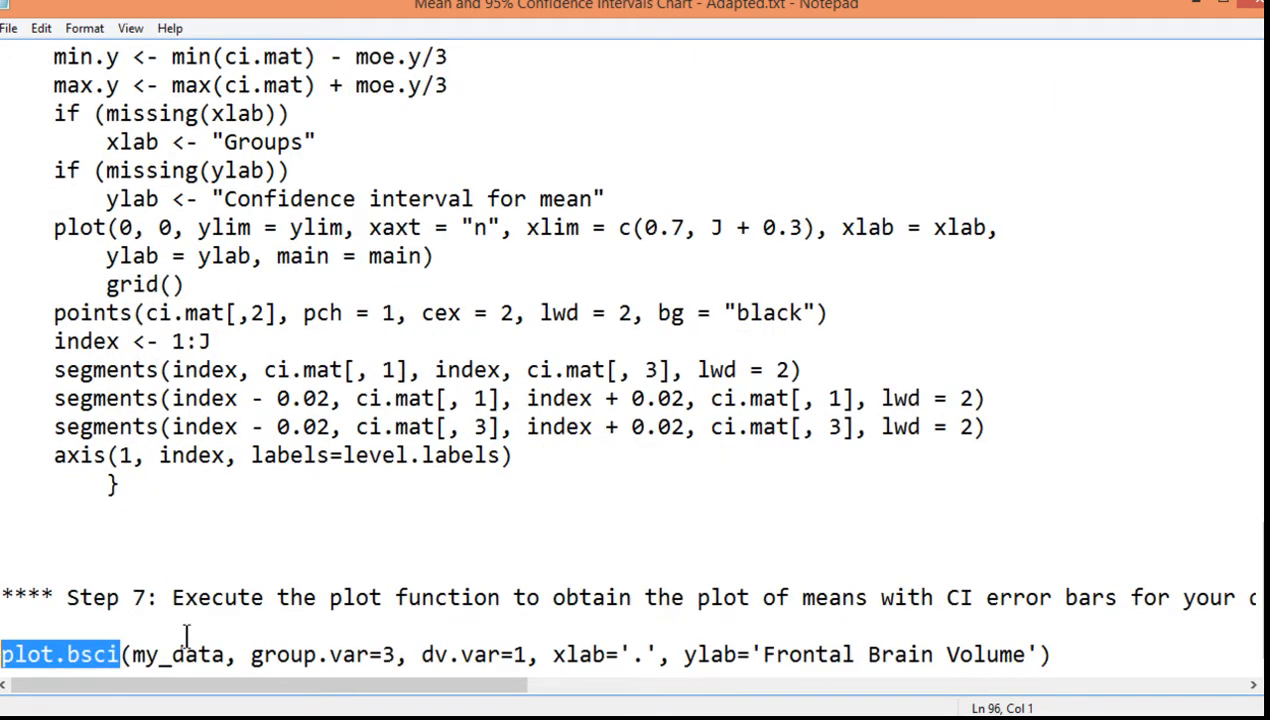
double_click(178, 654)
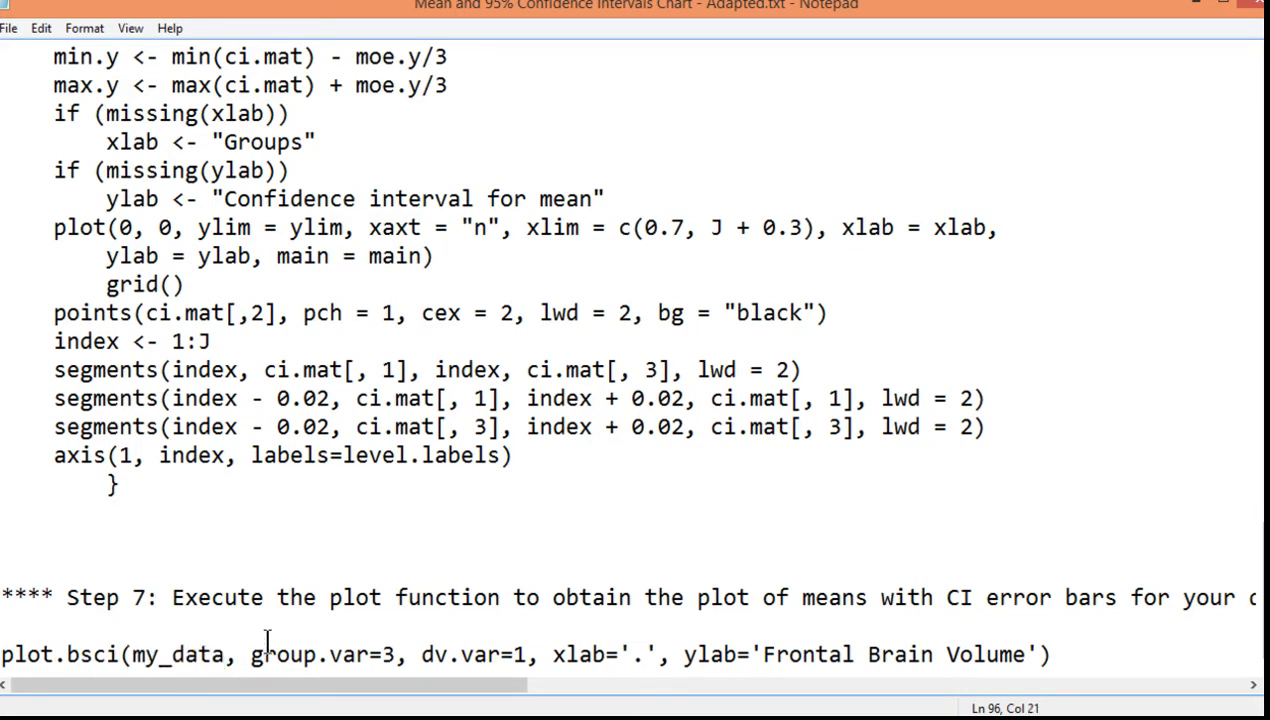
double_click(300, 654)
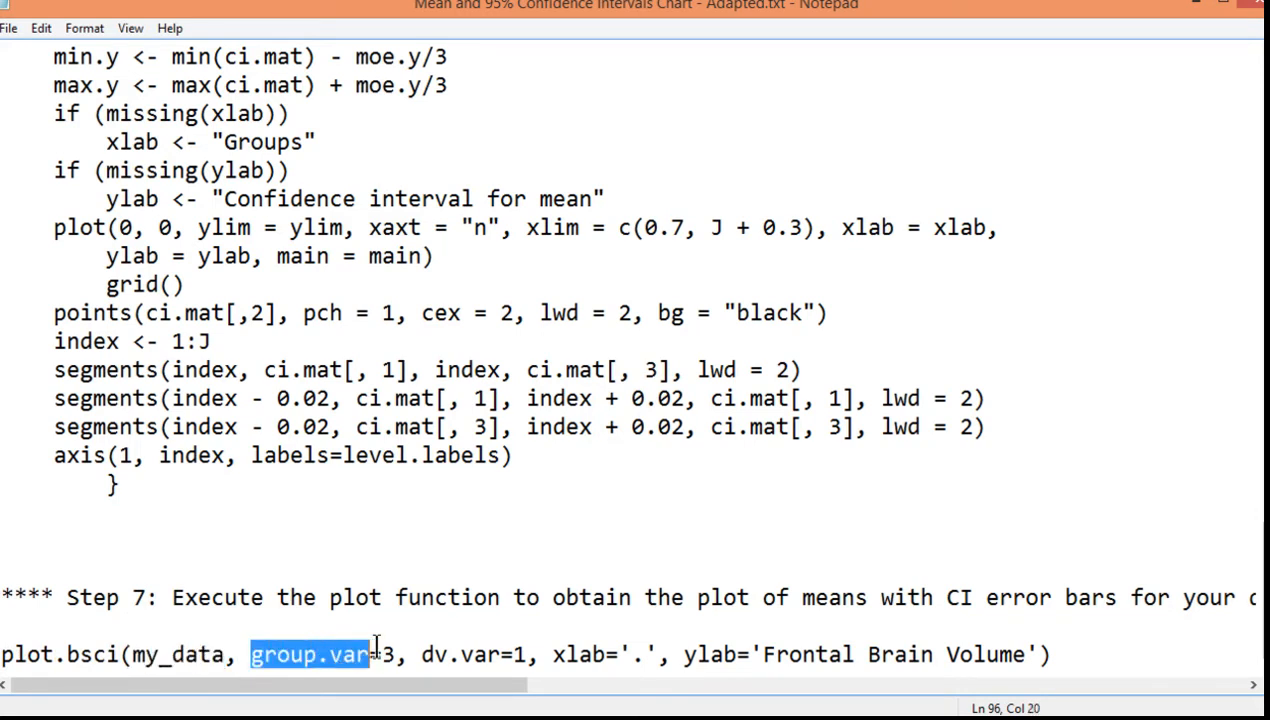
click(420, 654)
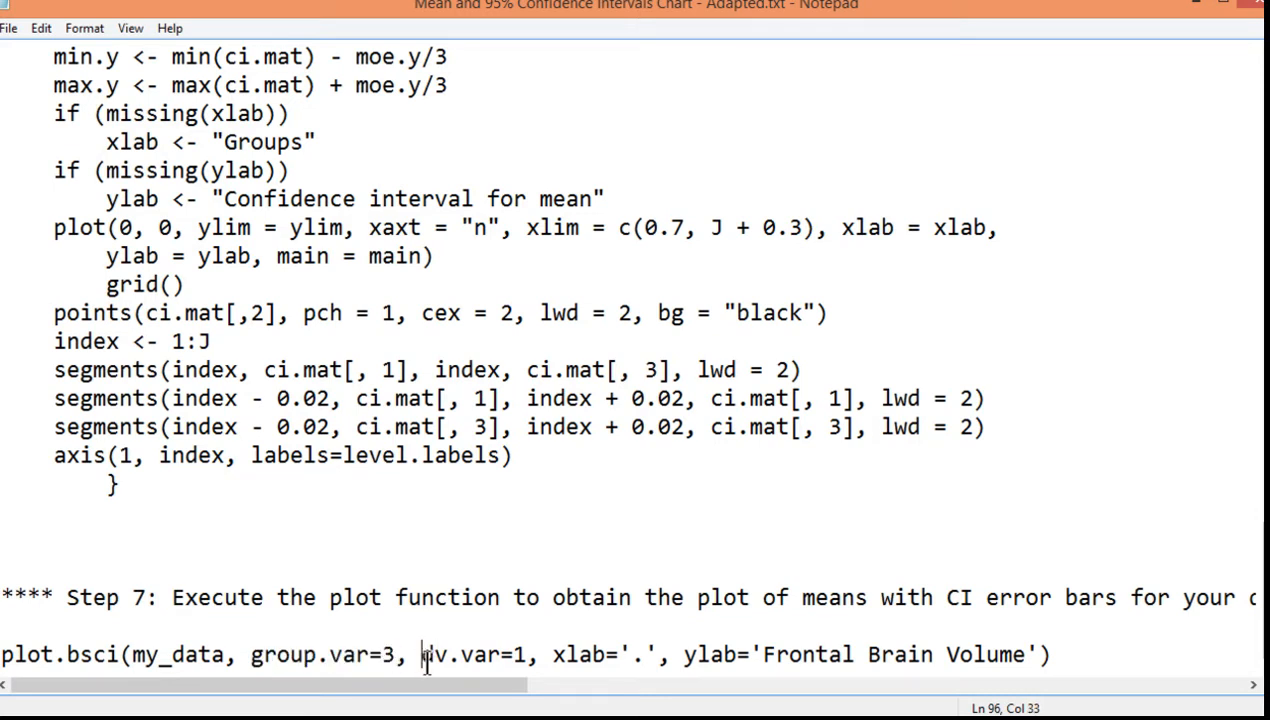
double_click(444, 654)
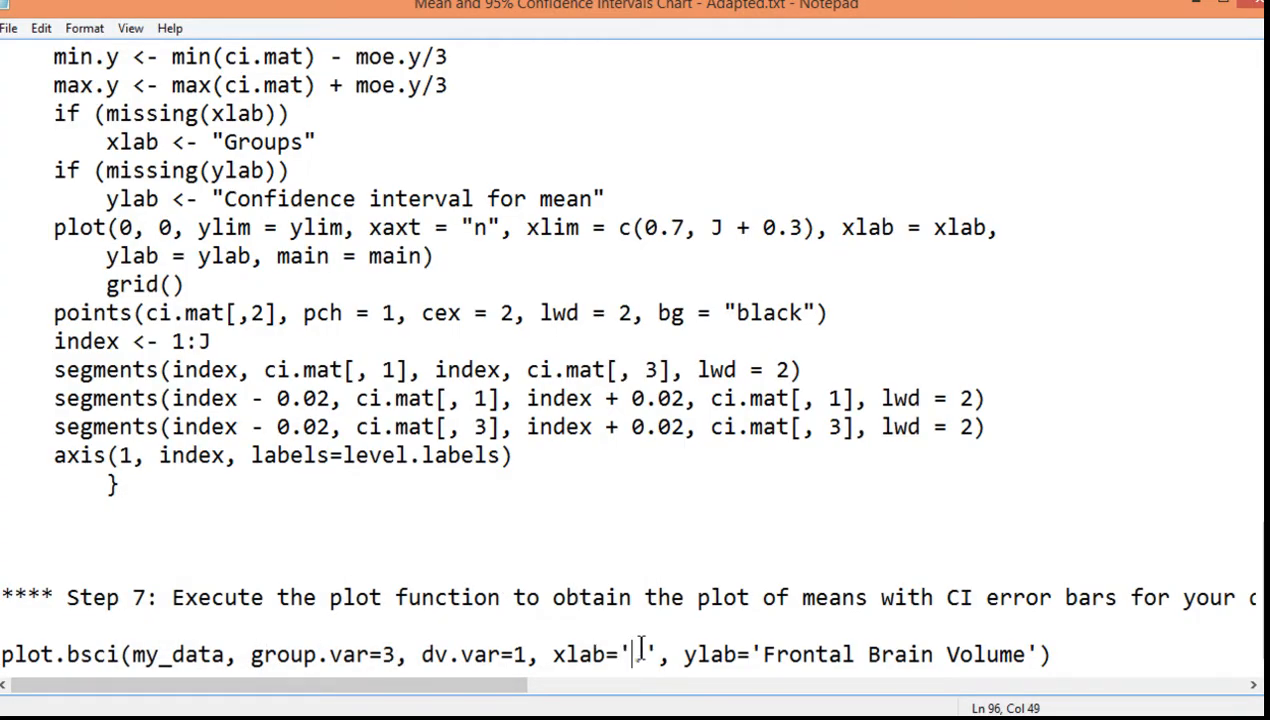
text(.)
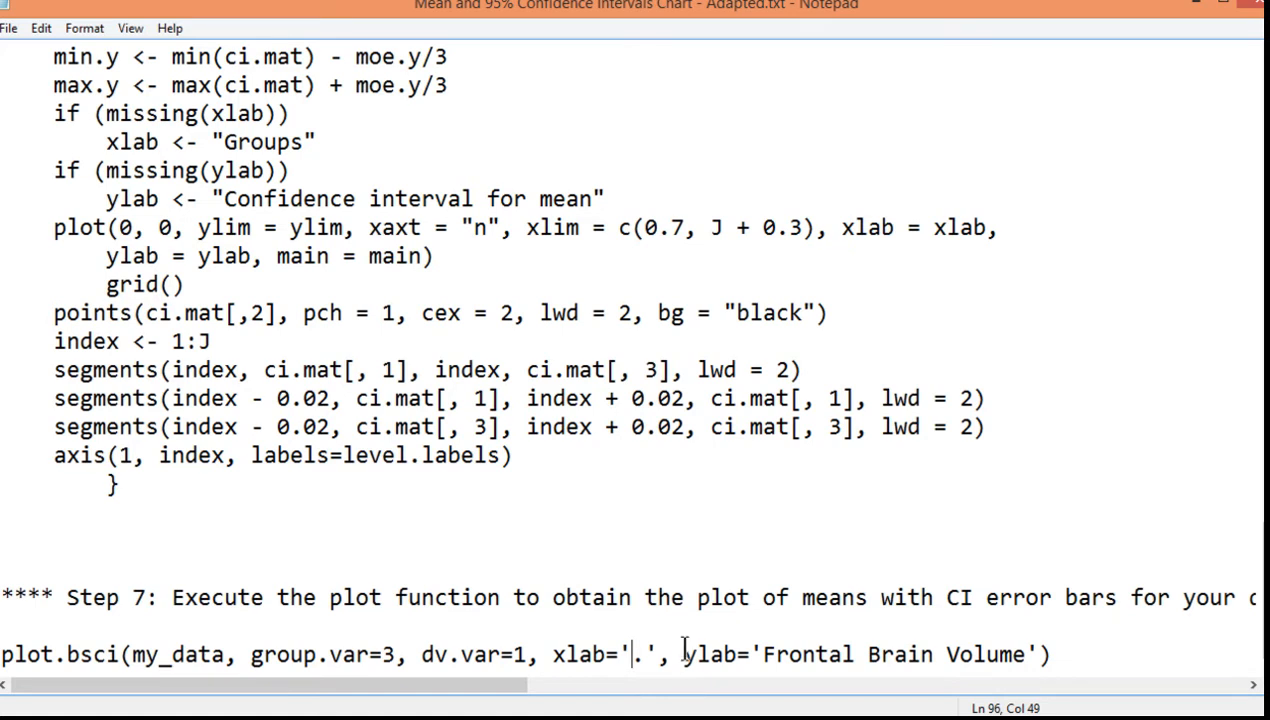
drag(762, 654, 892, 654)
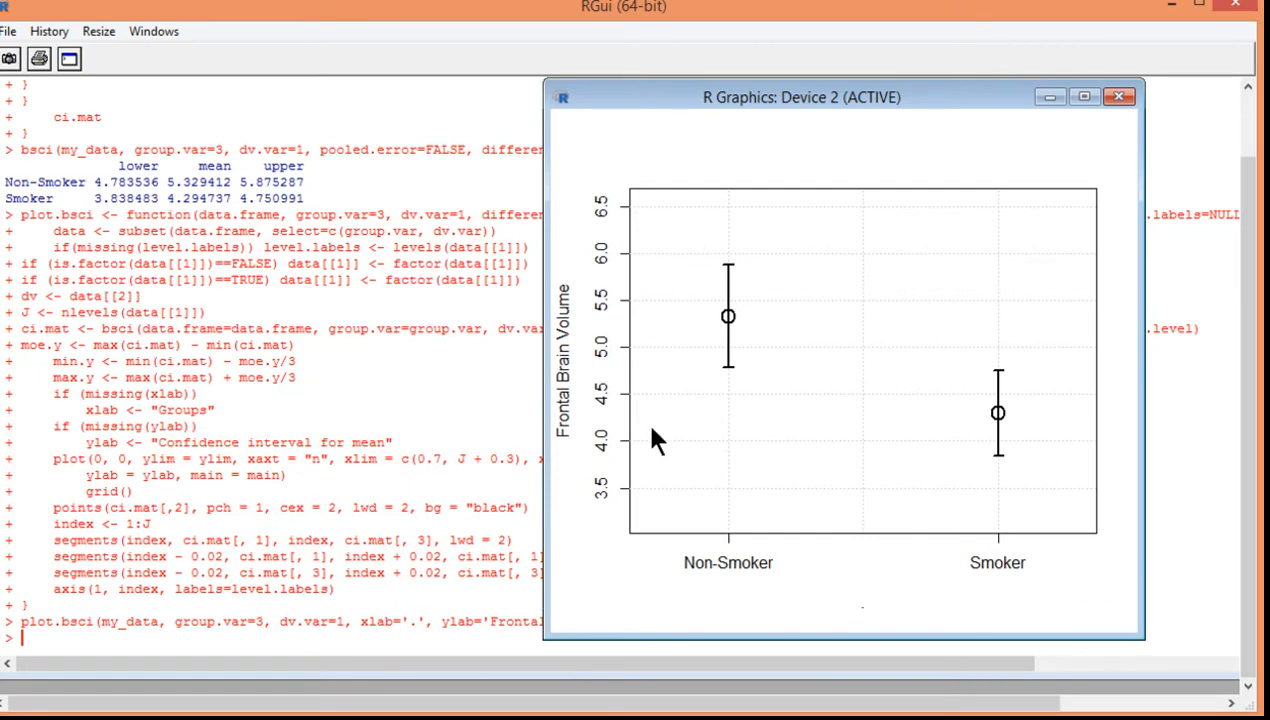
mouse_move(896, 268)
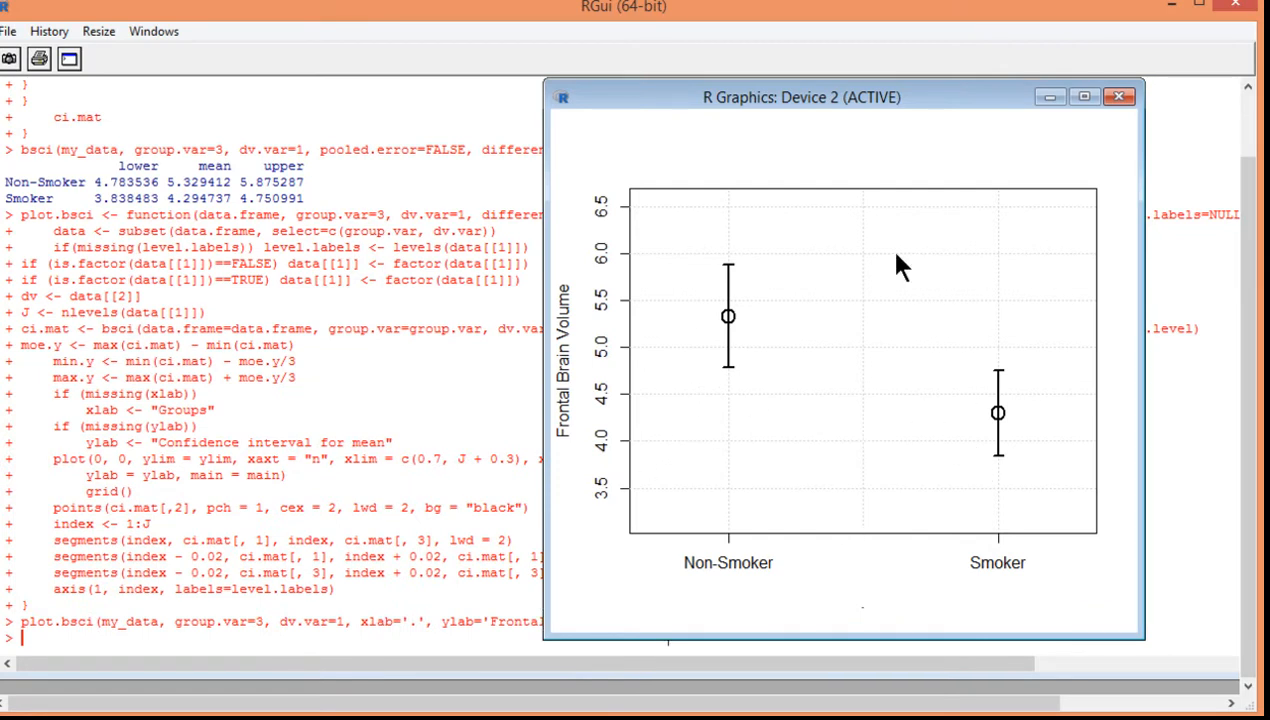
mouse_move(864, 276)
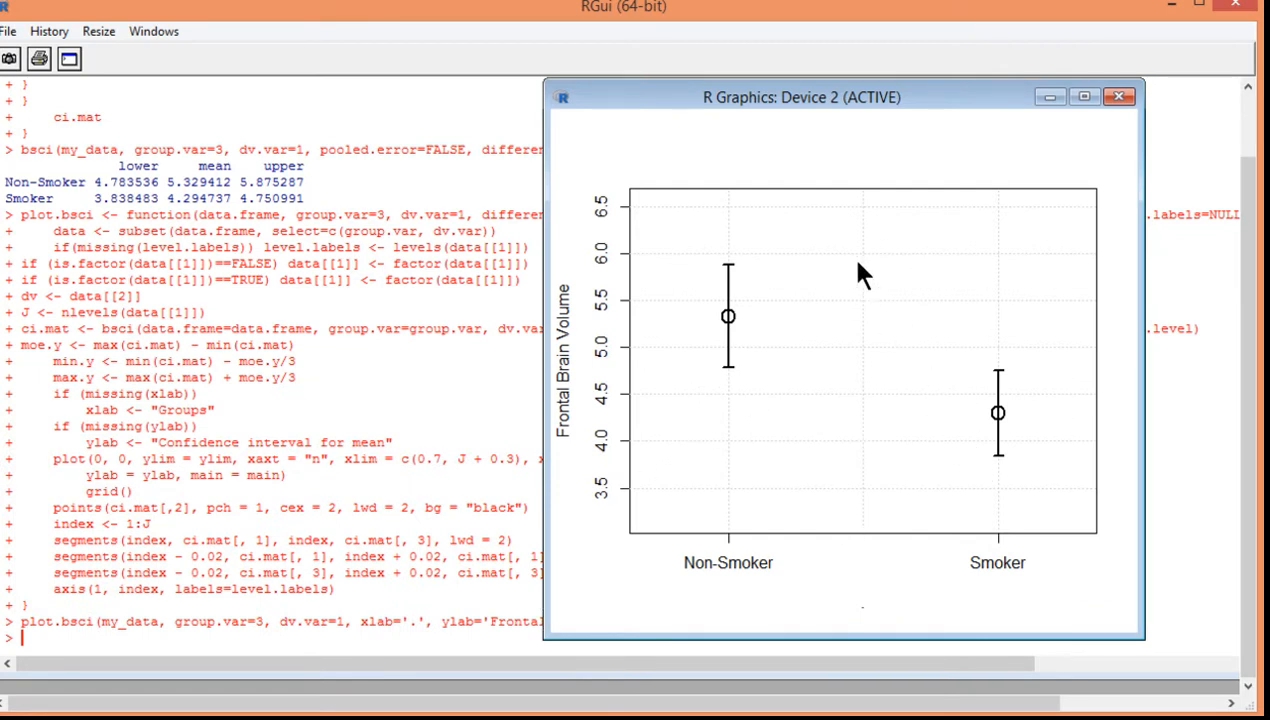
mouse_move(620, 150)
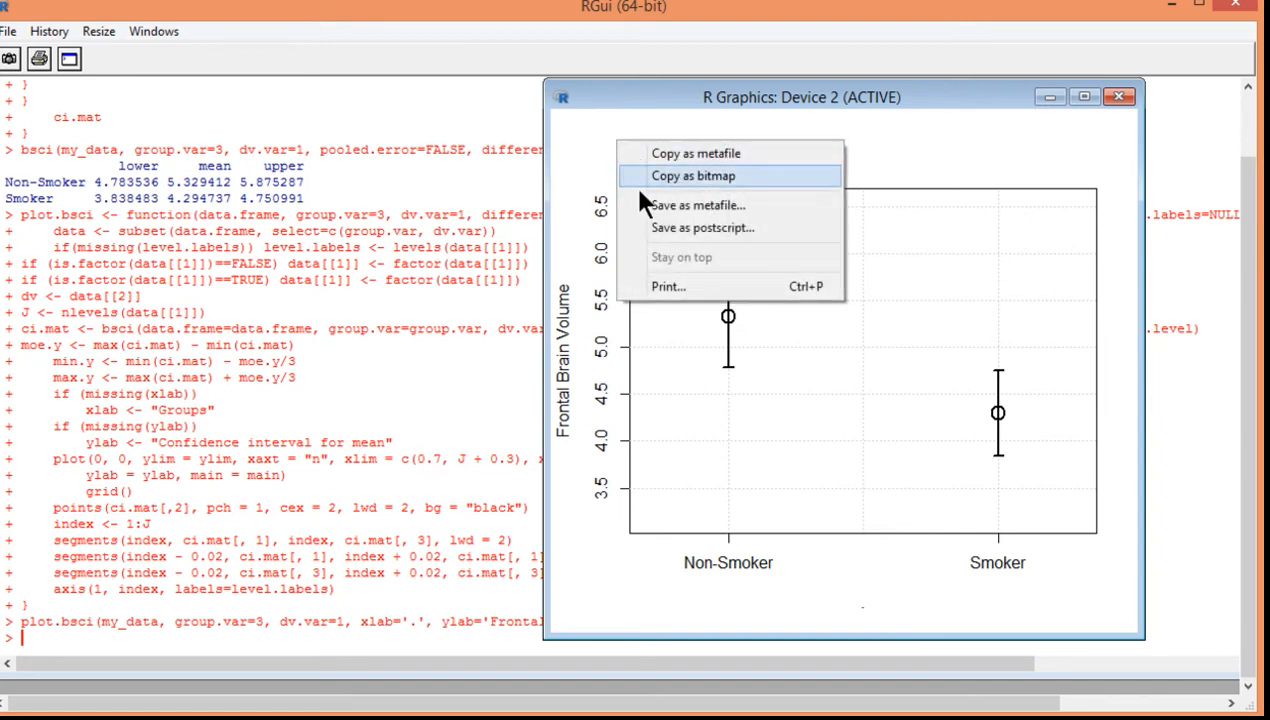
mouse_move(668, 228)
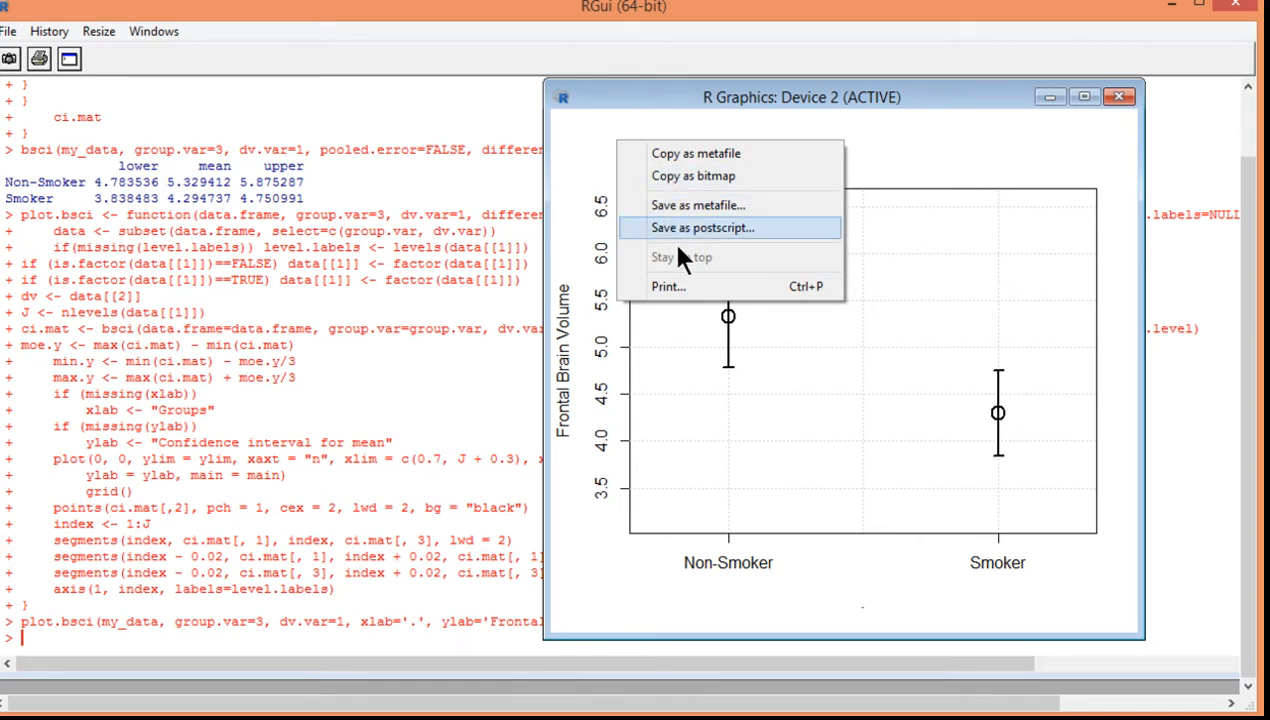
mouse_move(720, 288)
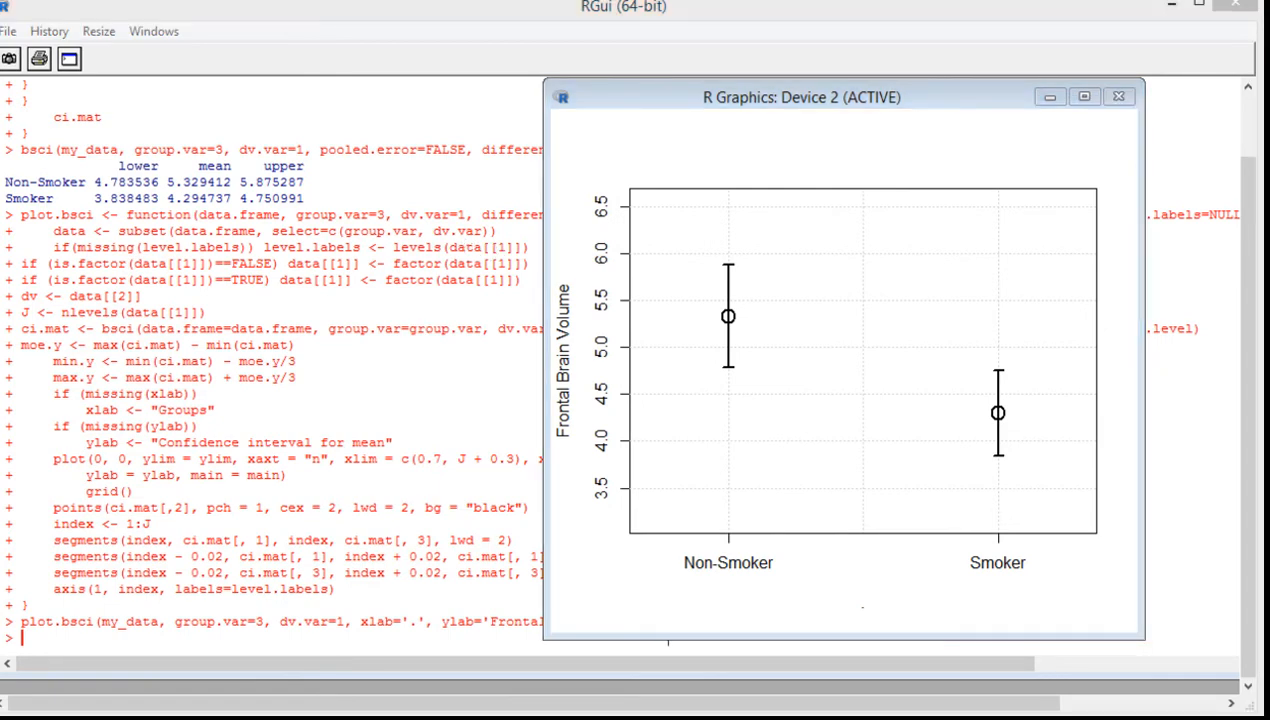
Snip the R error bar plot and return to the Word reference chart with its 2.0–8.0 axis.
click(256, 128)
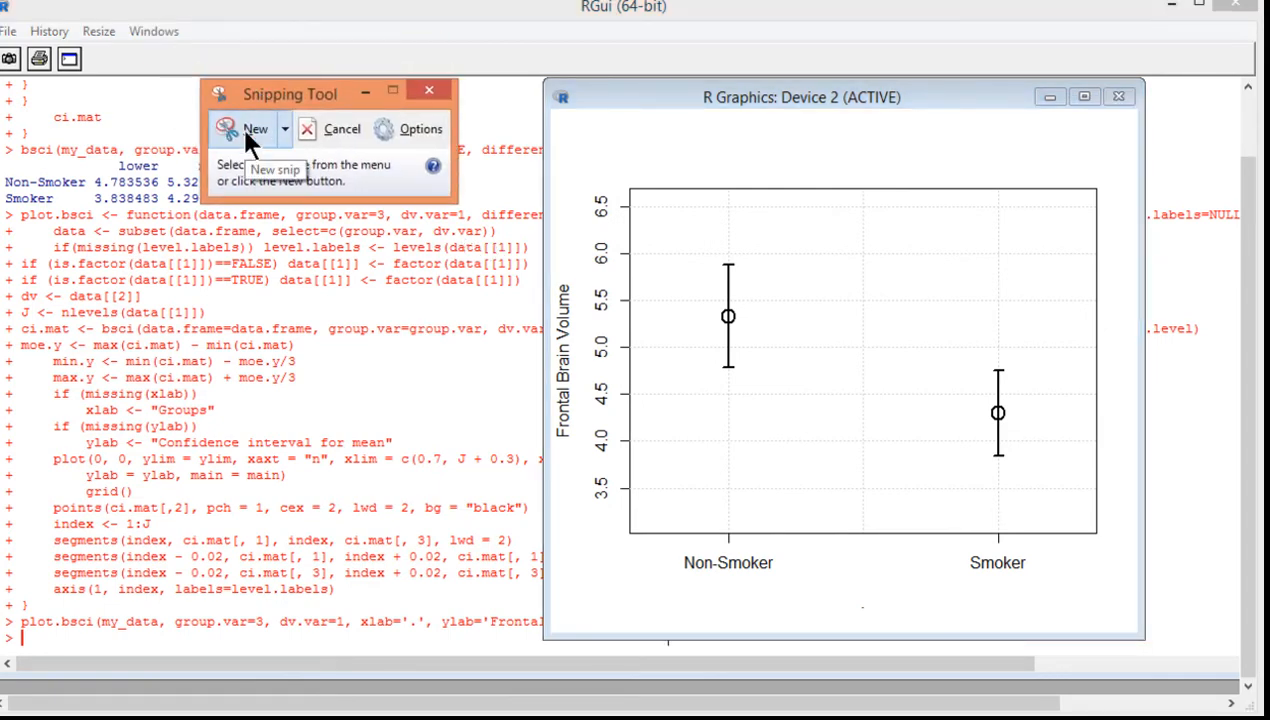
click(256, 128)
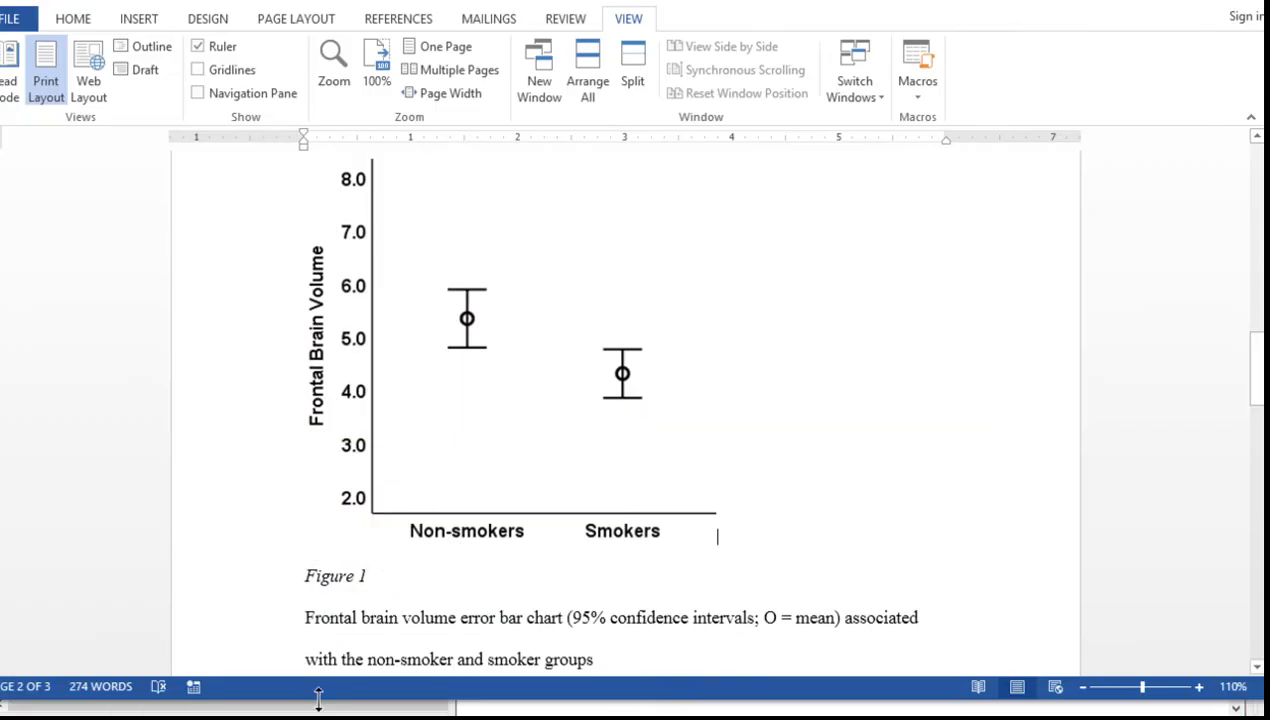
scroll(down, 3)
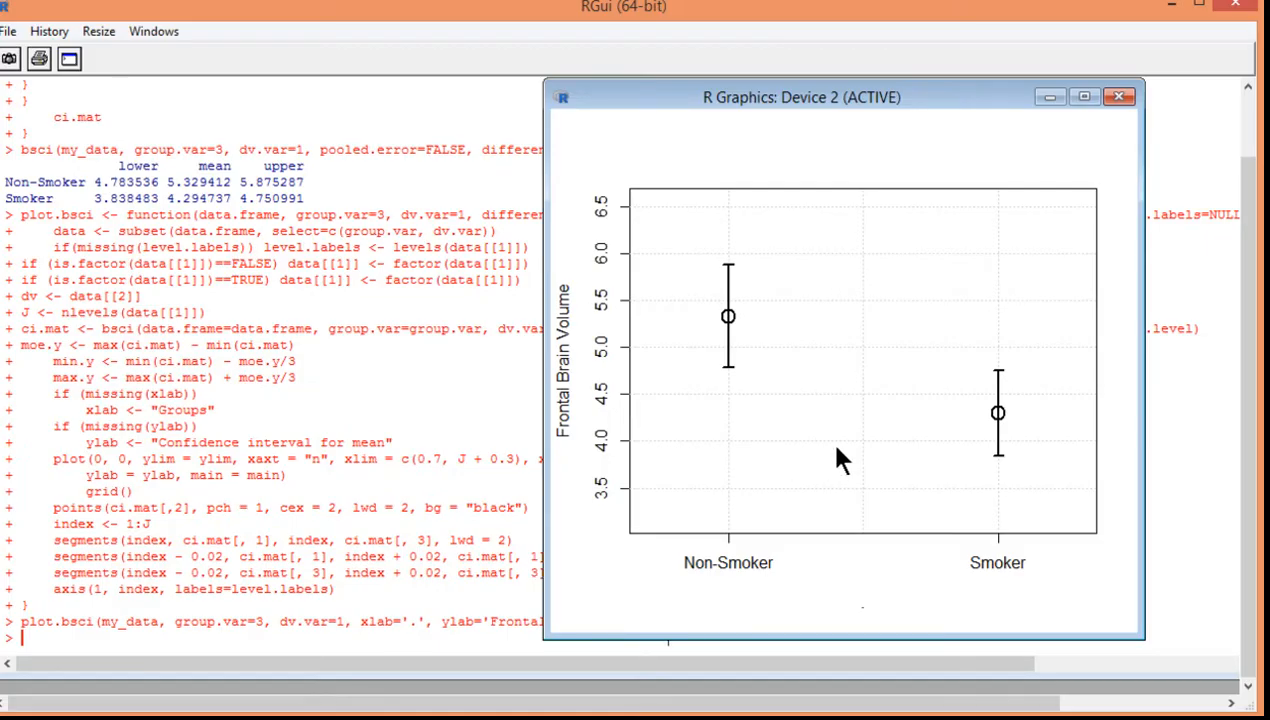
mouse_move(812, 424)
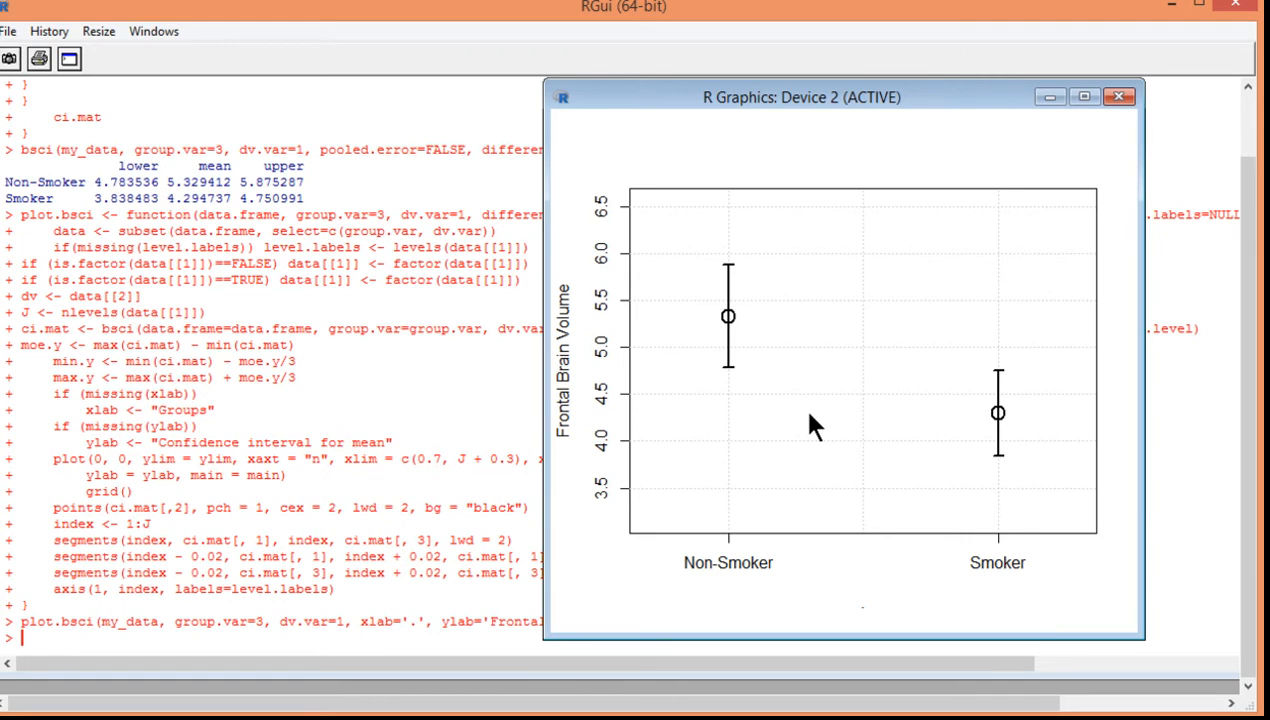
click(1120, 96)
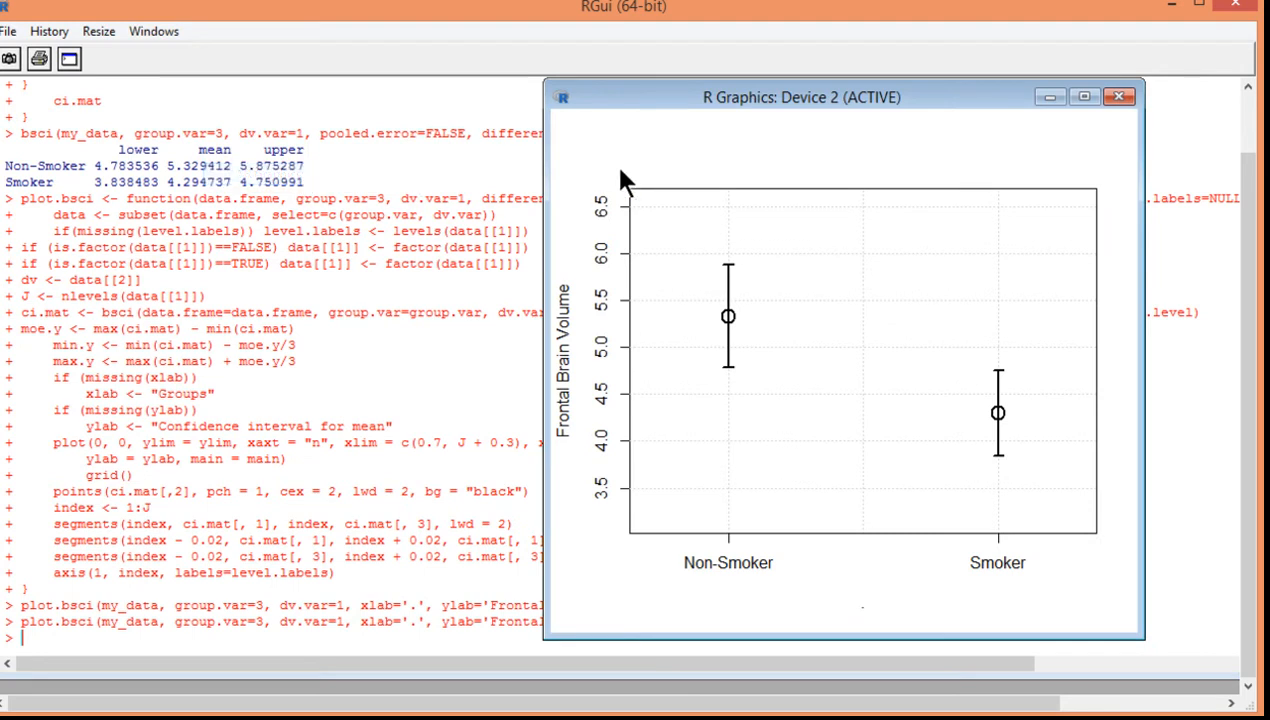
mouse_move(612, 198)
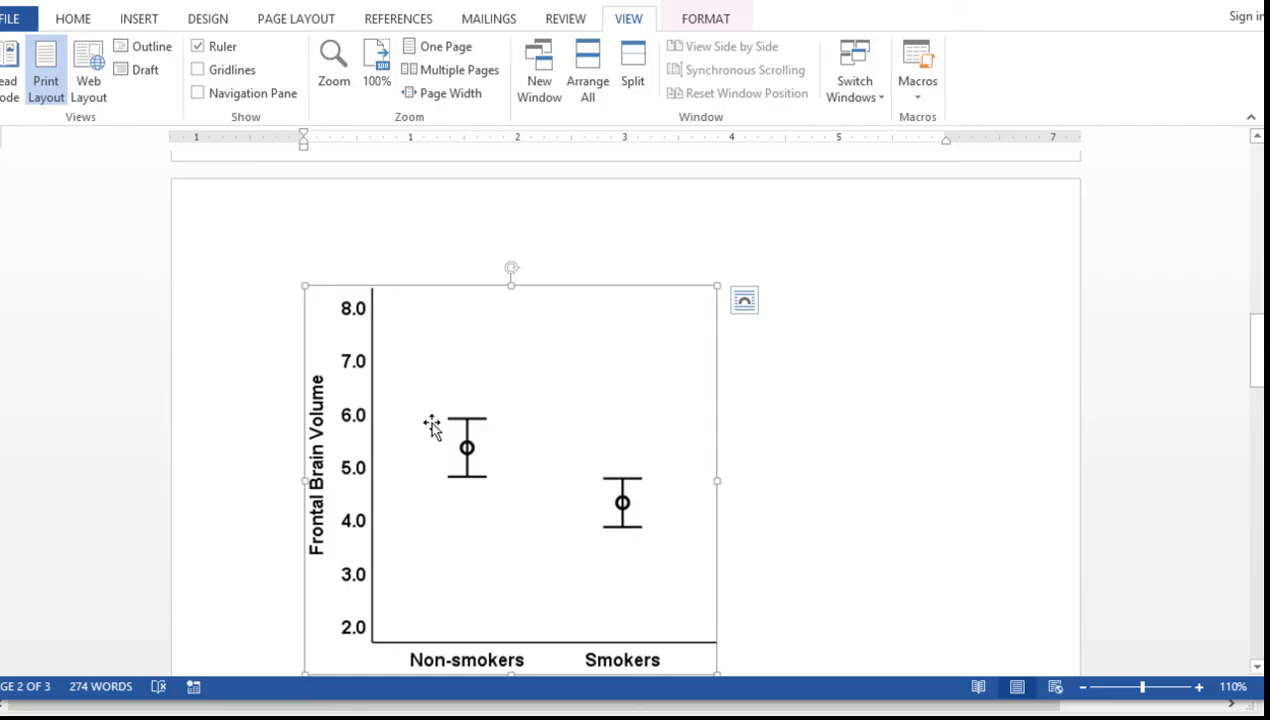
Change moe.y/3 to moe.y/1 in plot.bsci so the redrawn y-axis spans 2 to 8.
scroll(down, 3)
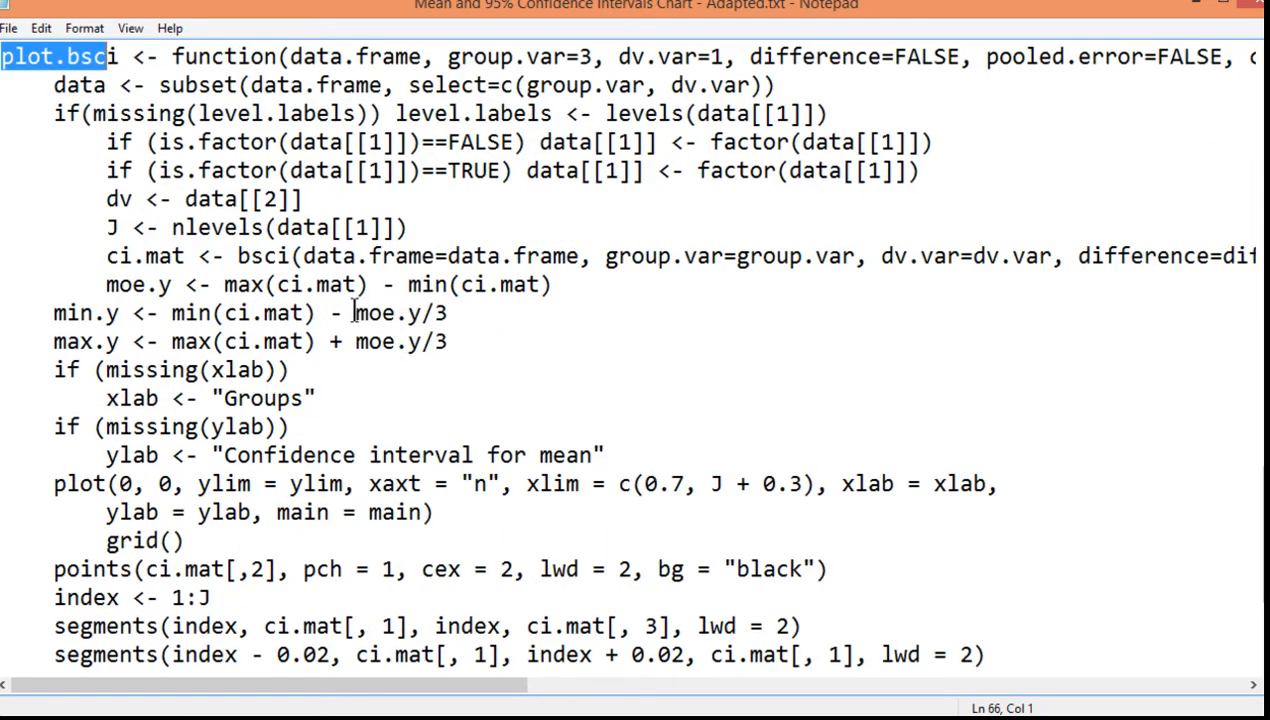
click(448, 312)
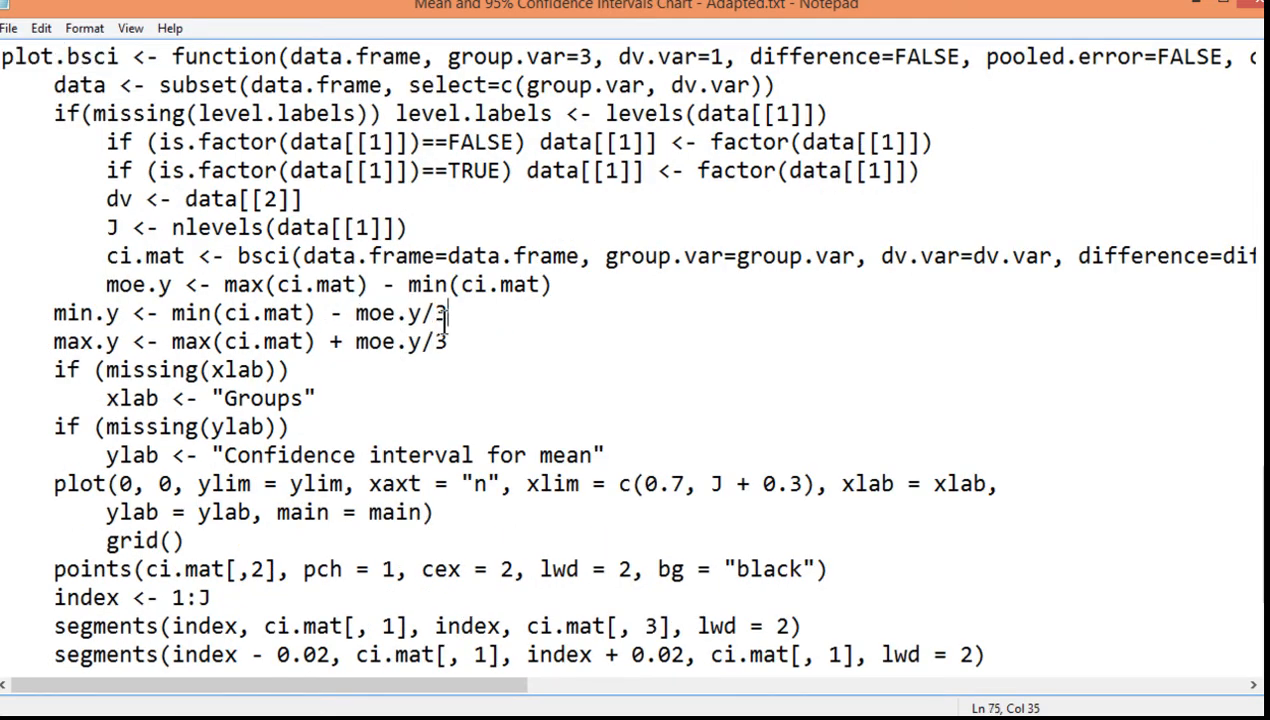
scroll(down, 3)
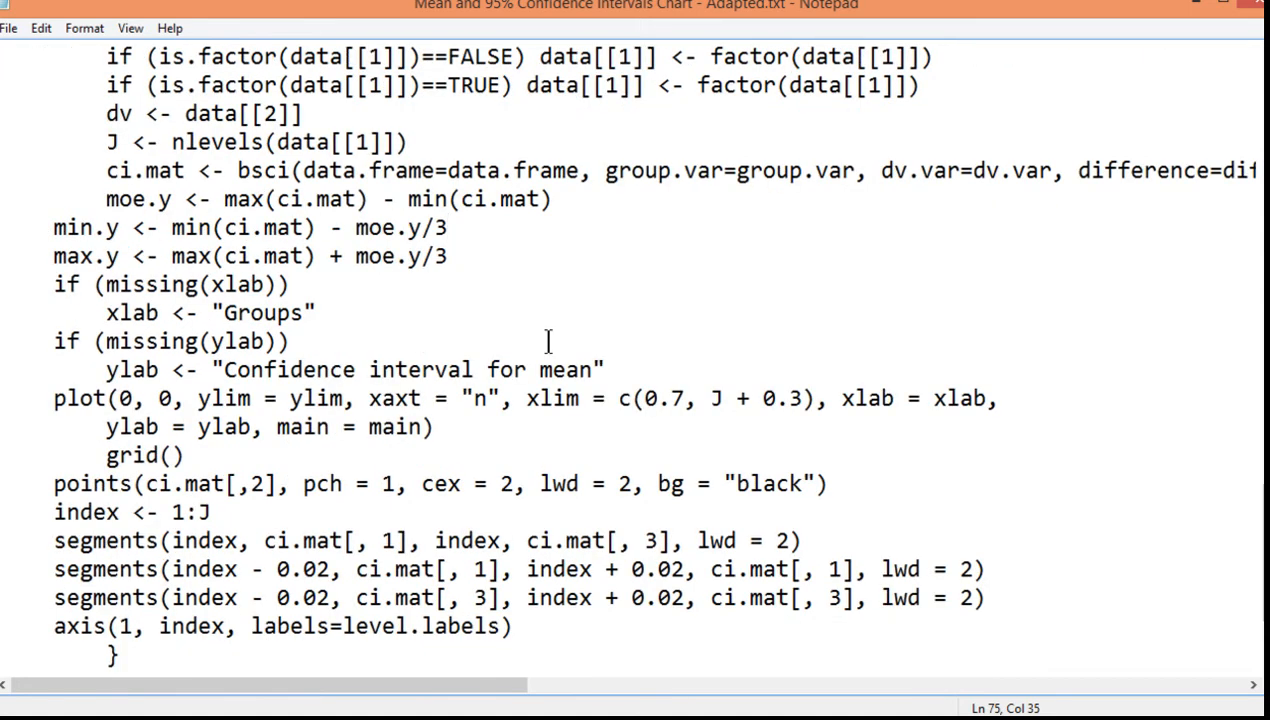
text(1)
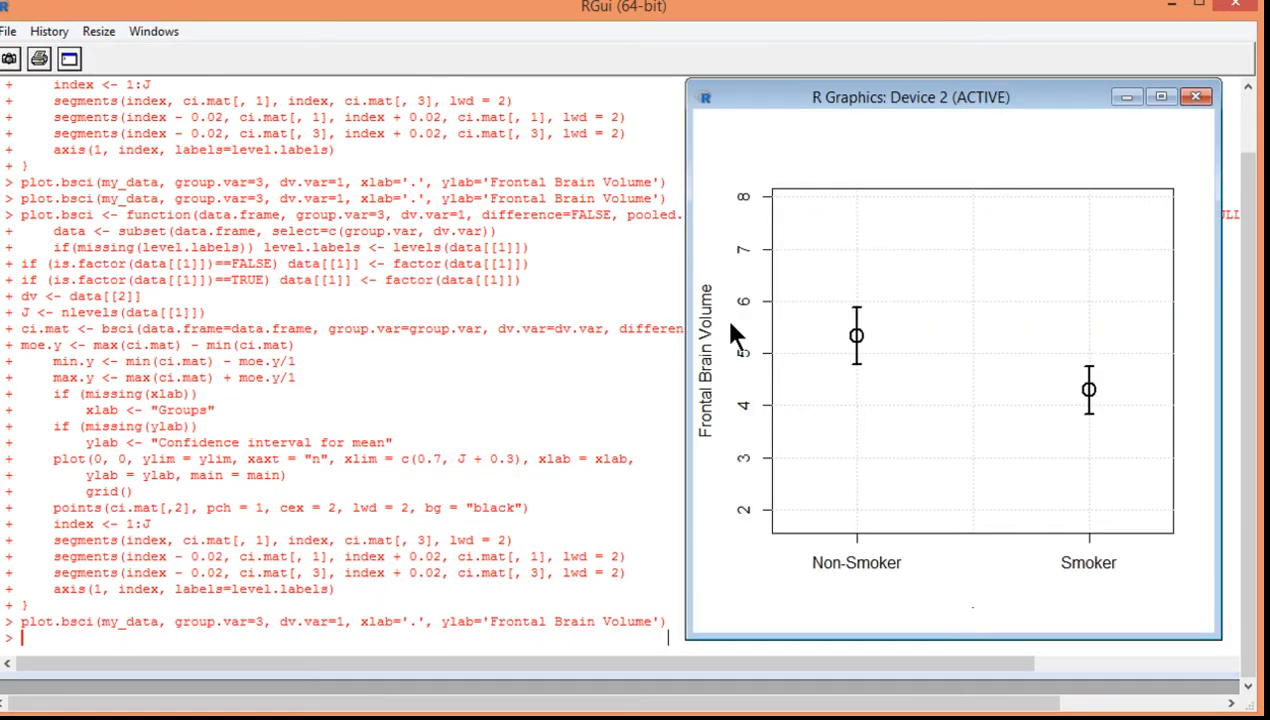
mouse_move(778, 524)
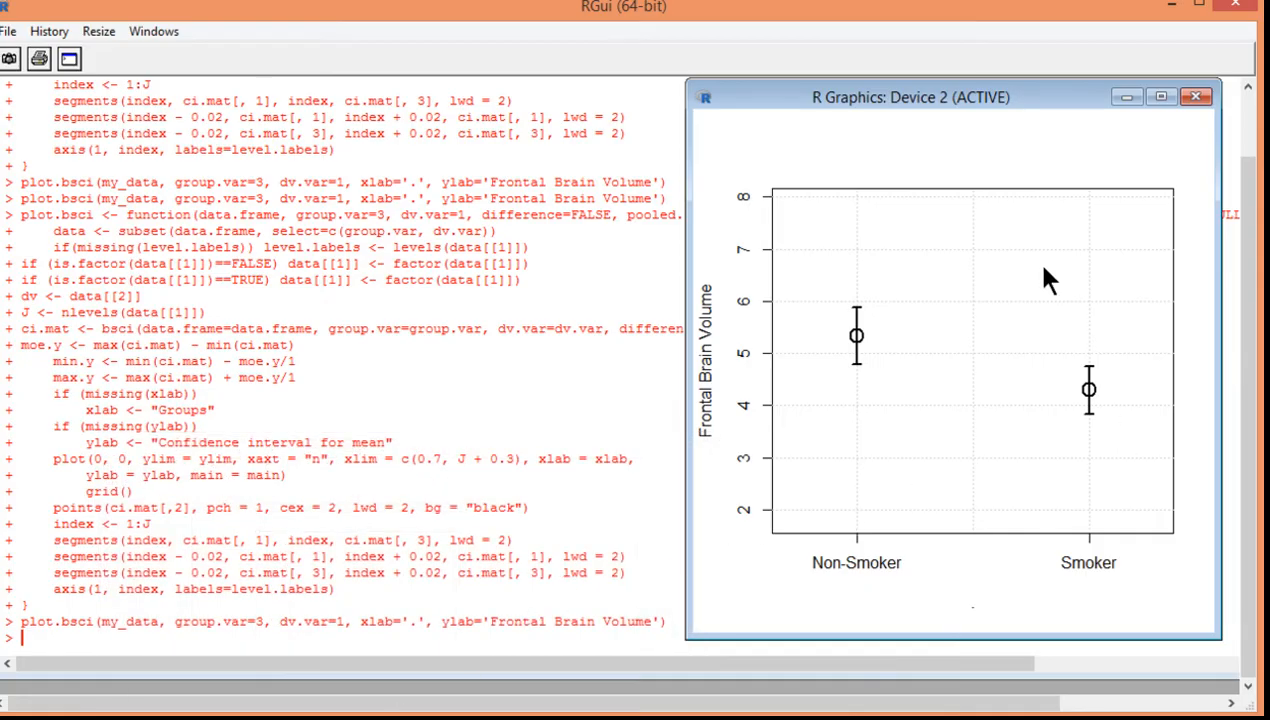
mouse_move(836, 496)
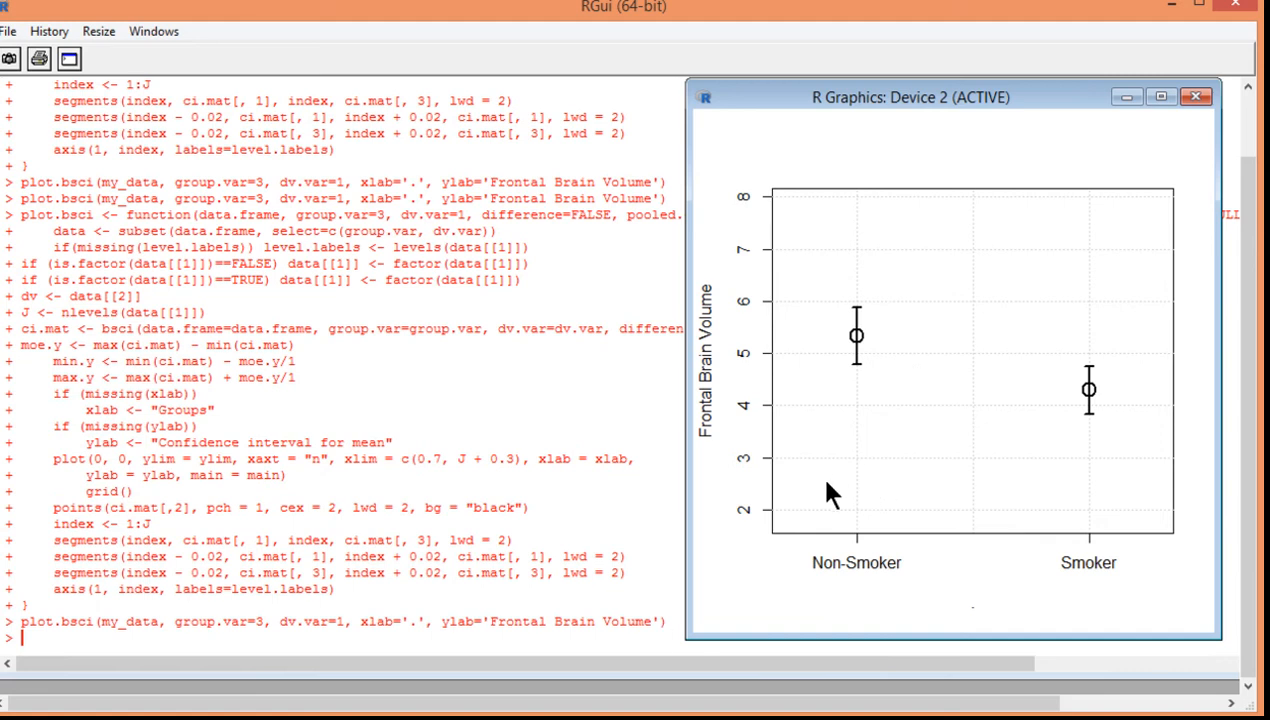
mouse_move(548, 470)
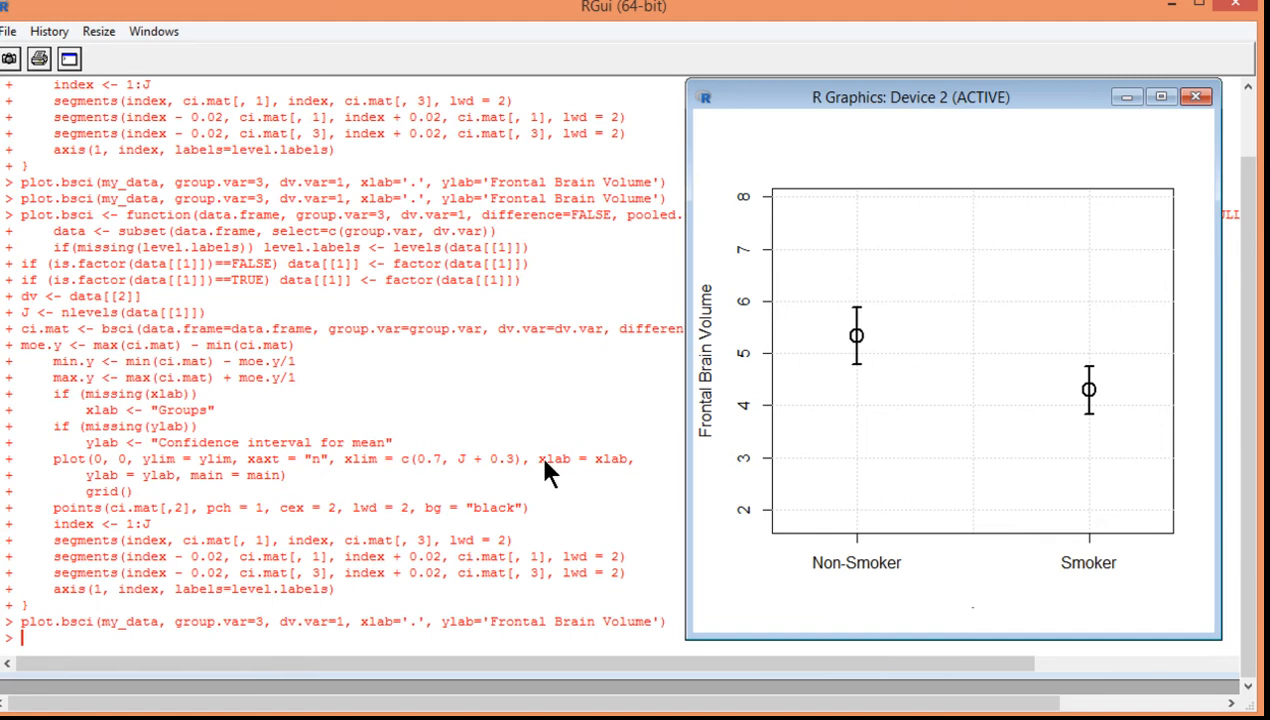
mouse_move(390, 390)
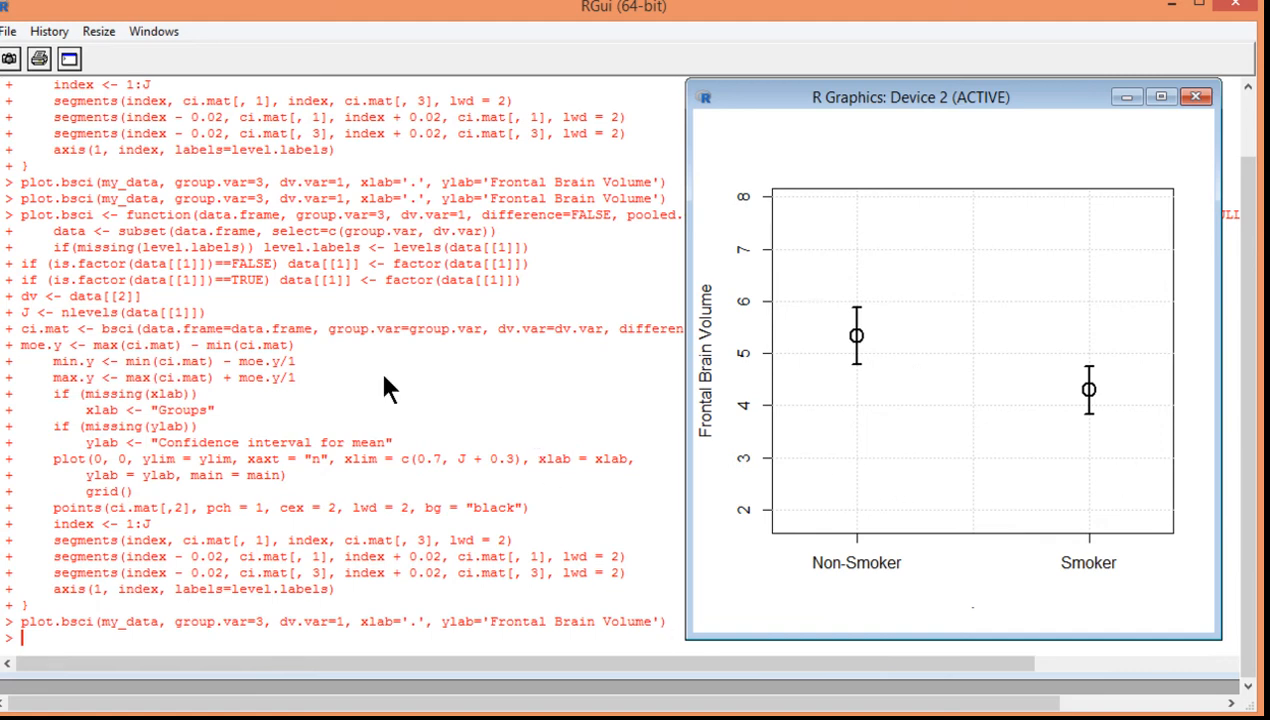
mouse_move(870, 356)
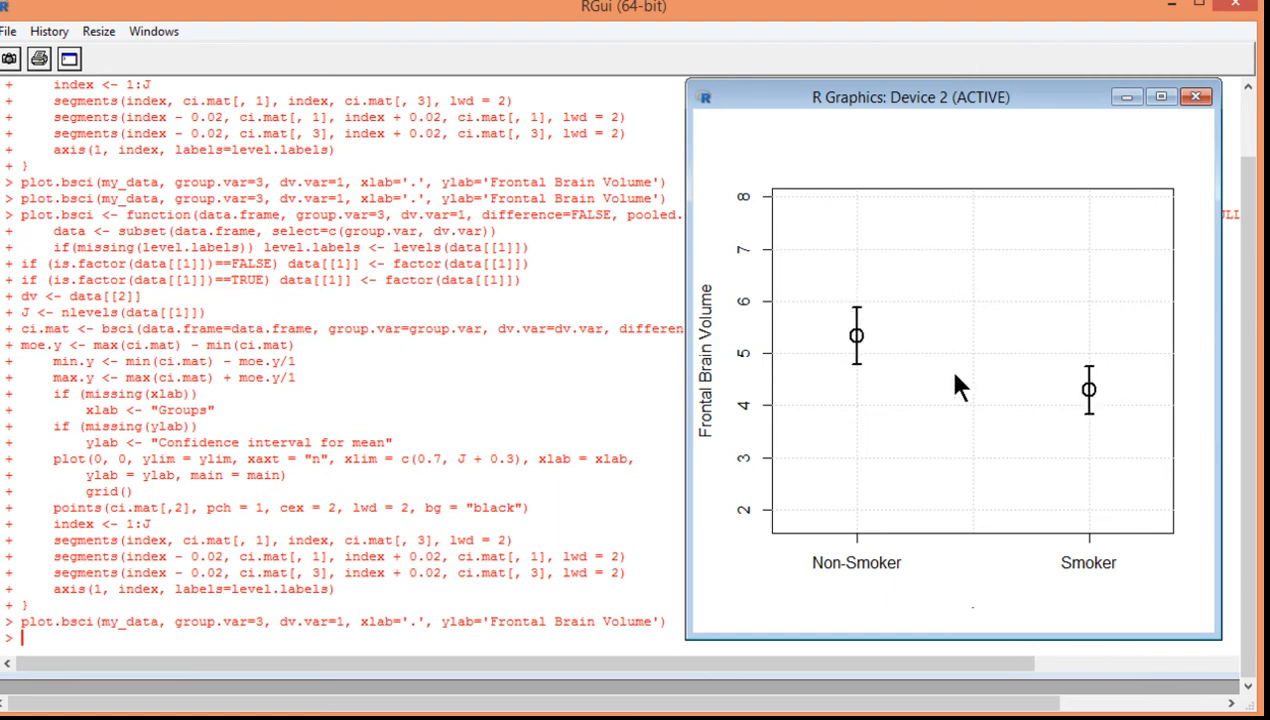
mouse_move(484, 362)
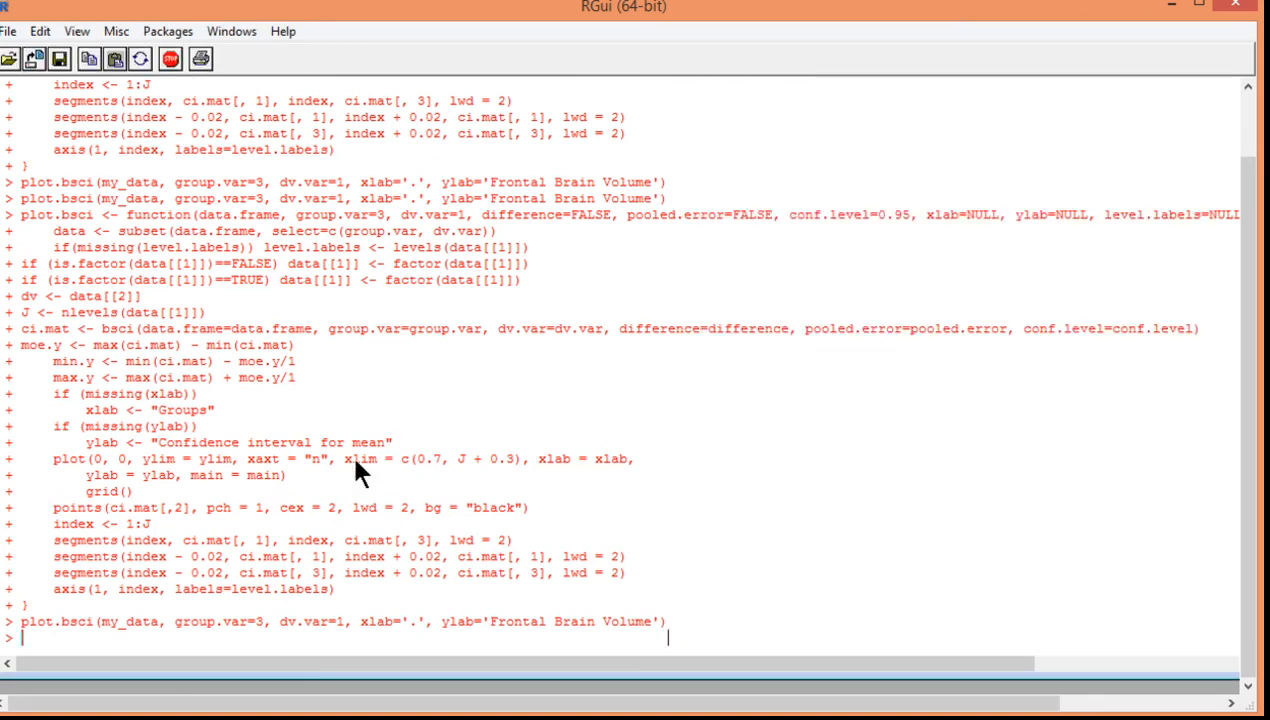
mouse_move(510, 456)
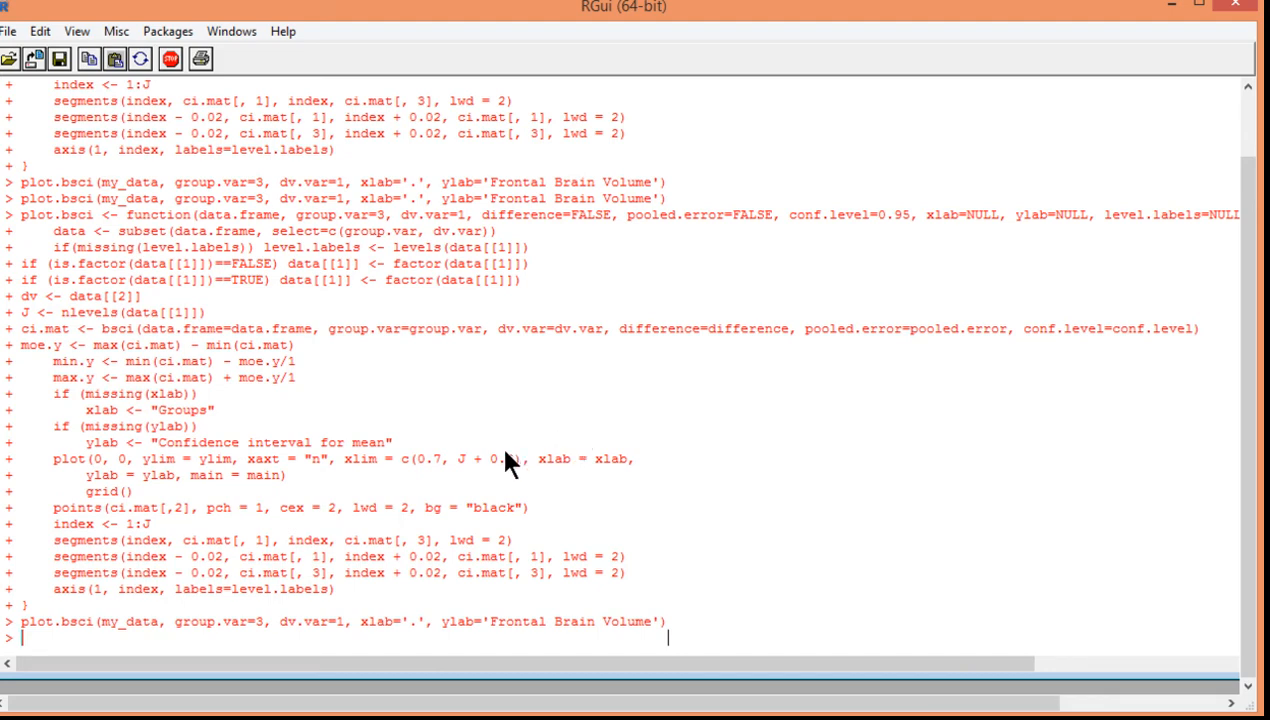
Review the bsci definition in the script and bring the error bar plot back into view.
scroll(down, 3)
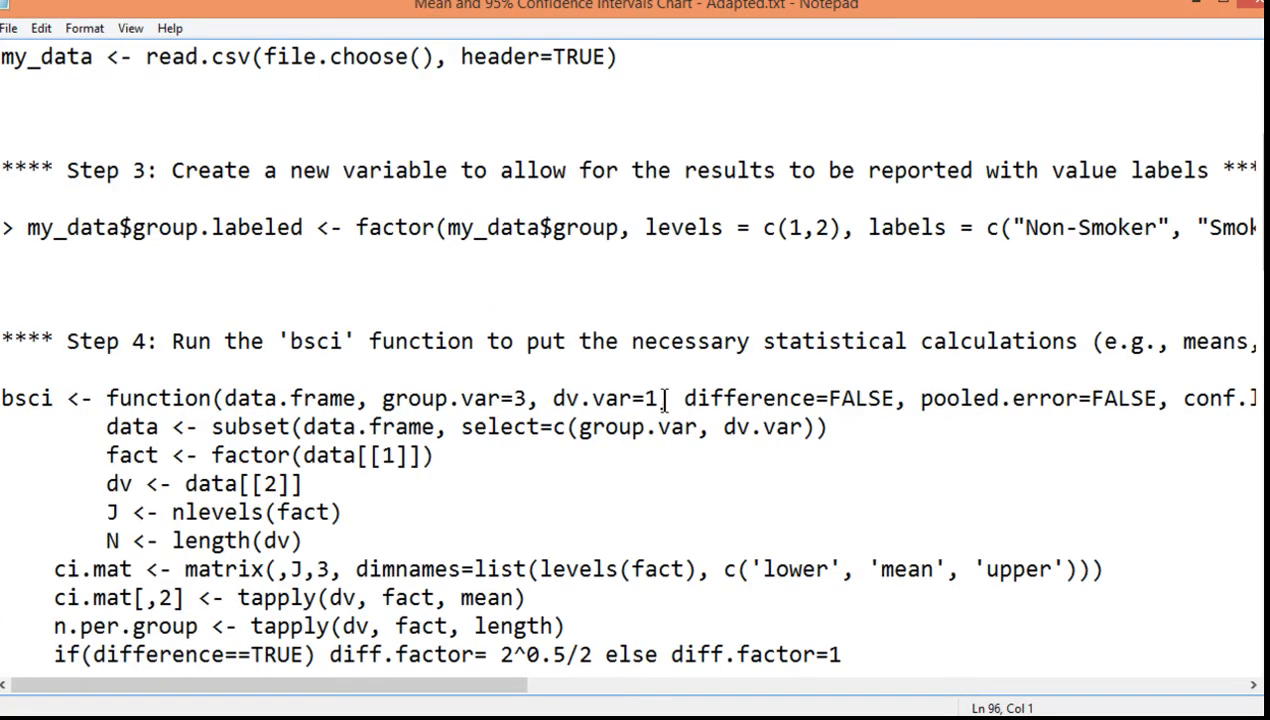
double_click(1036, 398)
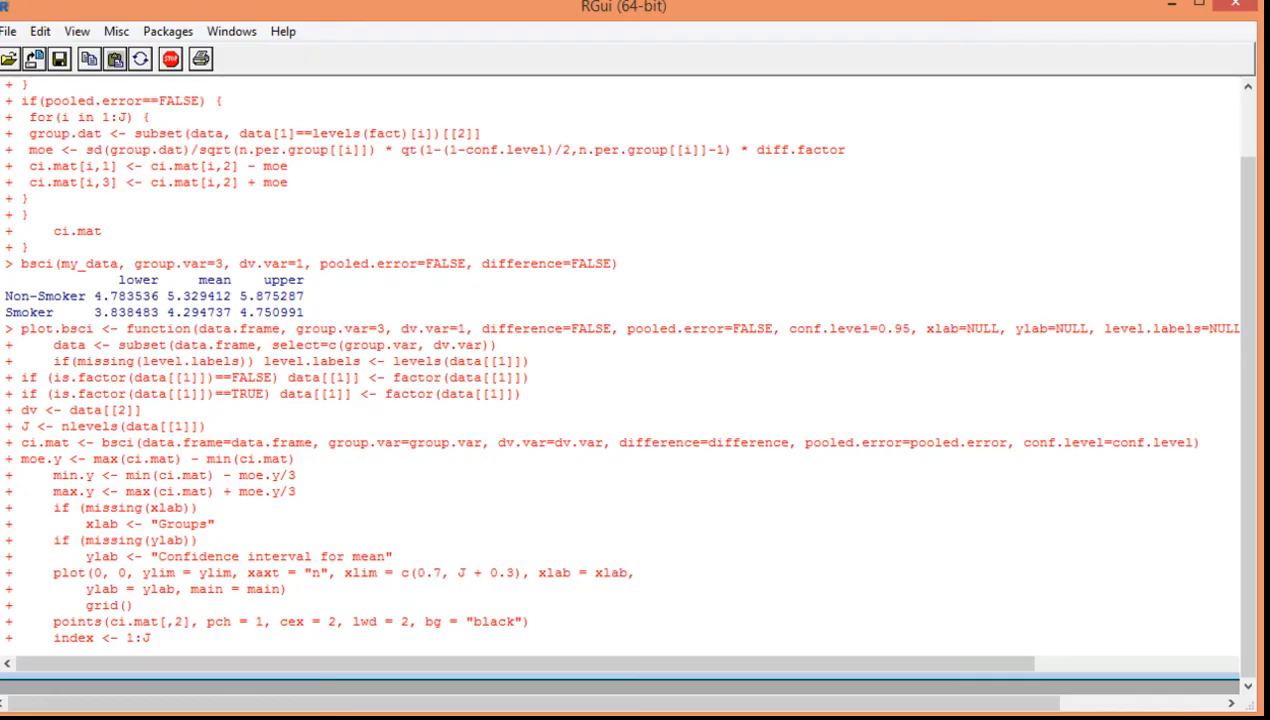
click(232, 32)
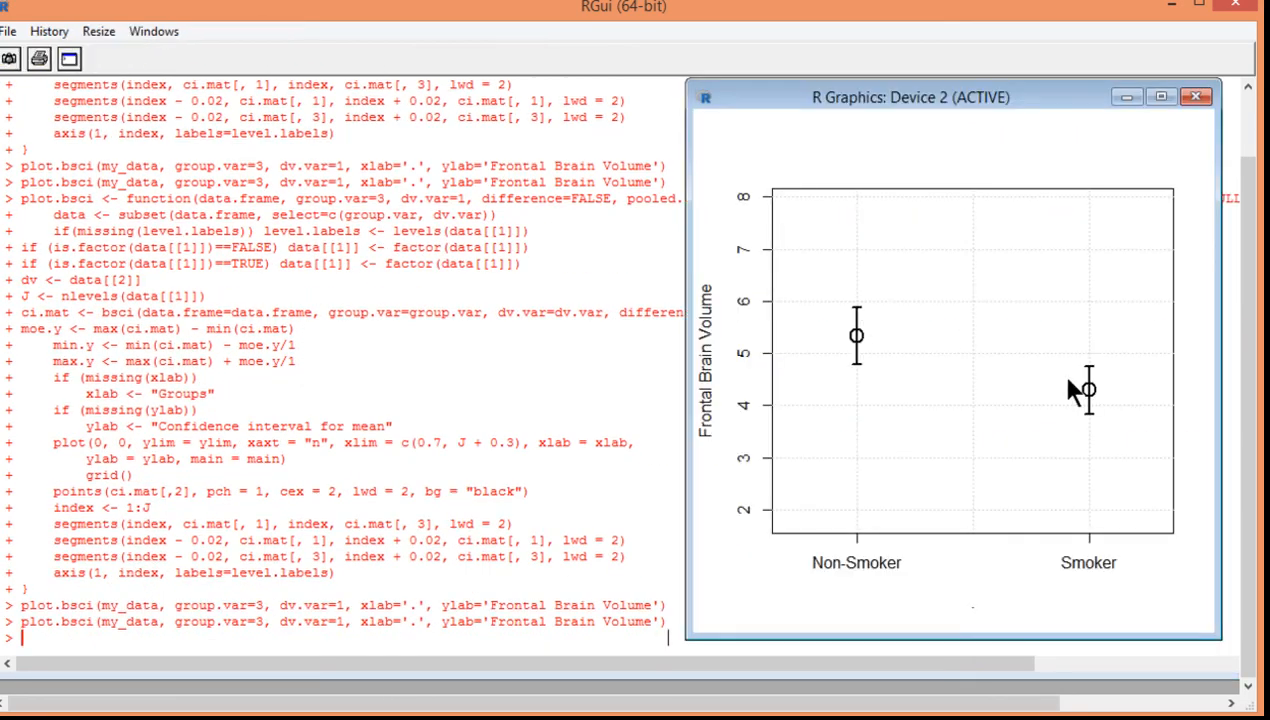
mouse_move(1100, 420)
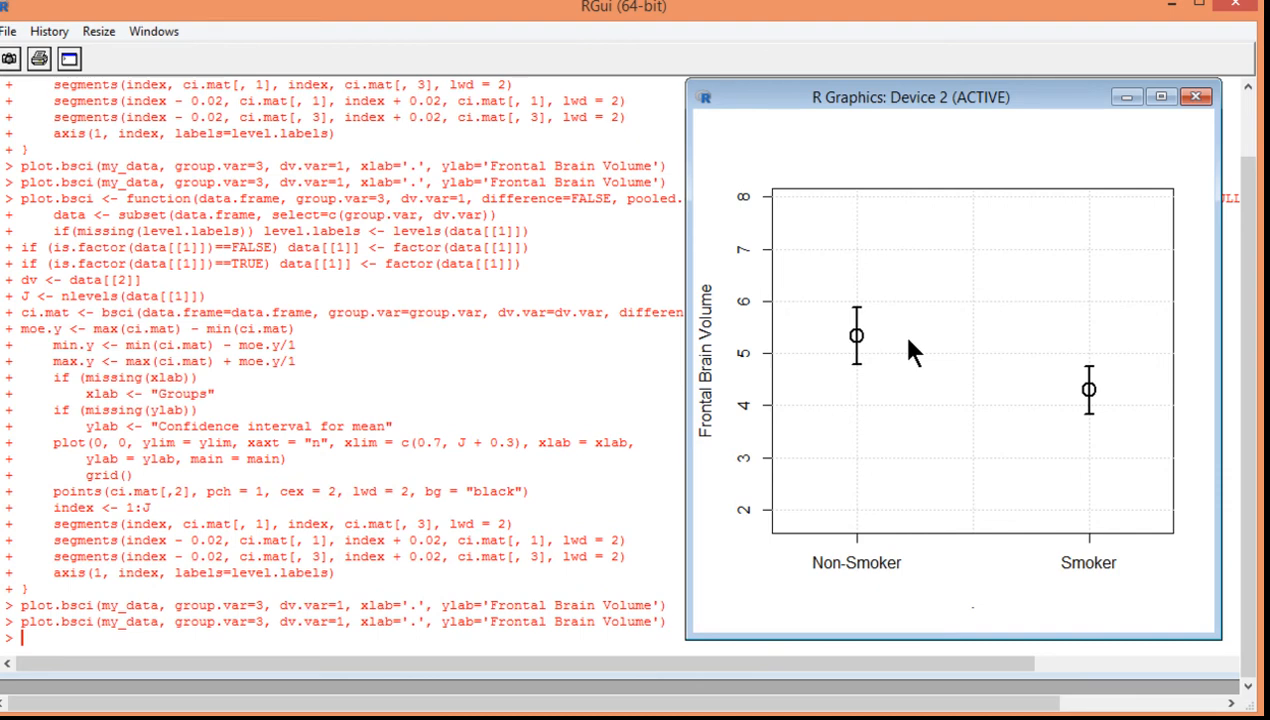
mouse_move(1016, 348)
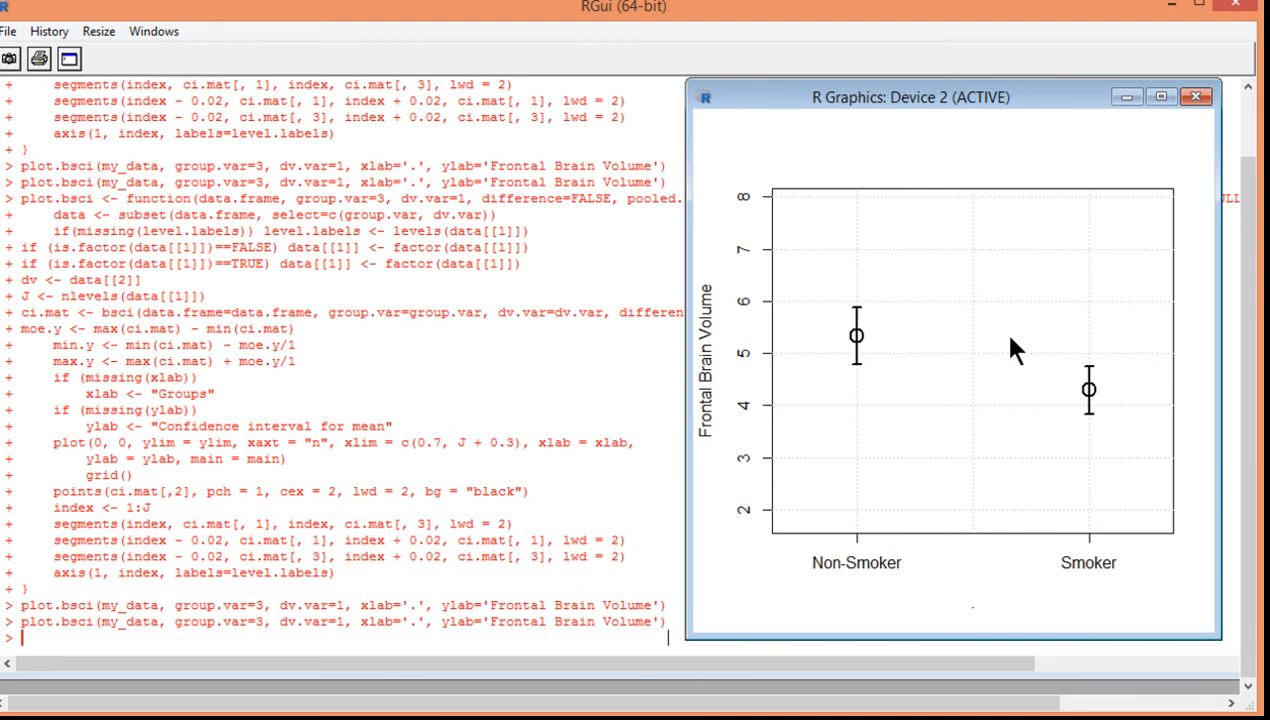
mouse_move(1090, 390)
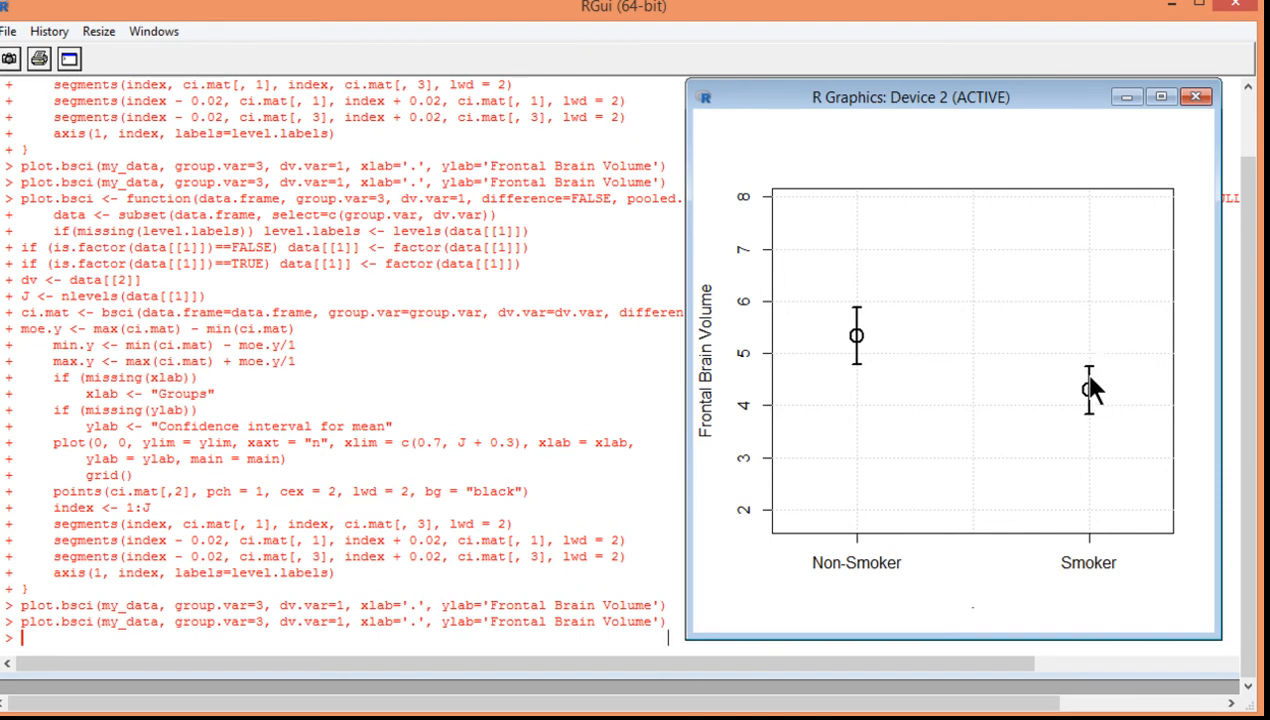
mouse_move(1104, 374)
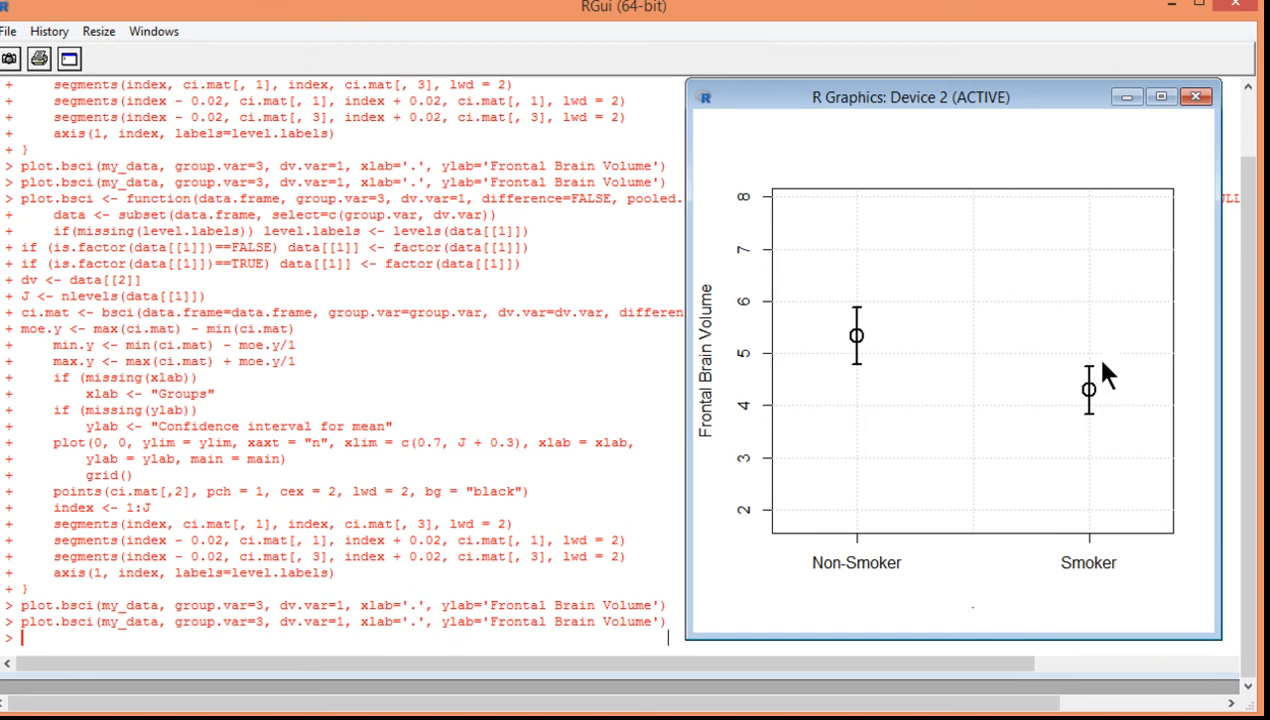
mouse_move(864, 348)
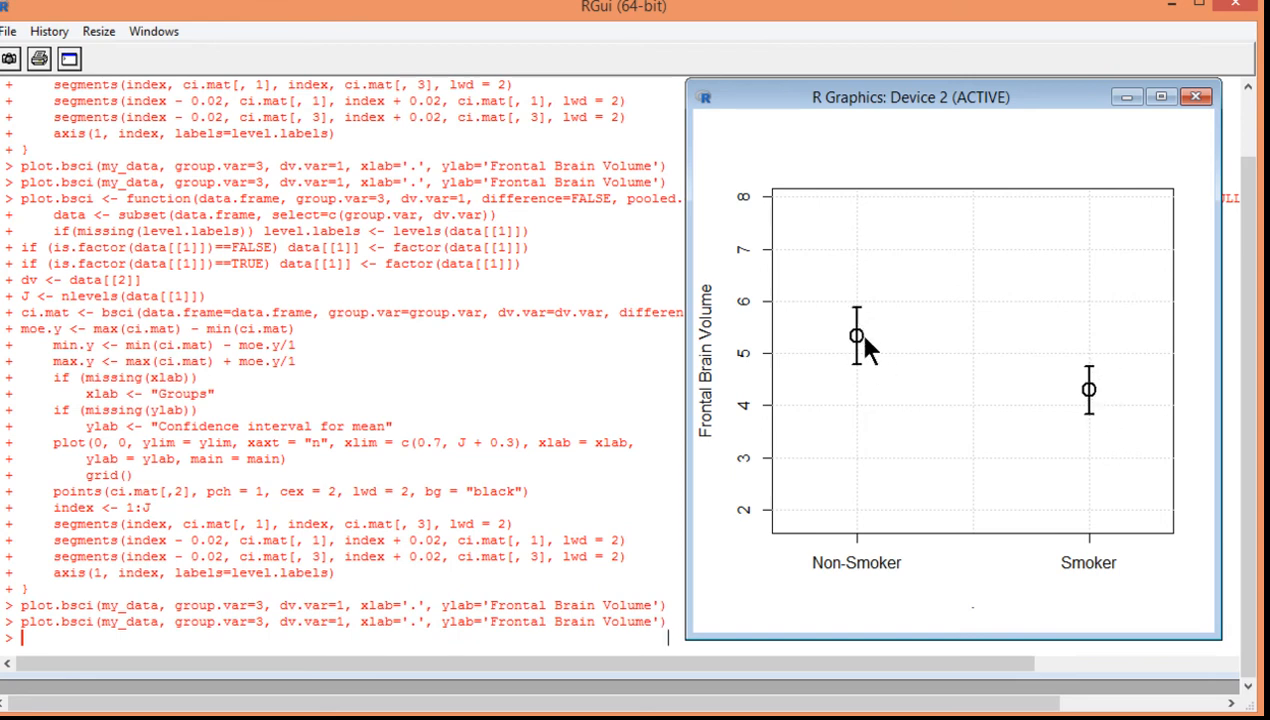
mouse_move(1084, 114)
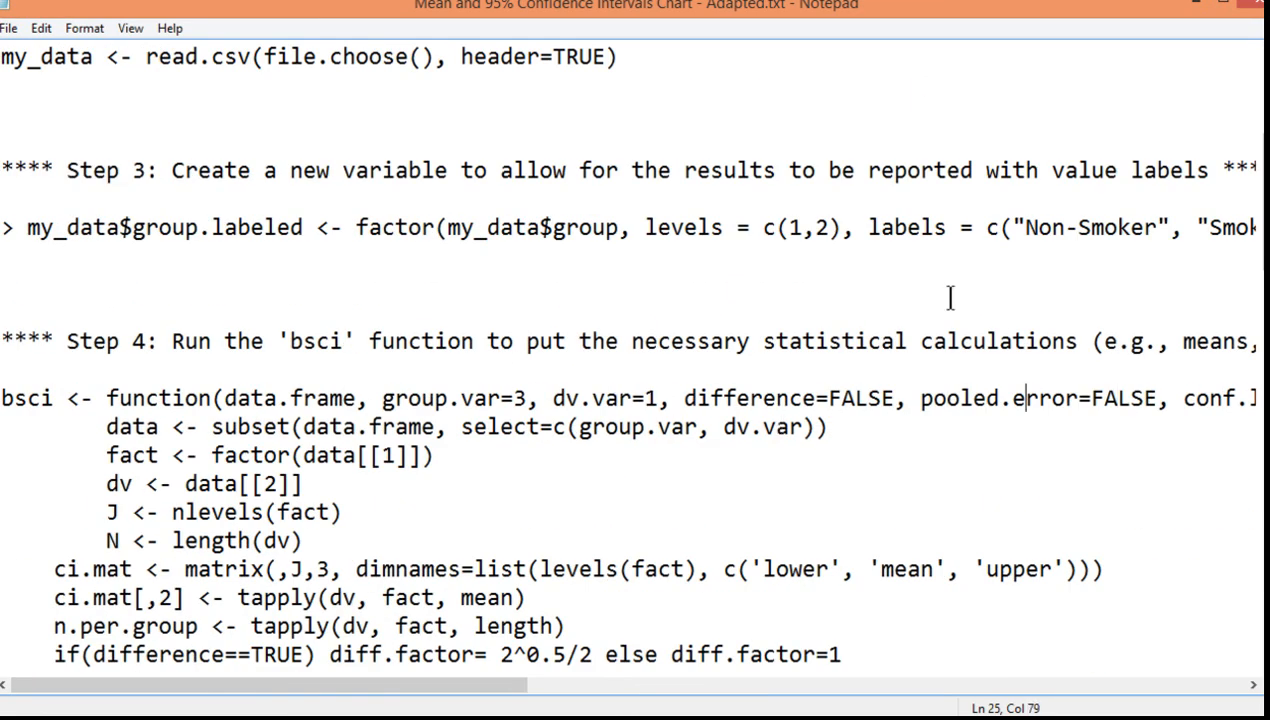
Set bsci's pooled.error default to TRUE and select FALSE in the Step 5 bsci call.
double_click(1124, 398)
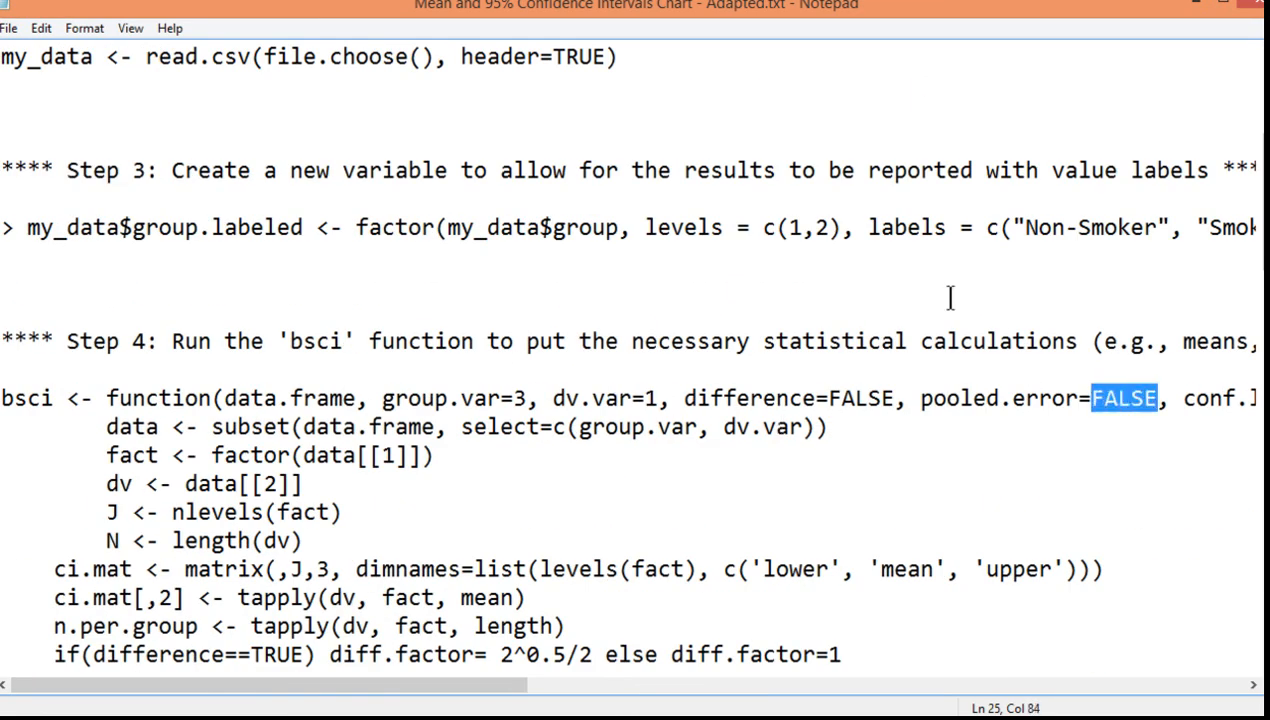
text(TRUE)
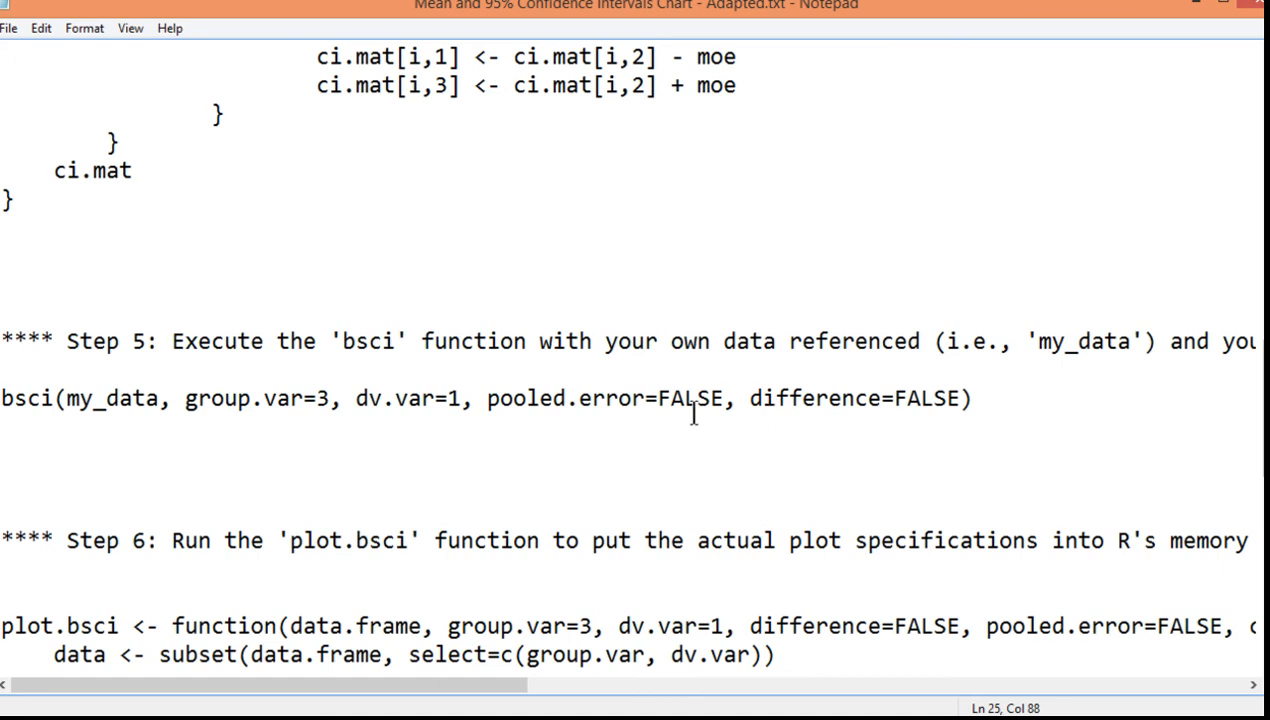
double_click(692, 398)
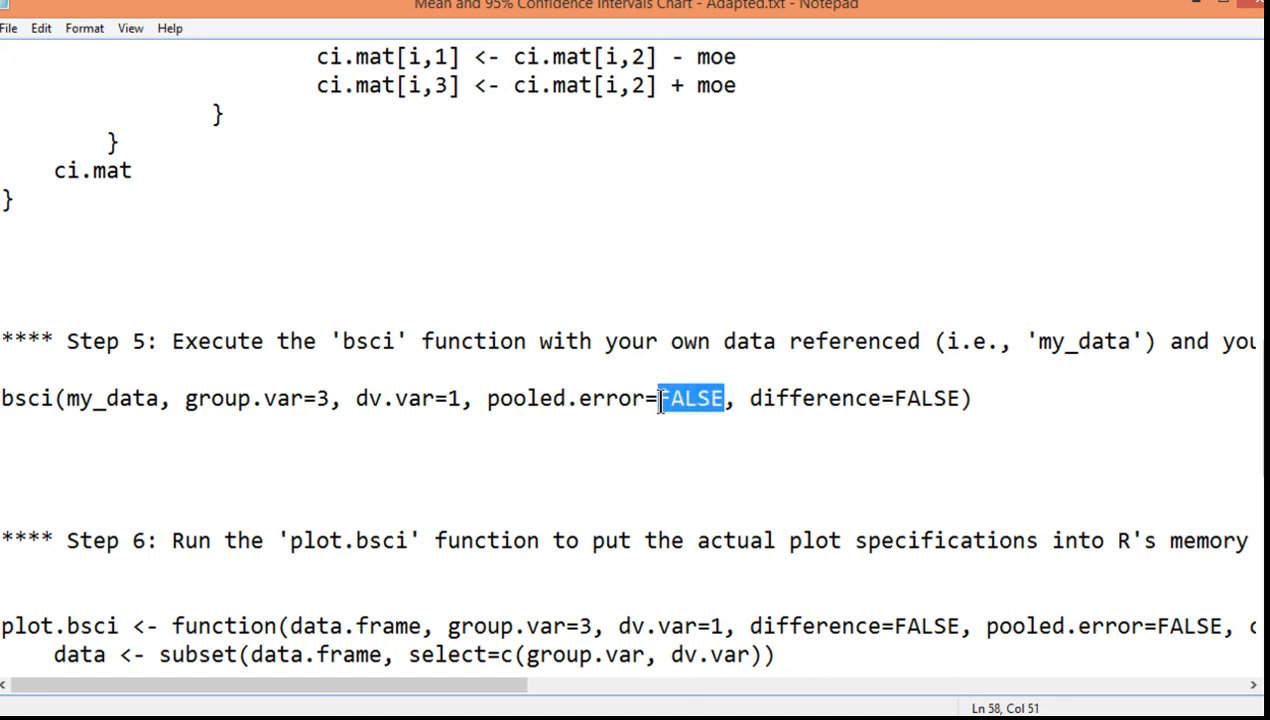